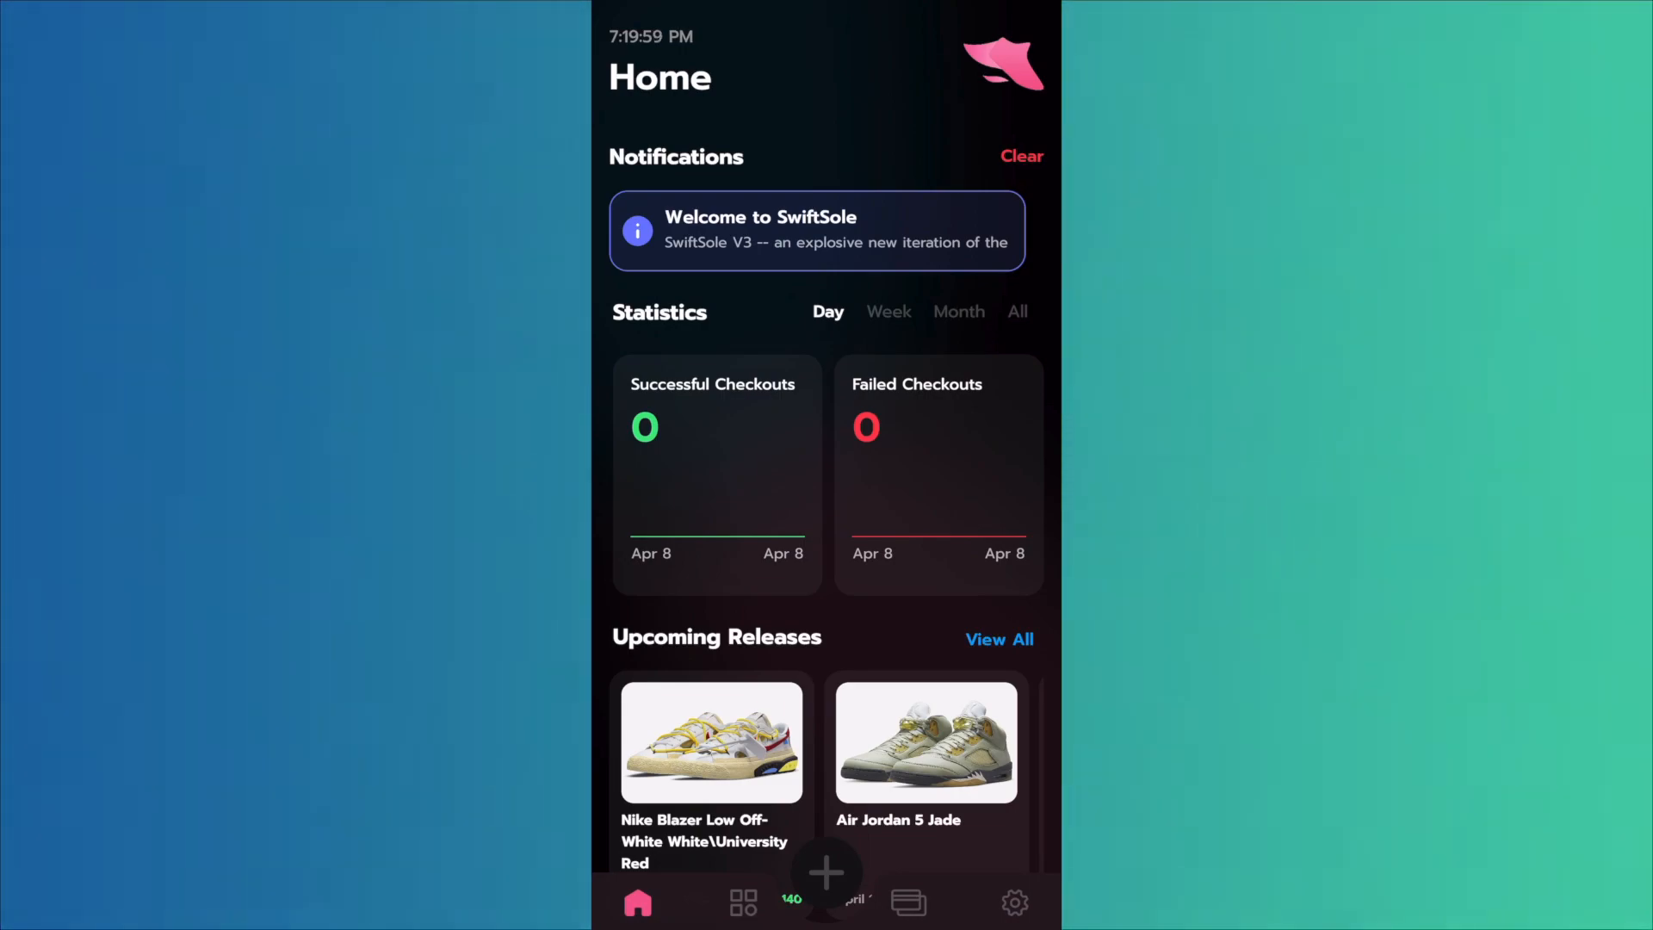
Step: Review the adidas Yeezy 350 V2 Zebra release details in Discord, then return home
{"action": "left_click", "coordinate": [998, 639]}
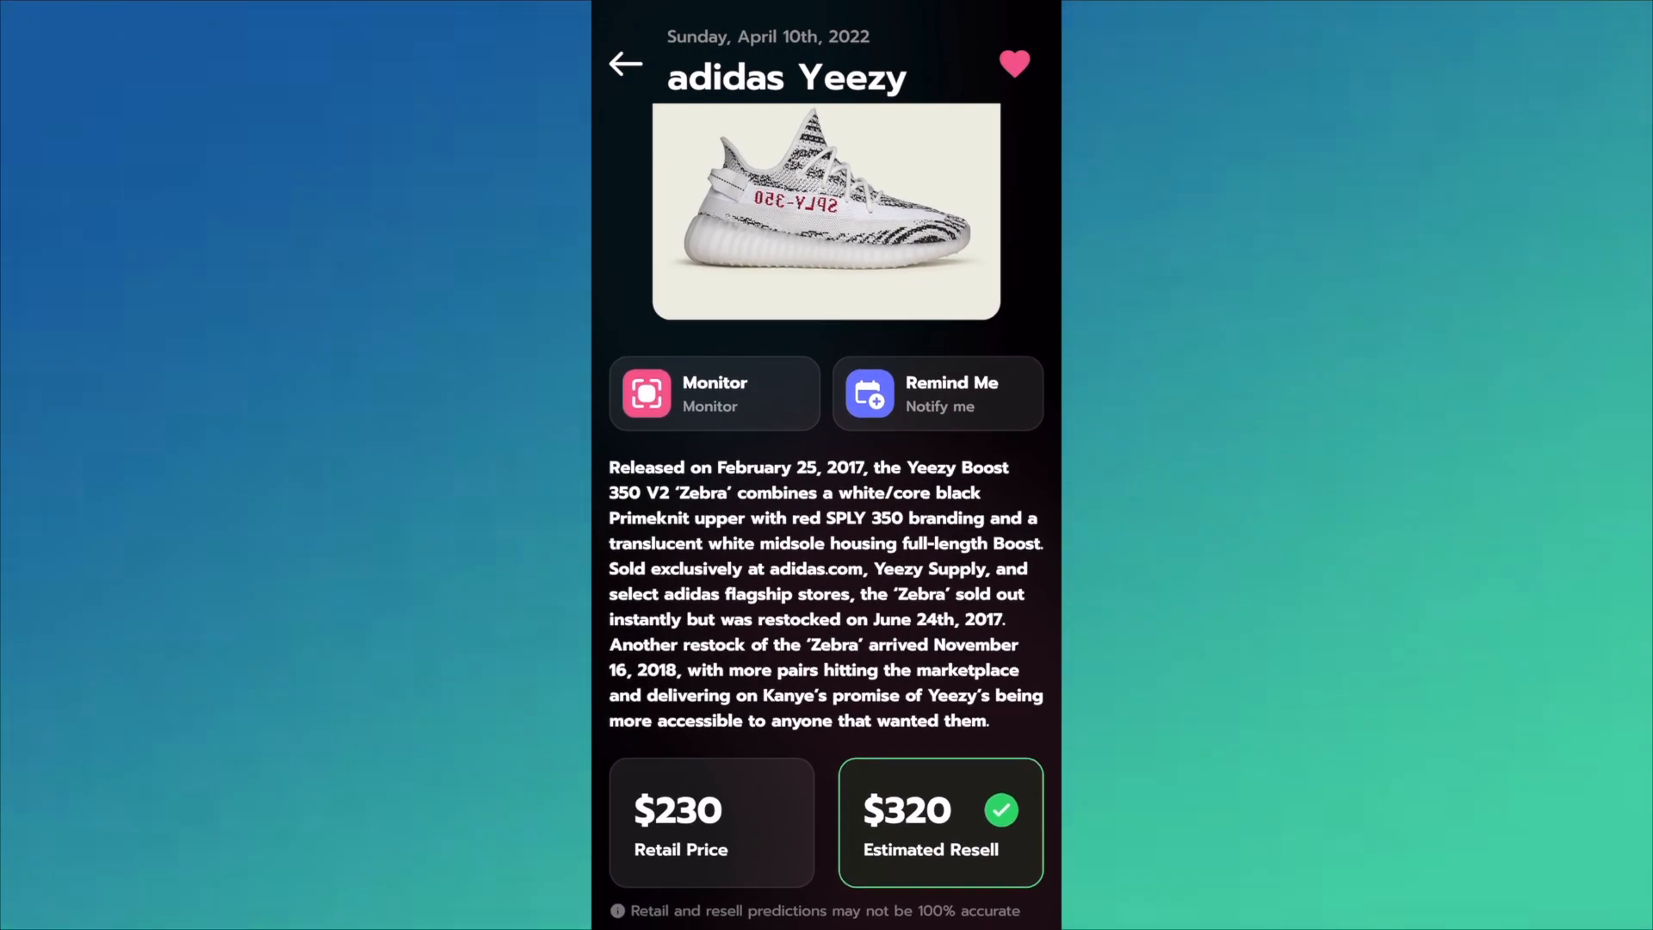
{"action": "scroll", "scroll_direction": "down", "scroll_amount": 3}
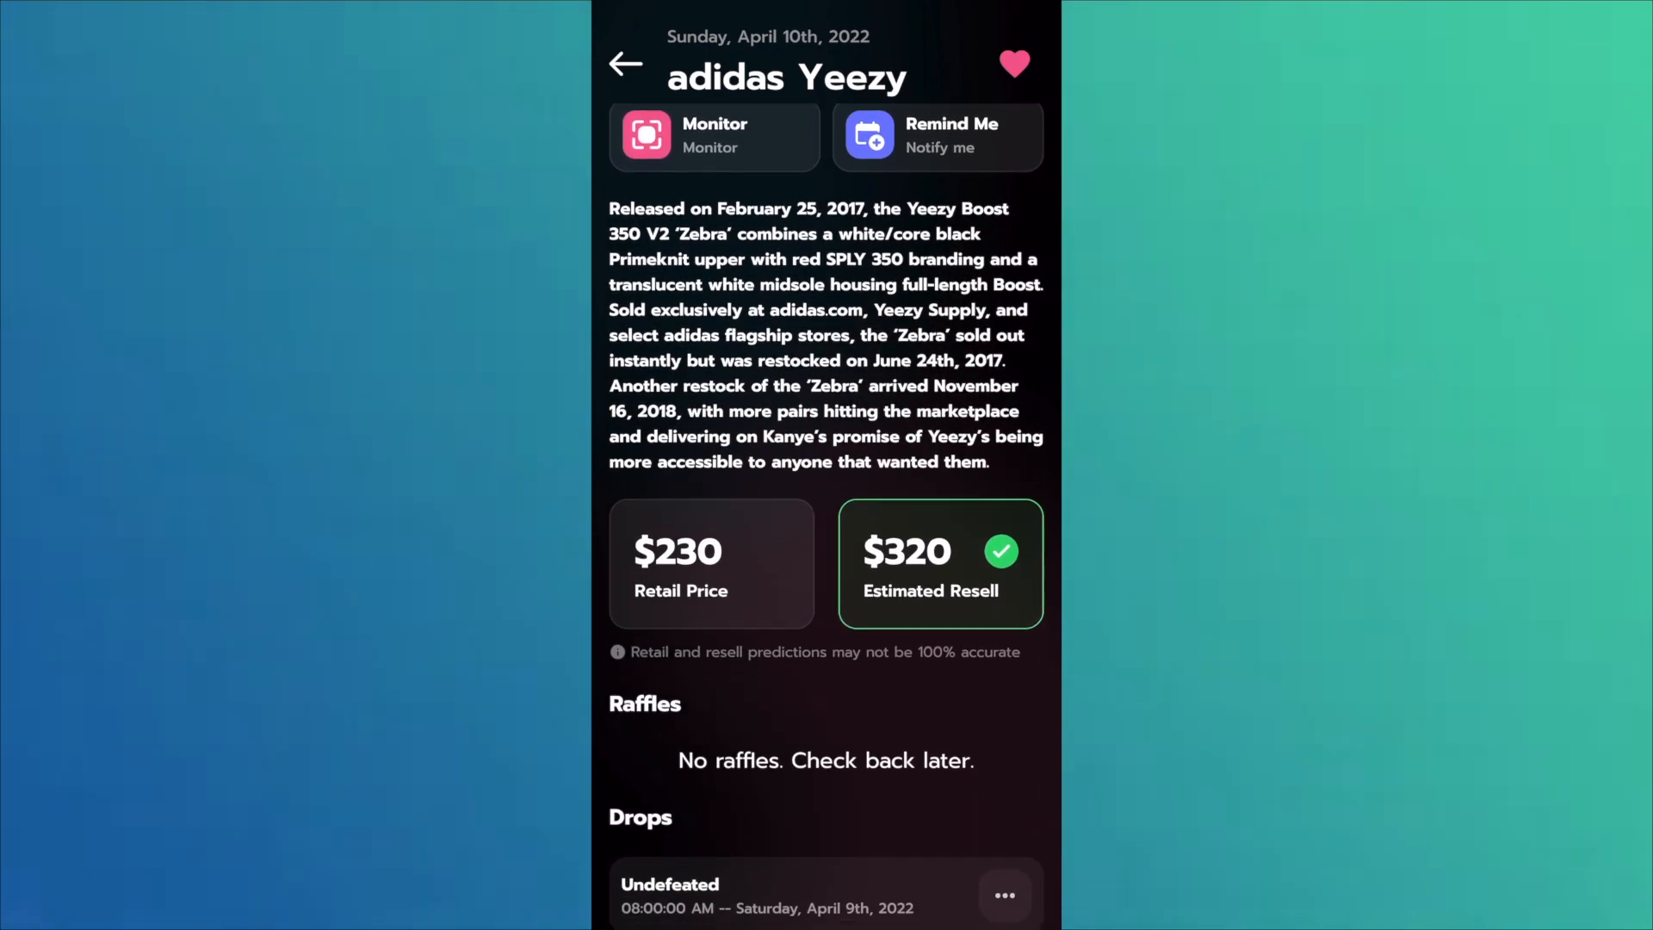
{"action": "scroll", "scroll_direction": "down", "scroll_amount": 3}
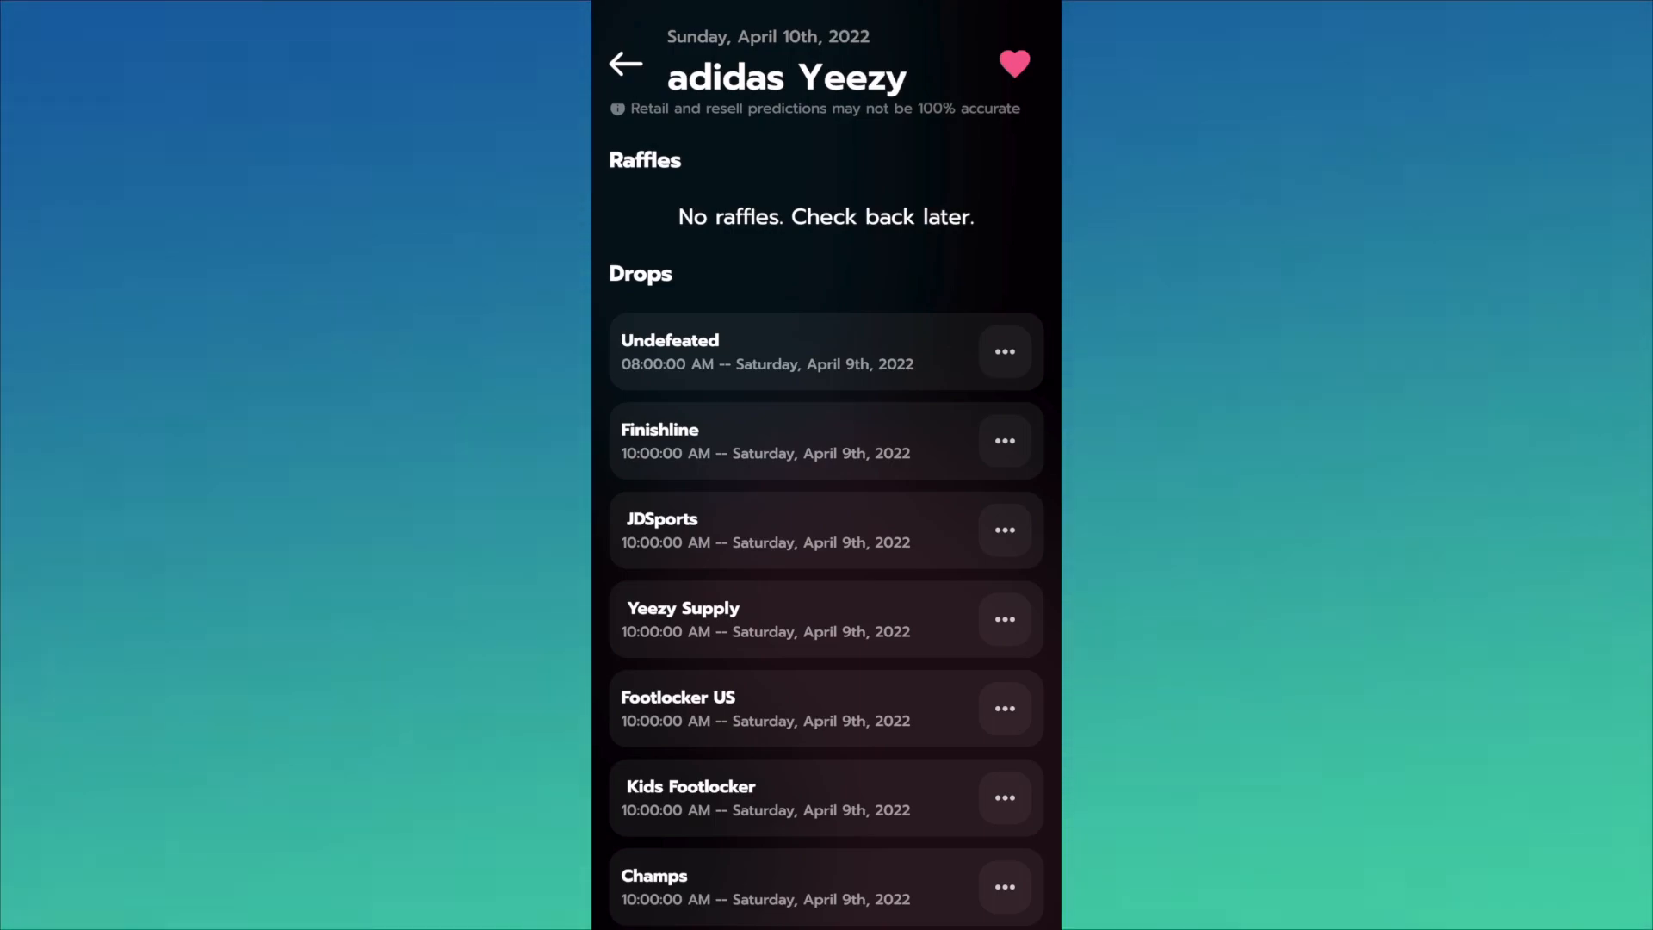
{"action": "scroll", "scroll_direction": "down", "scroll_amount": 3}
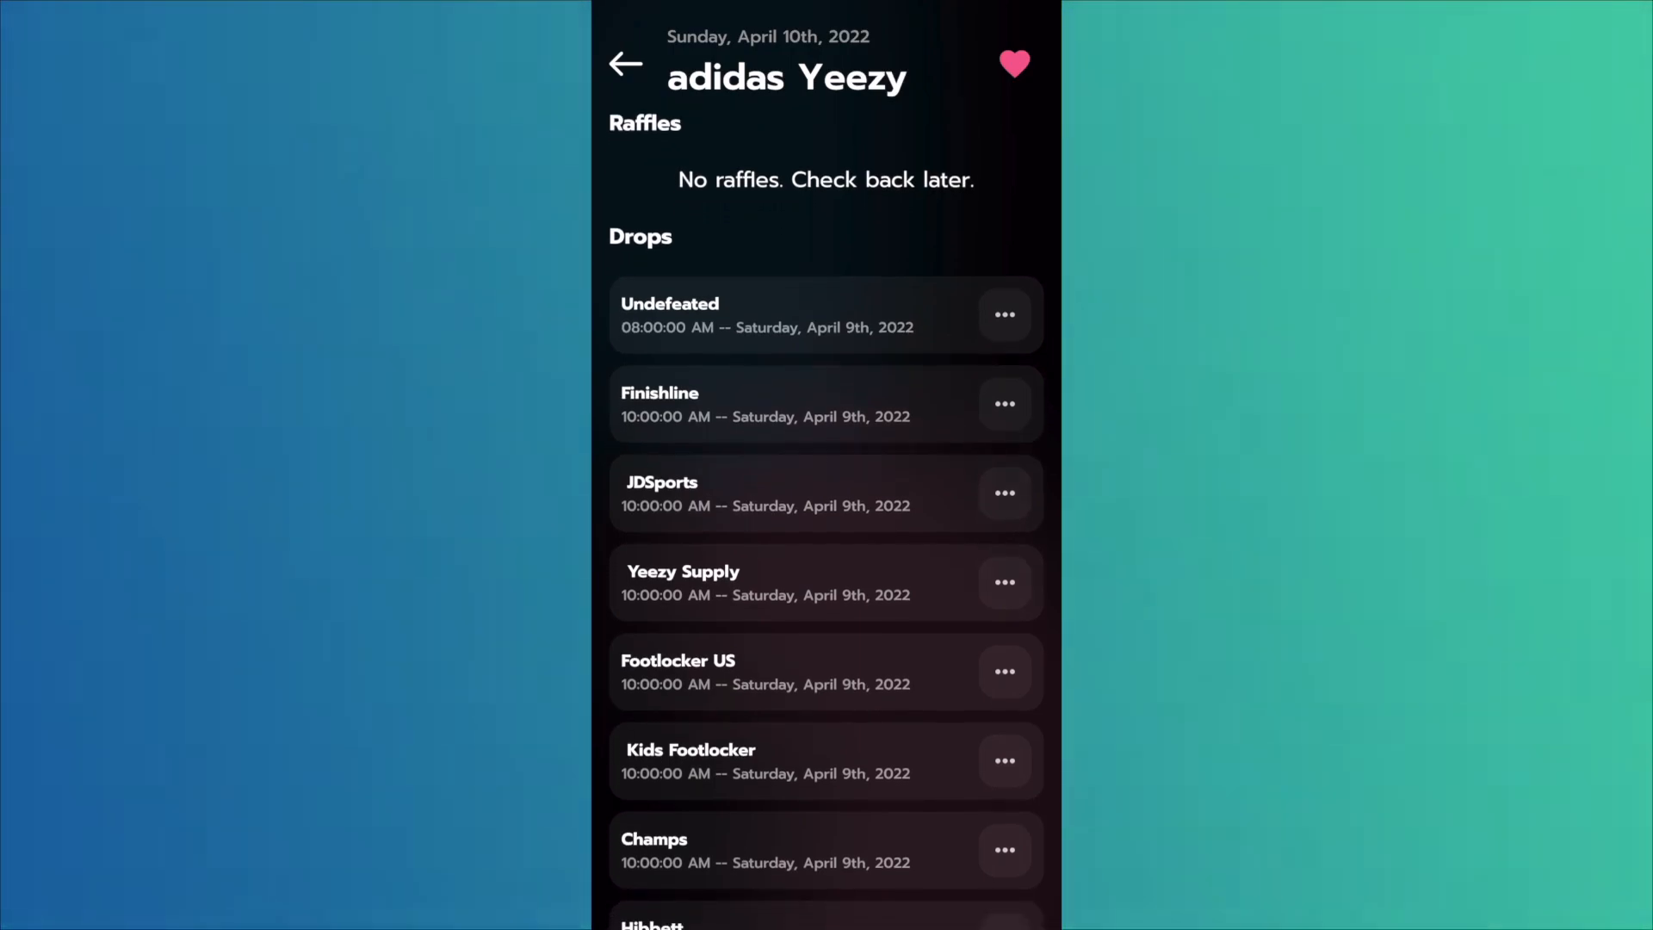
{"action": "scroll", "scroll_direction": "down", "scroll_amount": 3}
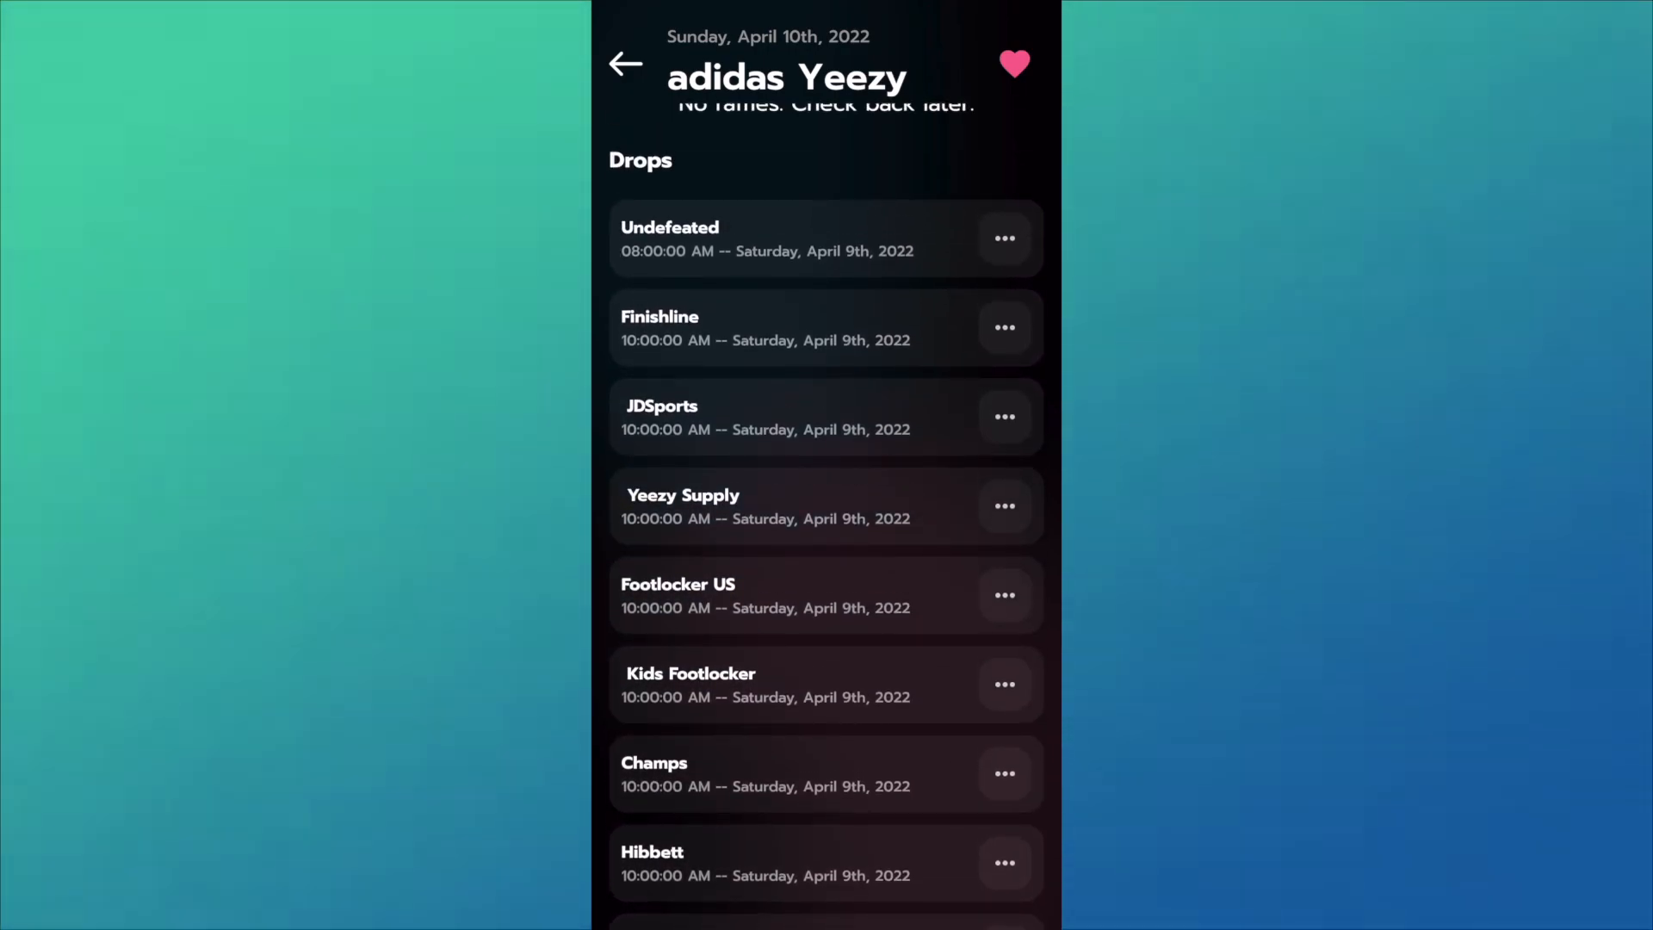
{"action": "scroll", "scroll_direction": "down", "scroll_amount": 3}
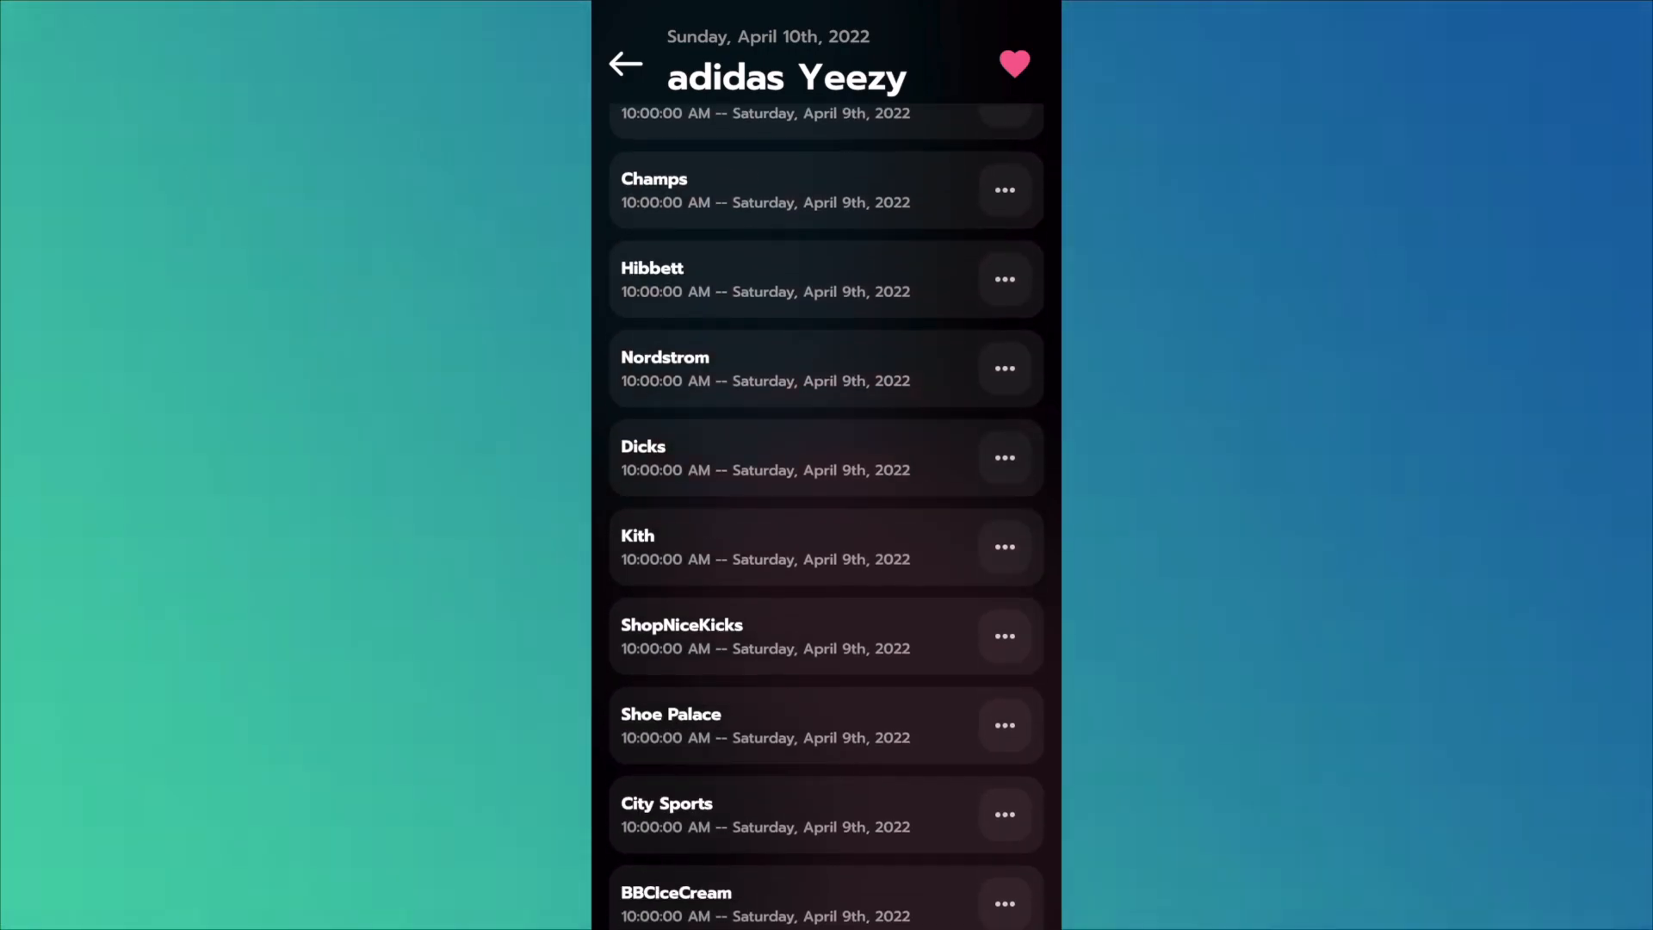
{"action": "scroll", "scroll_direction": "down", "scroll_amount": 3}
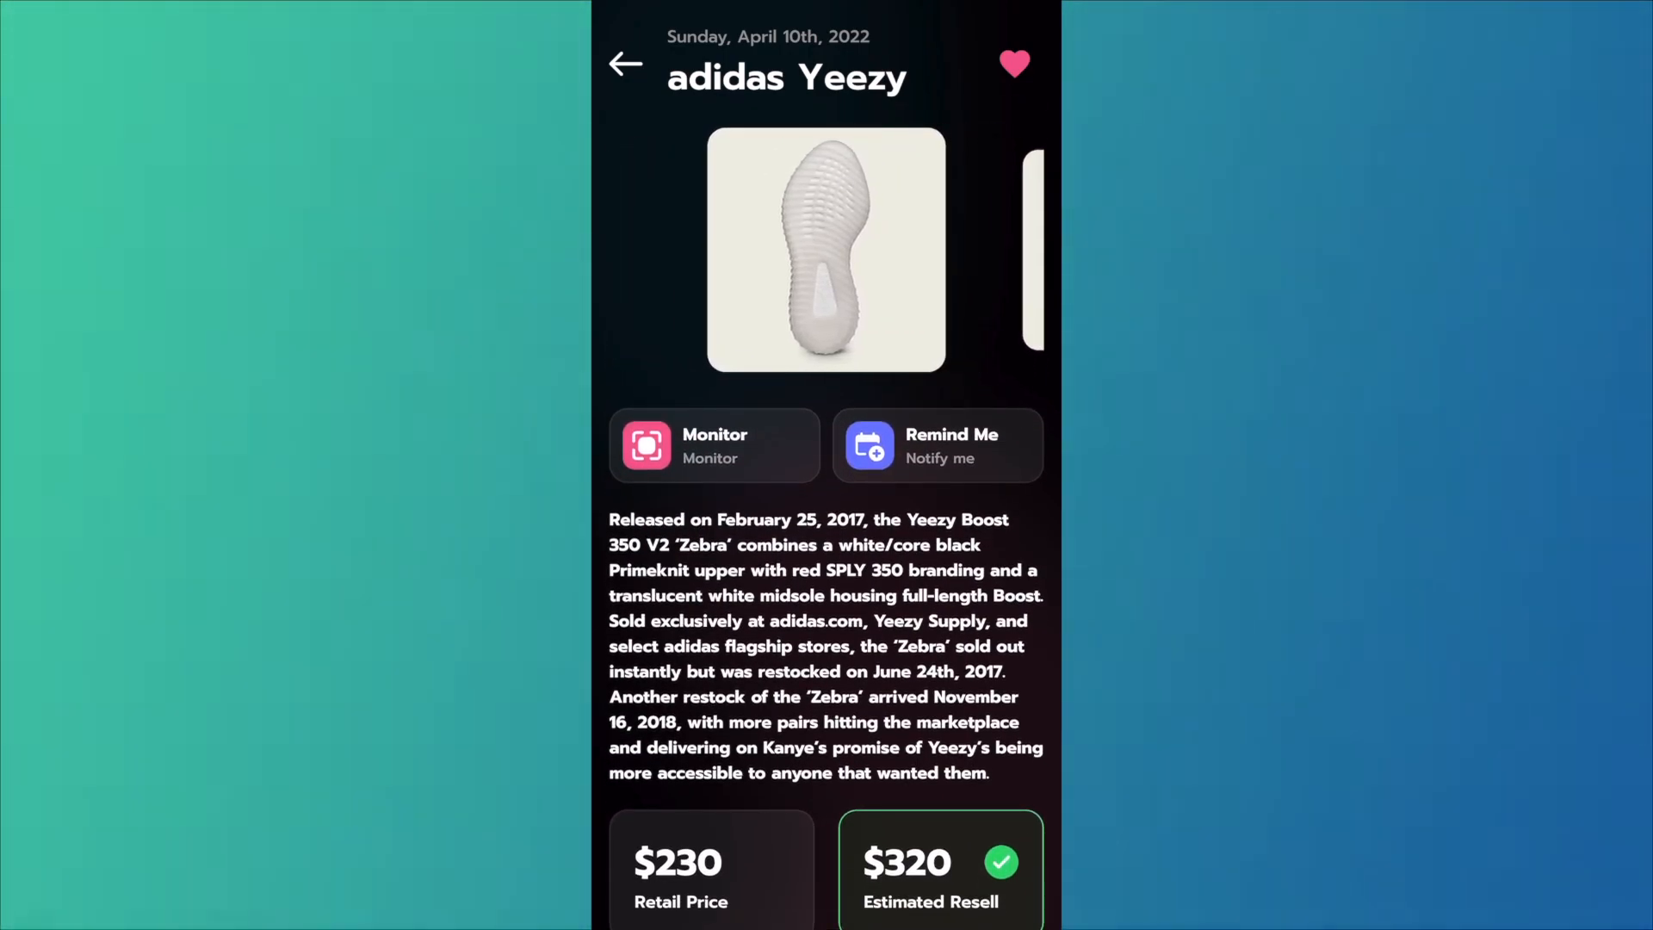
{"action": "left_click", "coordinate": [625, 64]}
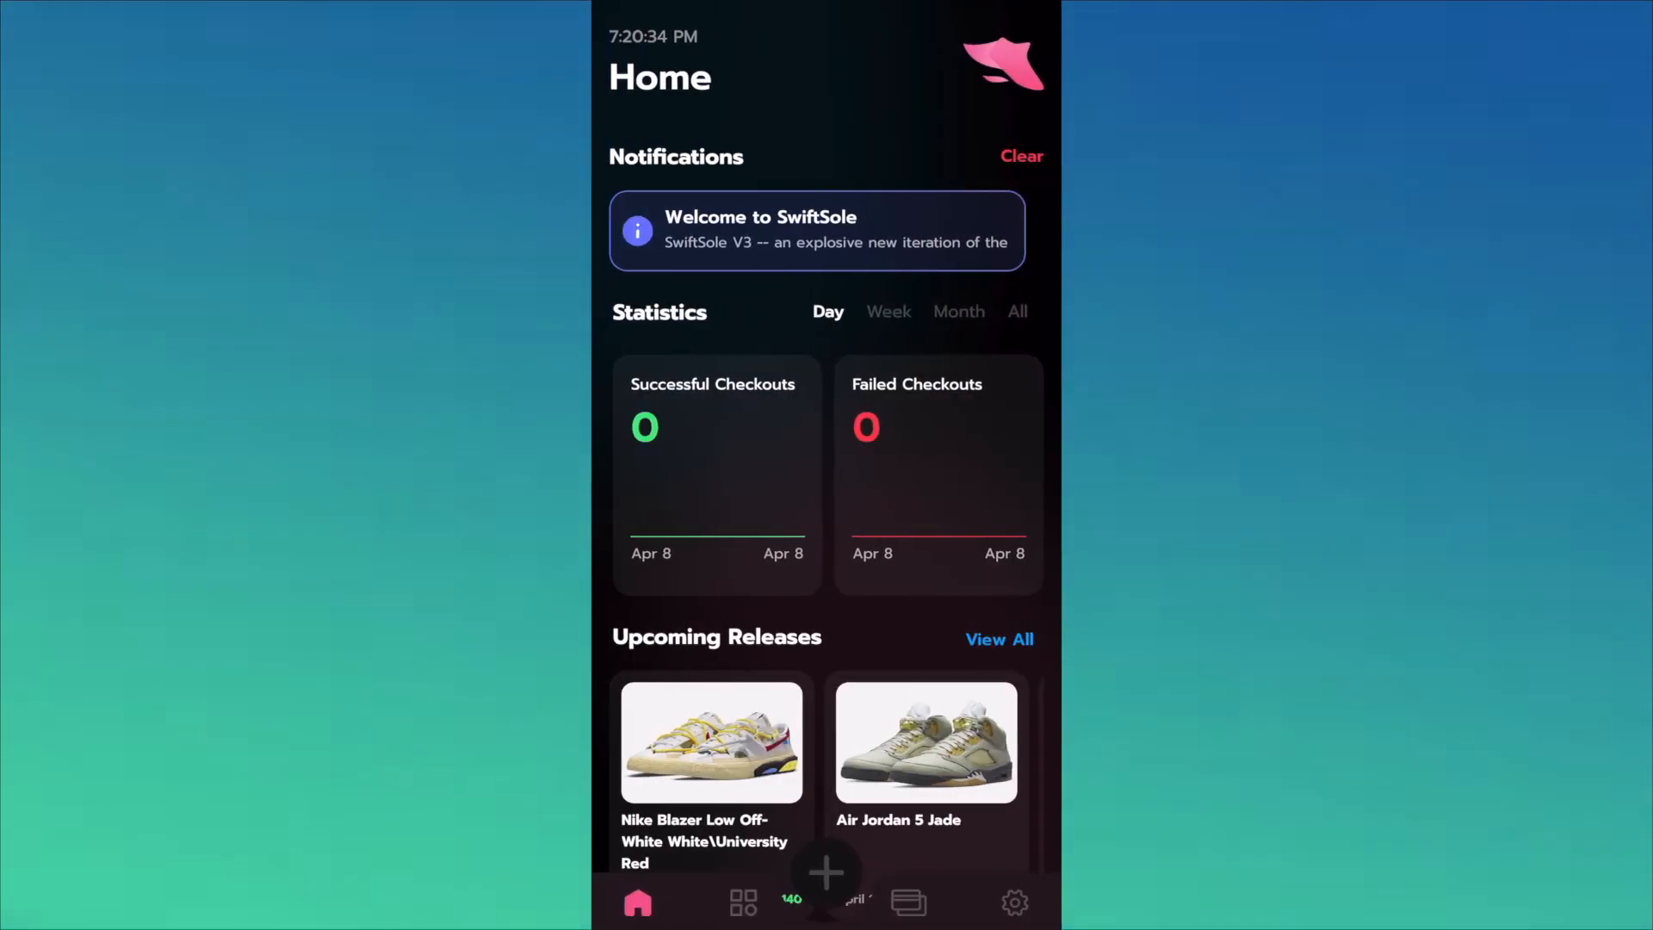
Step: Bring up the Shopify task list and the Kith task's actions
{"action": "left_click", "coordinate": [742, 901]}
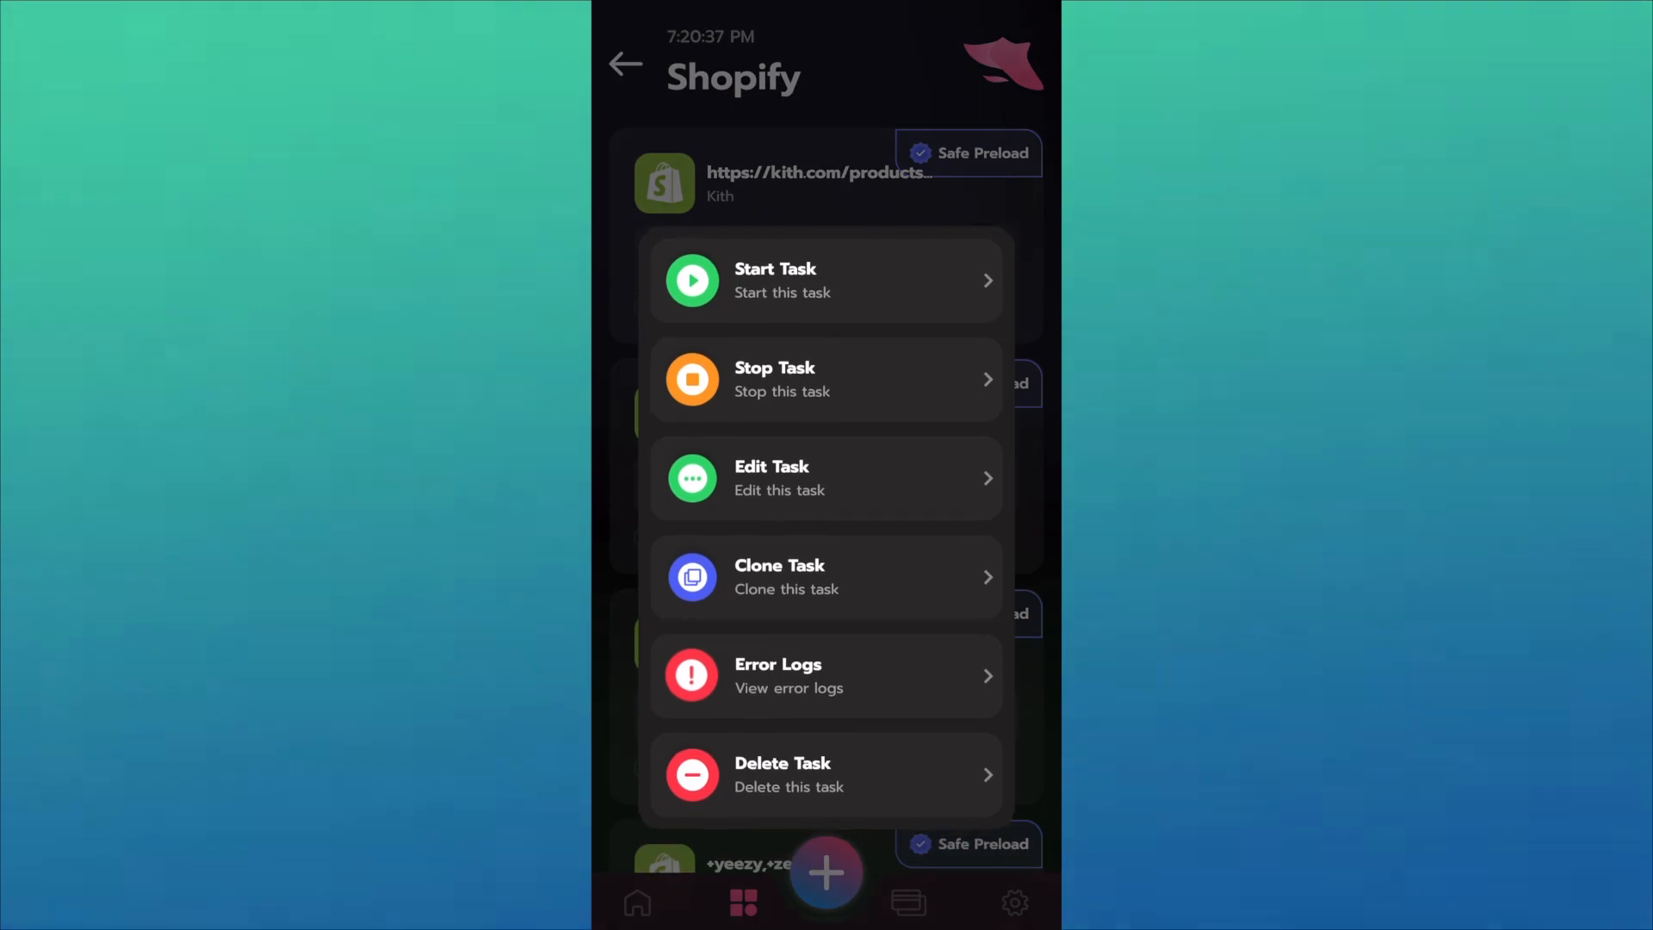
{"action": "left_click", "coordinate": [825, 477]}
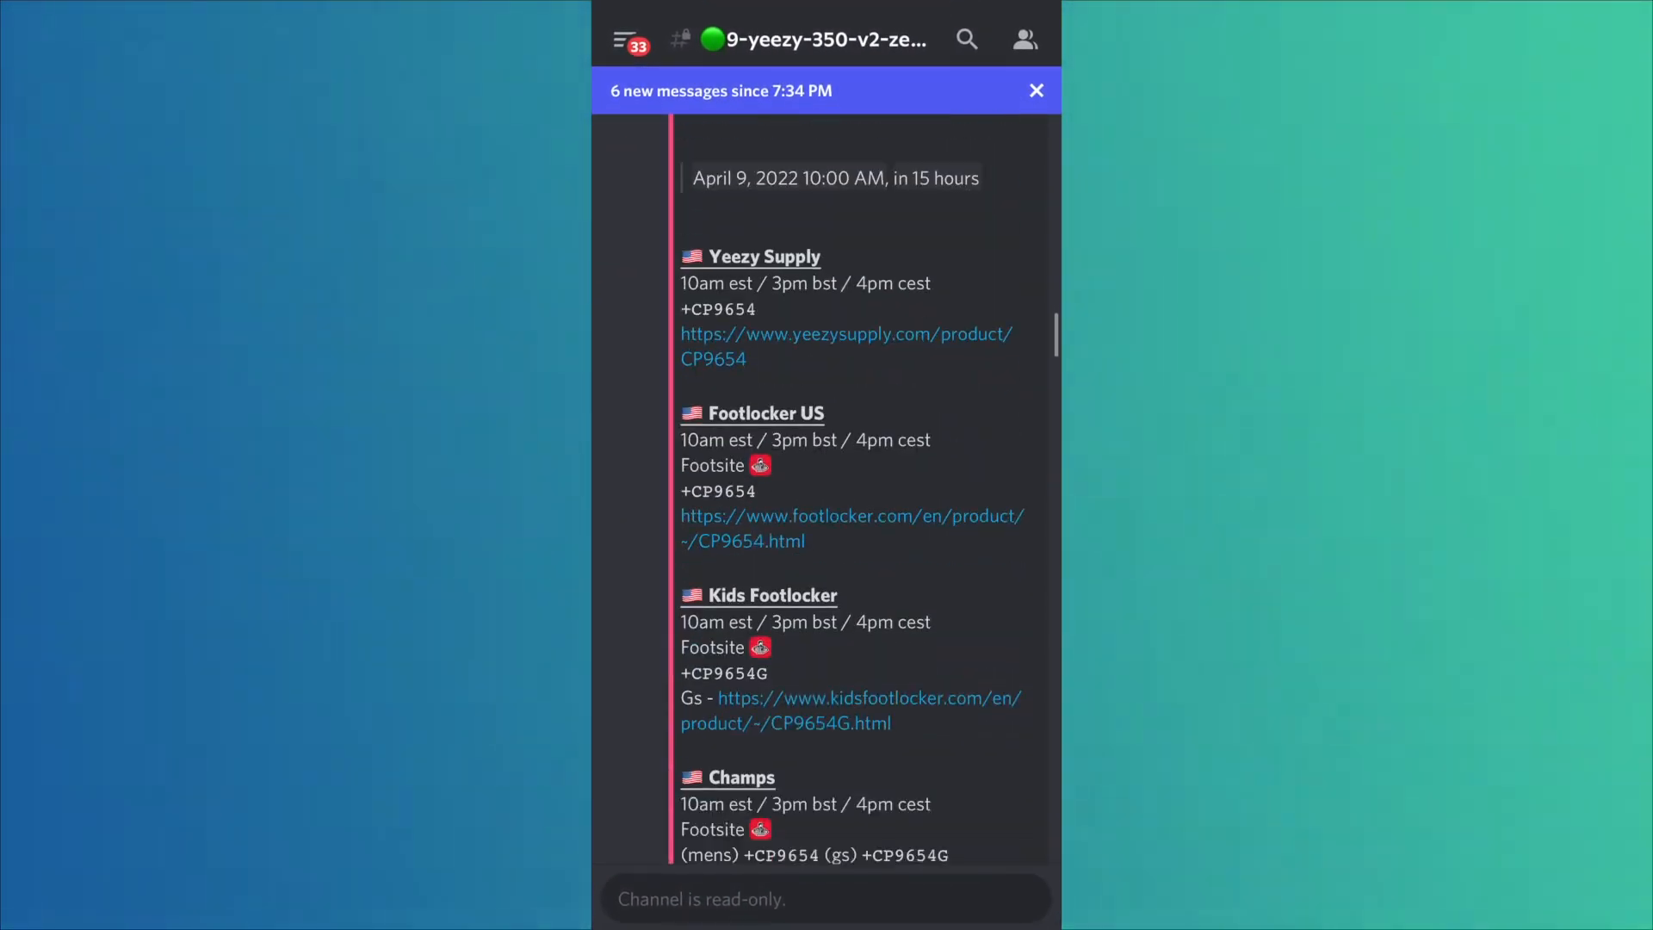
Step: Set the Kith task's Size/Variant to 10.5 after trying Random
{"action": "scroll", "scroll_direction": "down", "scroll_amount": 3}
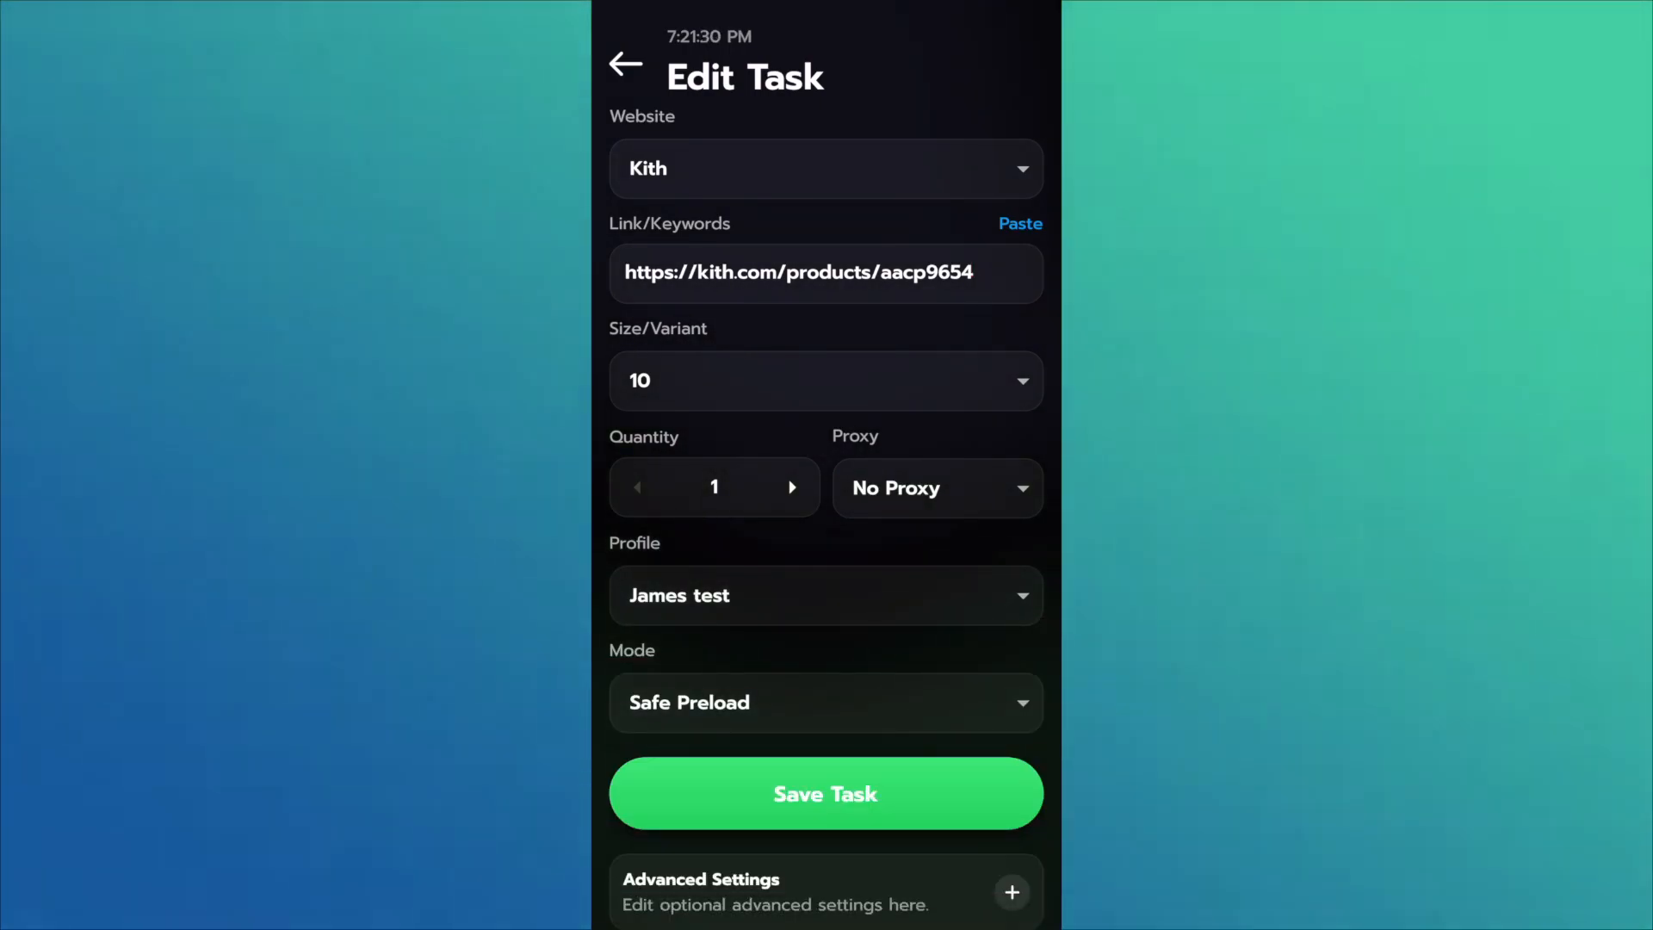
{"action": "left_click", "coordinate": [824, 380]}
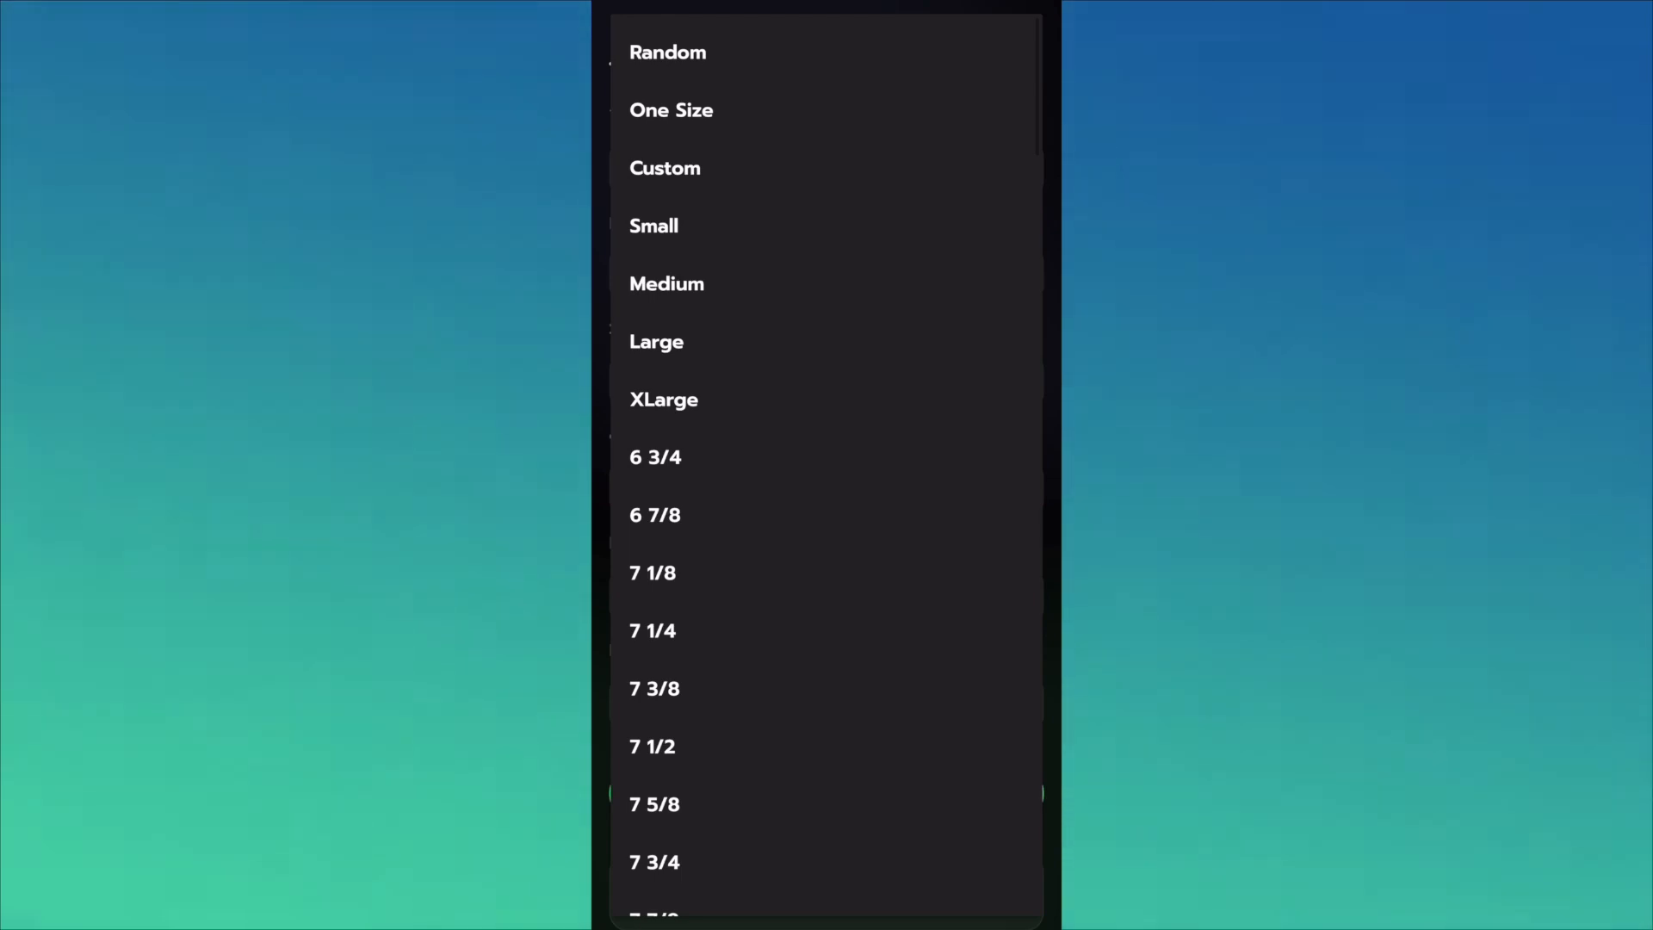
{"action": "left_click", "coordinate": [668, 52]}
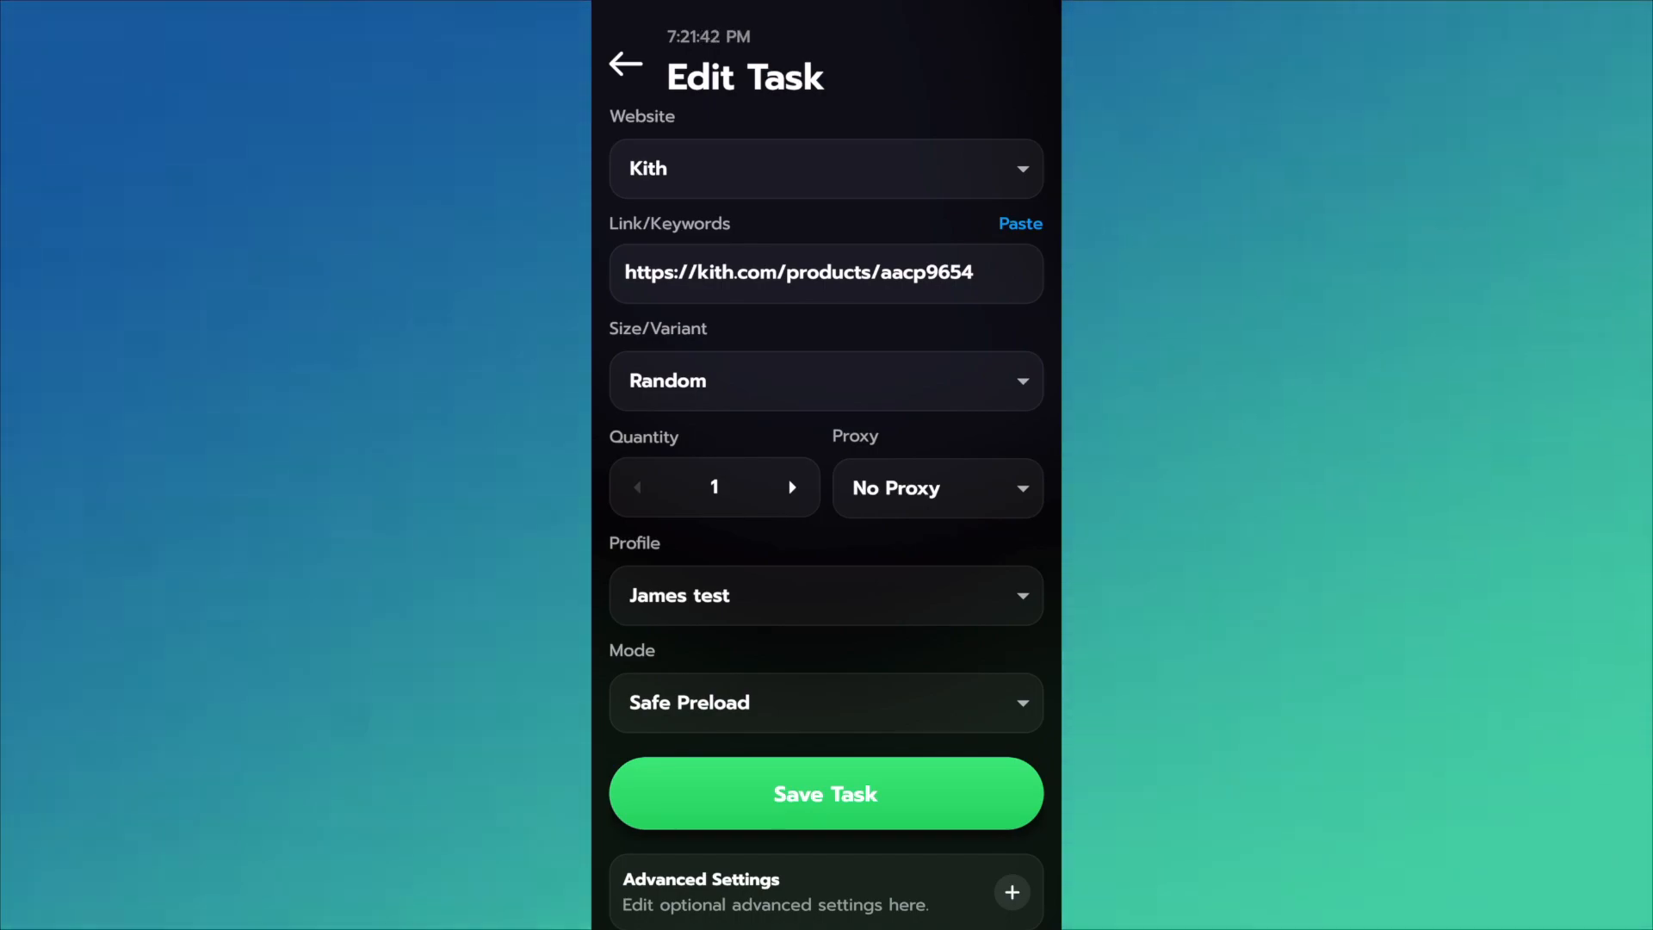
{"action": "left_click", "coordinate": [825, 380]}
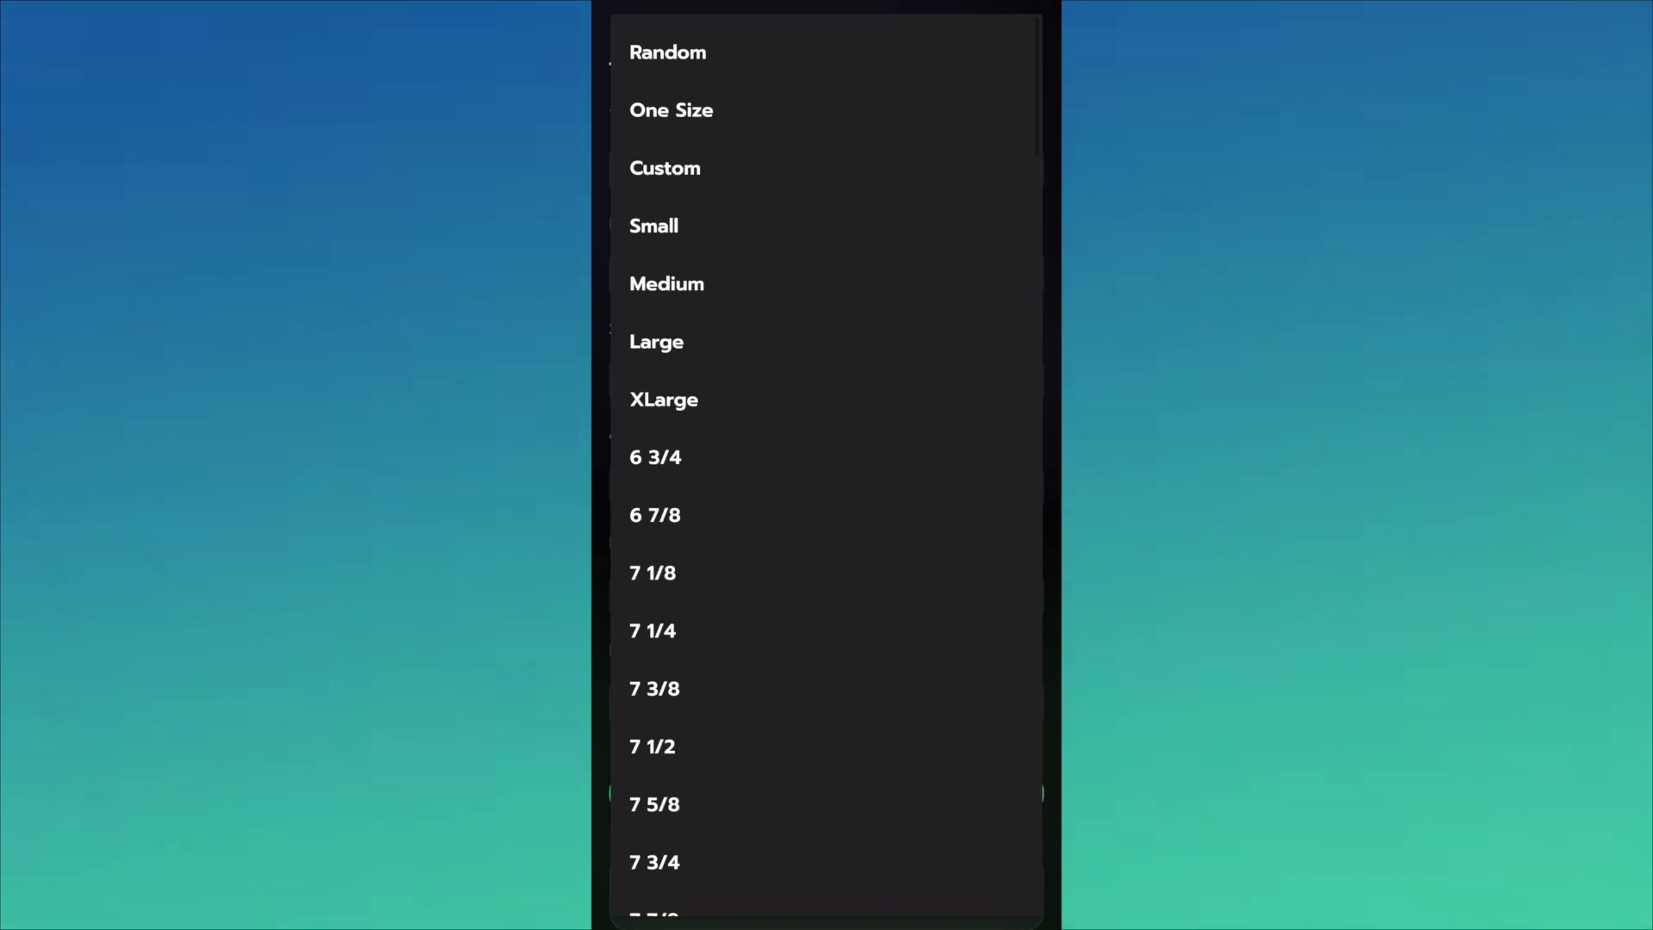
{"action": "left_click", "coordinate": [668, 51]}
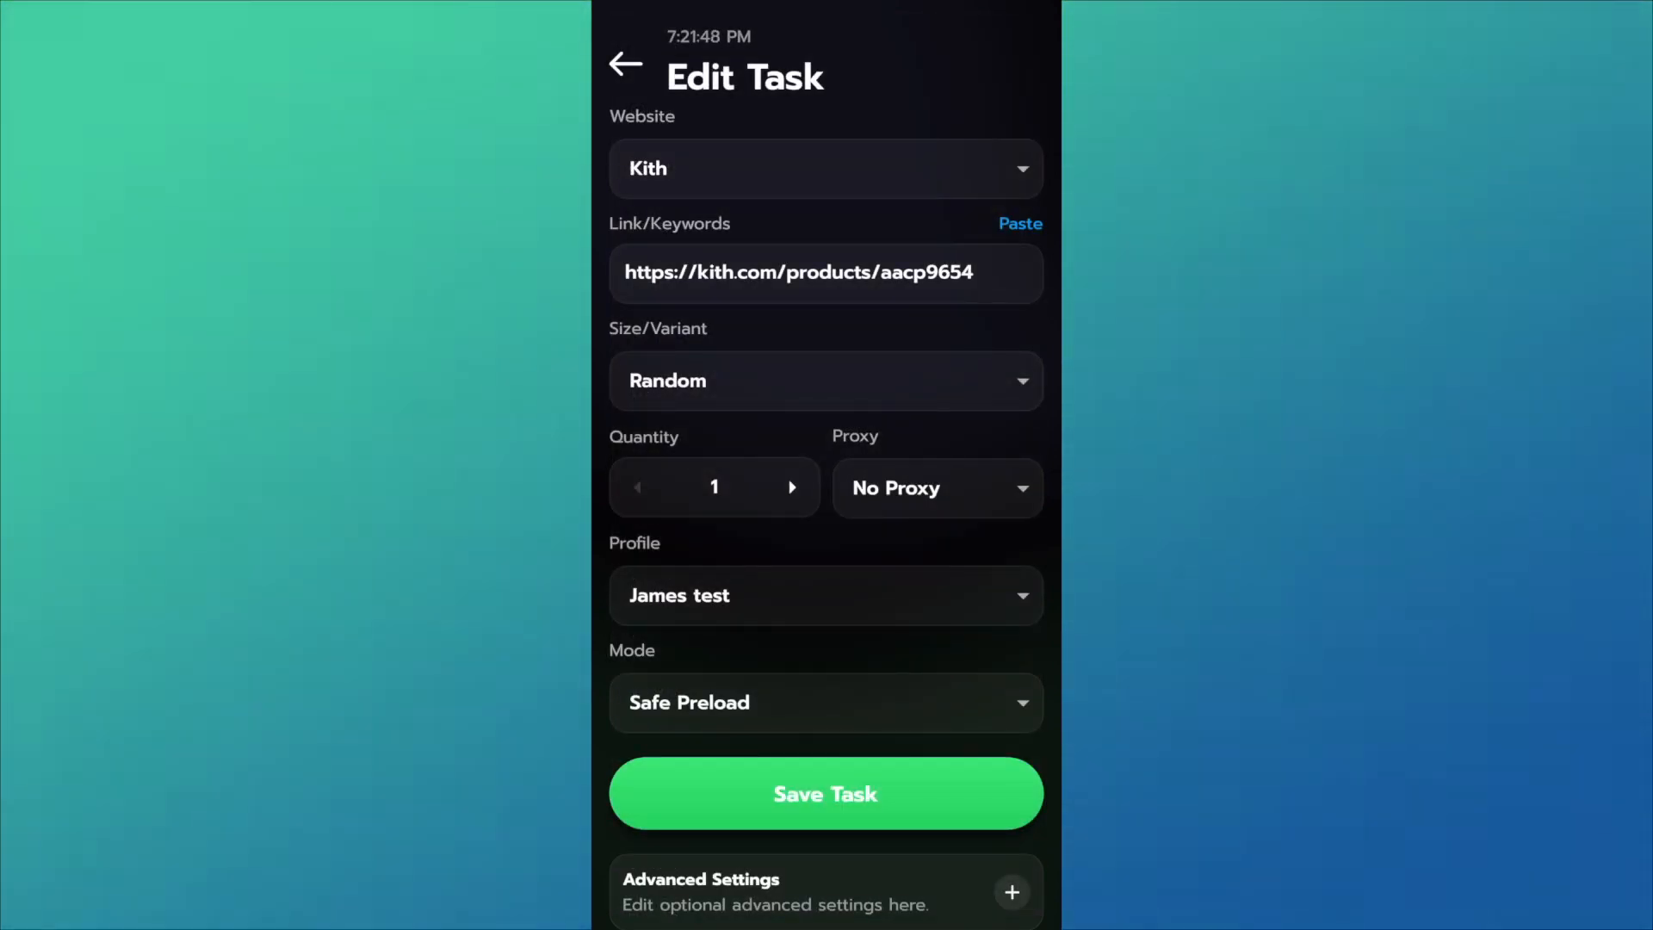
{"action": "left_click", "coordinate": [824, 380]}
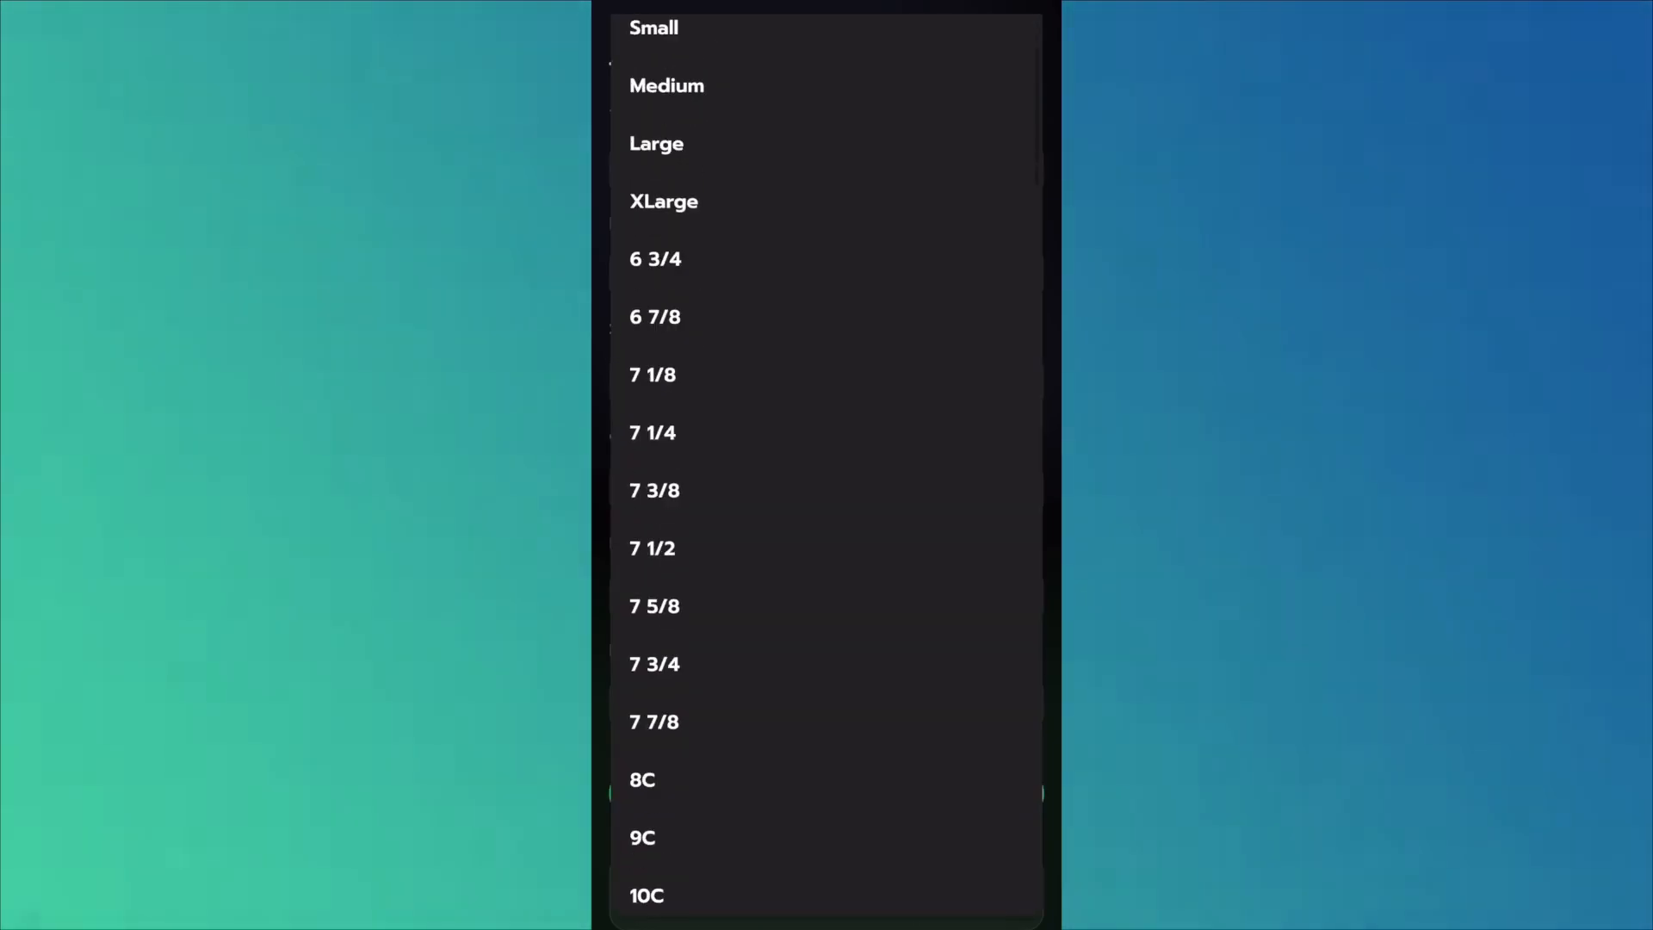
{"action": "left_click", "coordinate": [824, 380]}
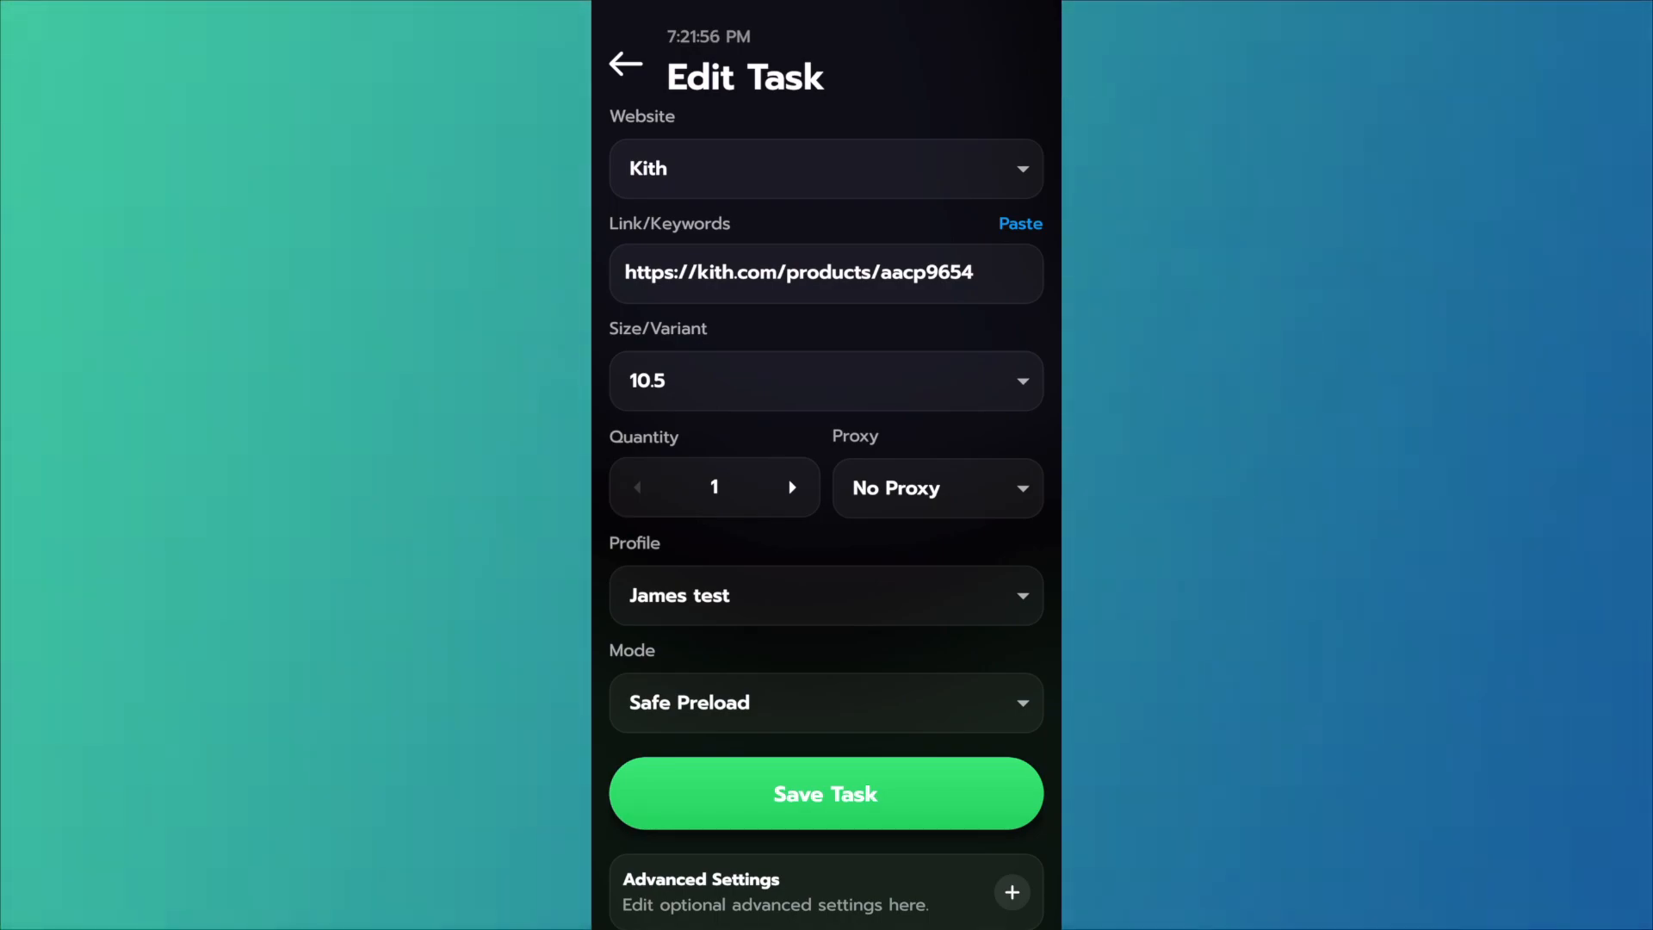
Step: Save the Kith task and acknowledge the Success confirmation
{"action": "scroll", "scroll_direction": "down", "scroll_amount": 3}
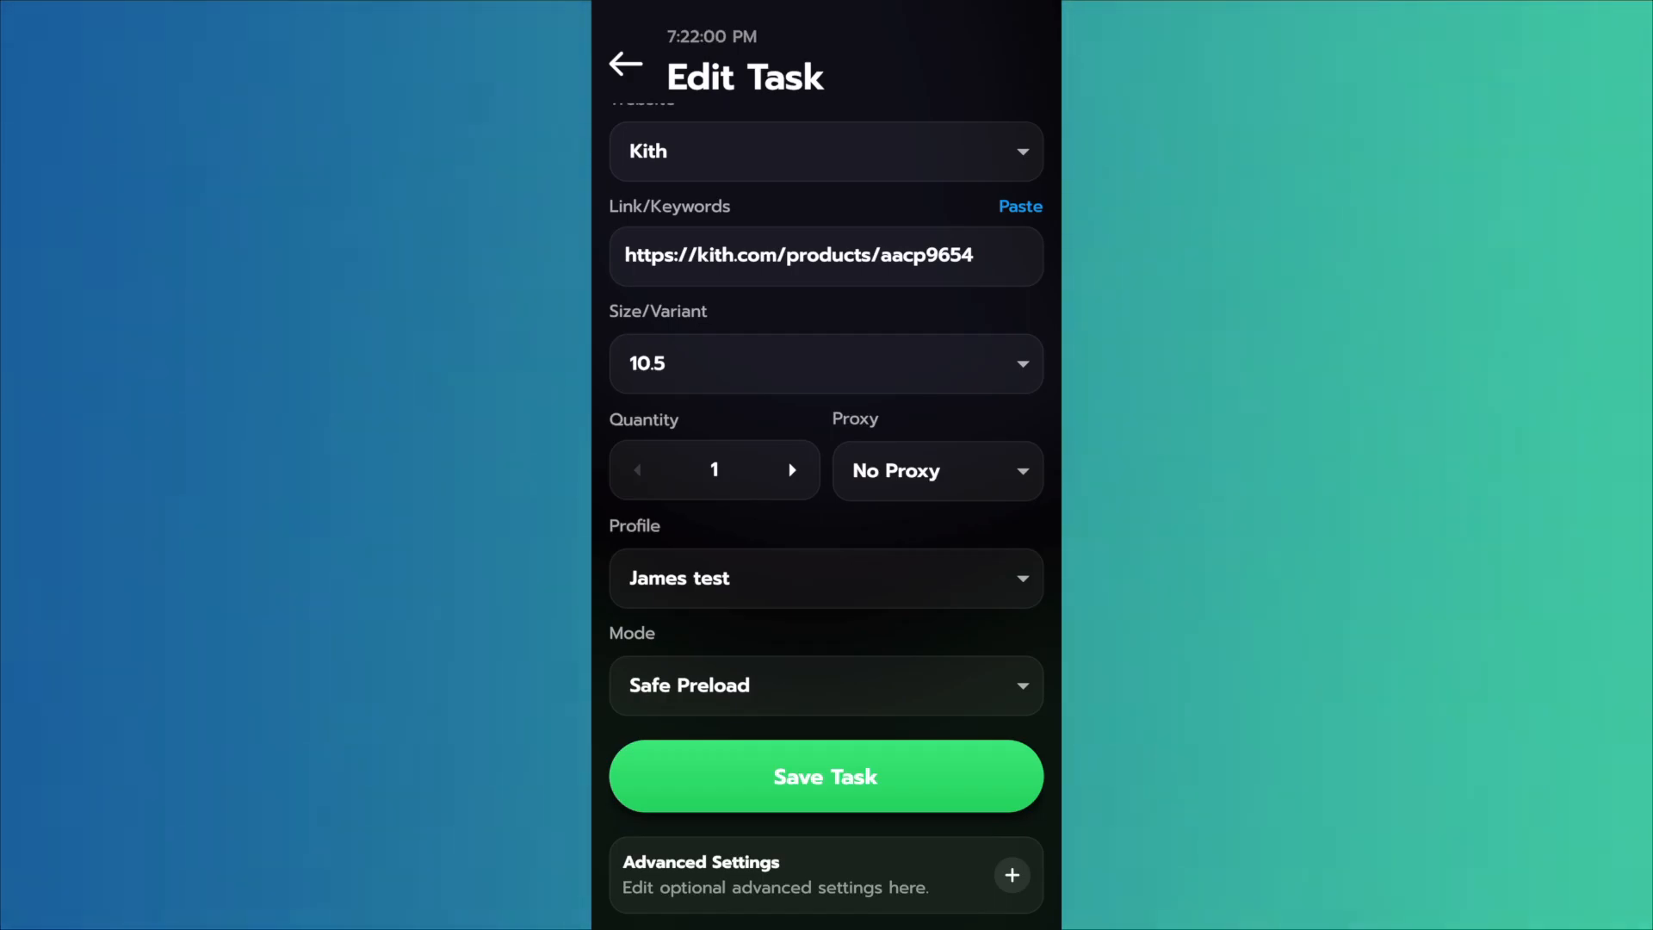
{"action": "left_click", "coordinate": [825, 777]}
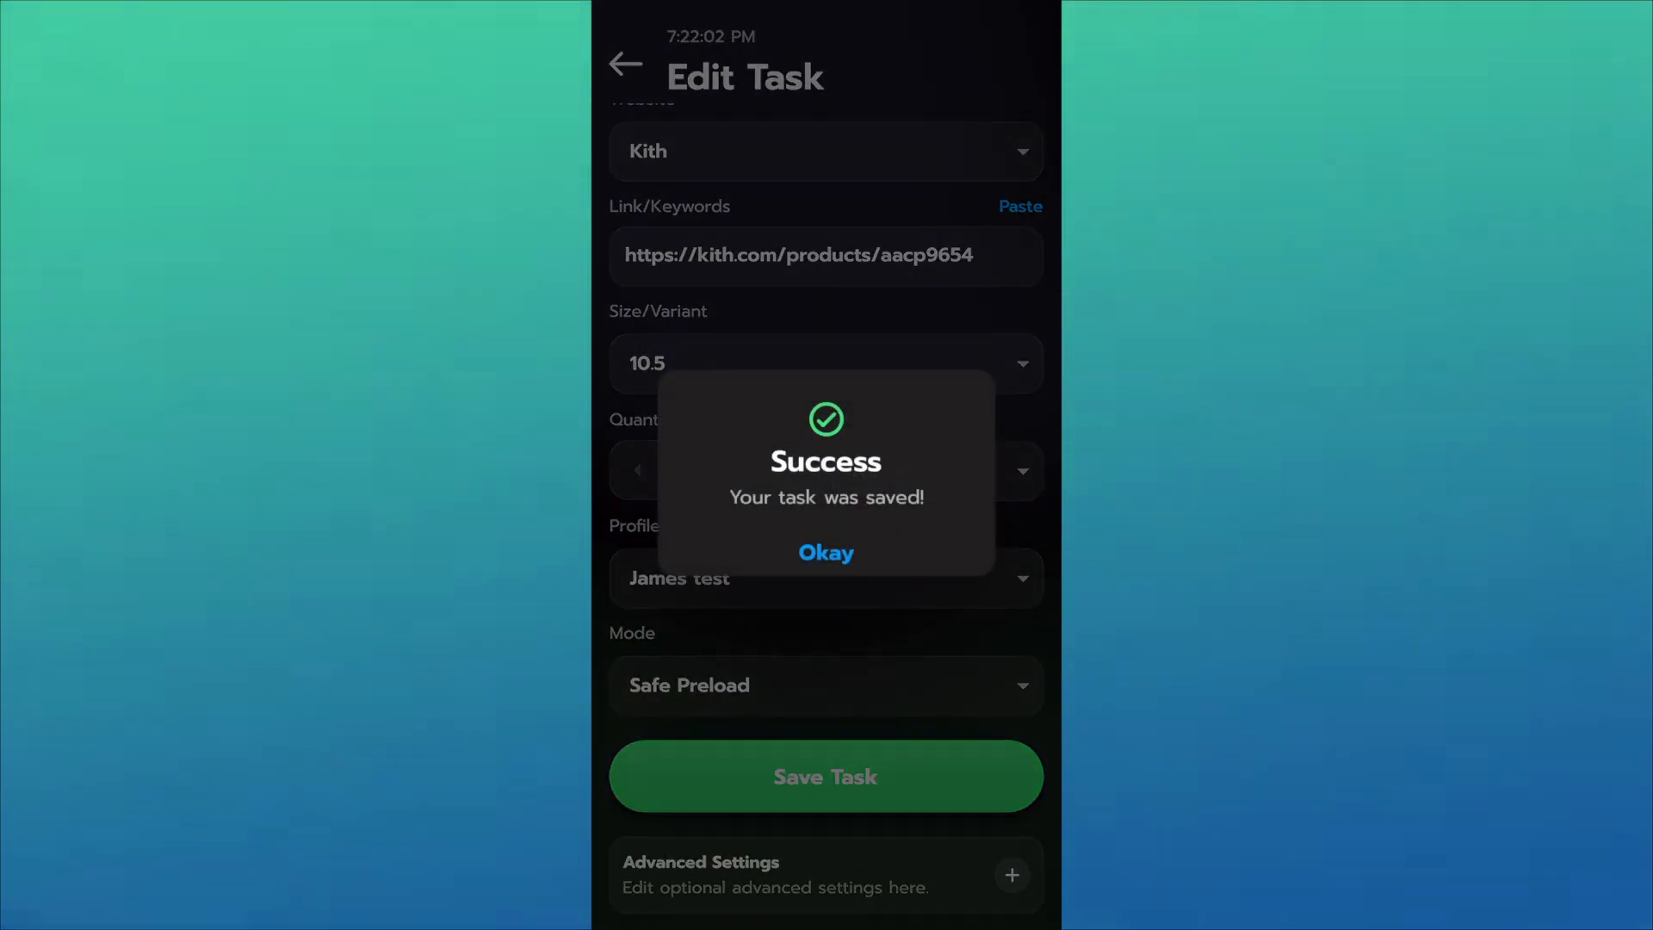
{"action": "left_click", "coordinate": [825, 552]}
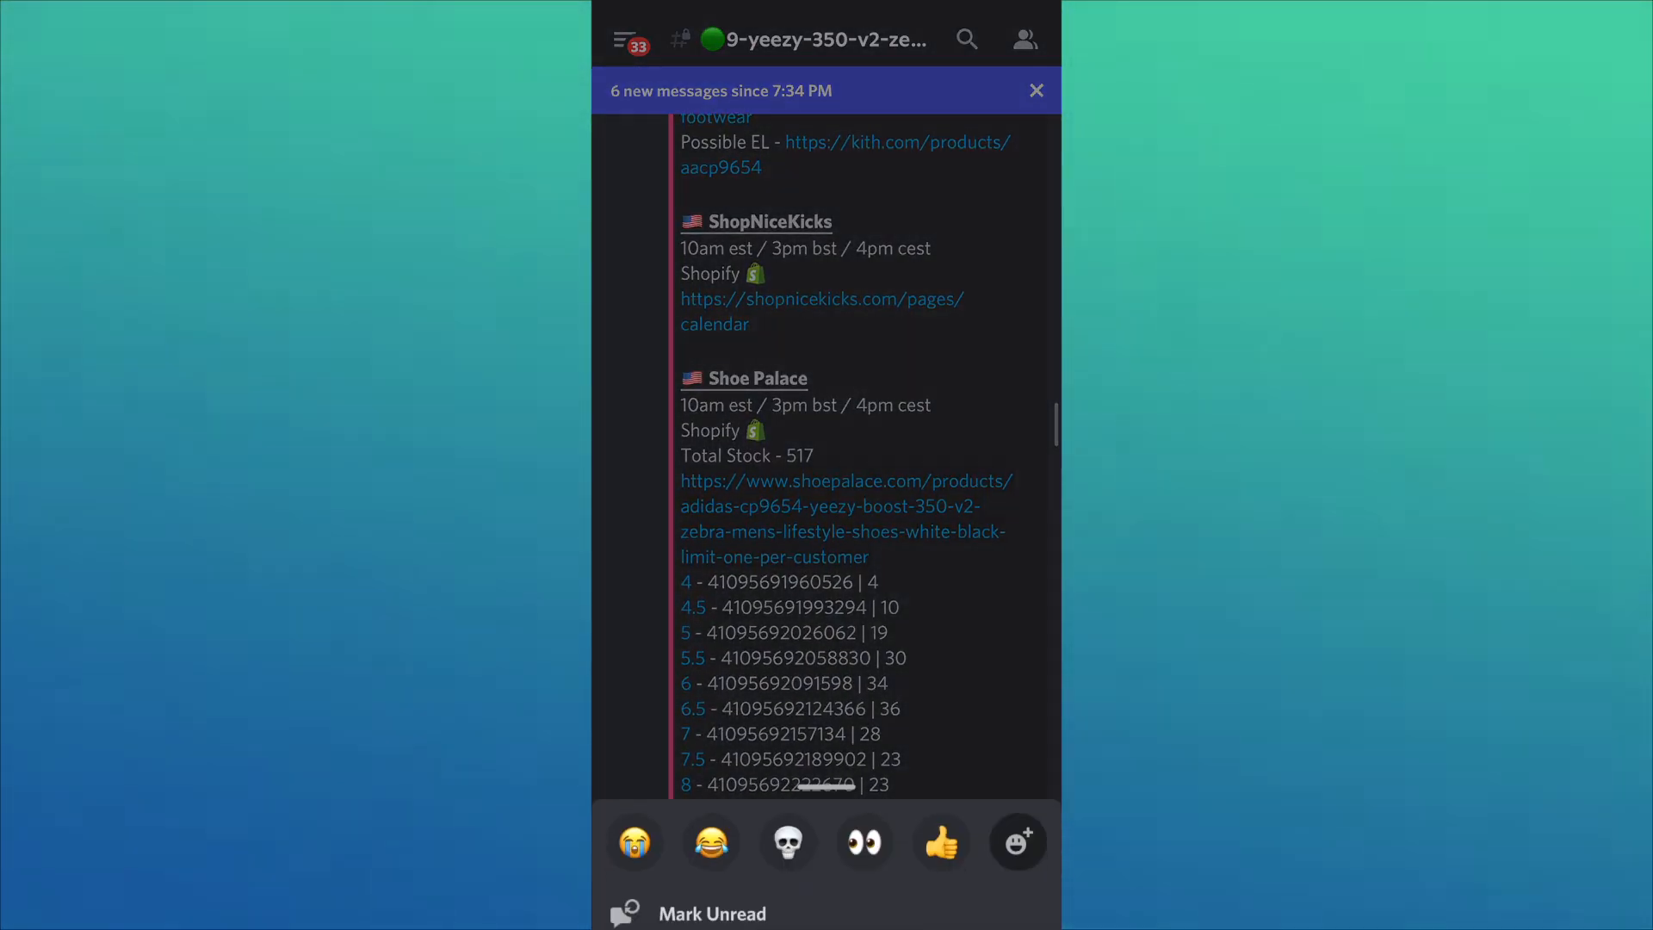
Step: Set the Shoepalace task's Size/Variant to 10.5
{"action": "scroll", "scroll_direction": "down", "scroll_amount": 3}
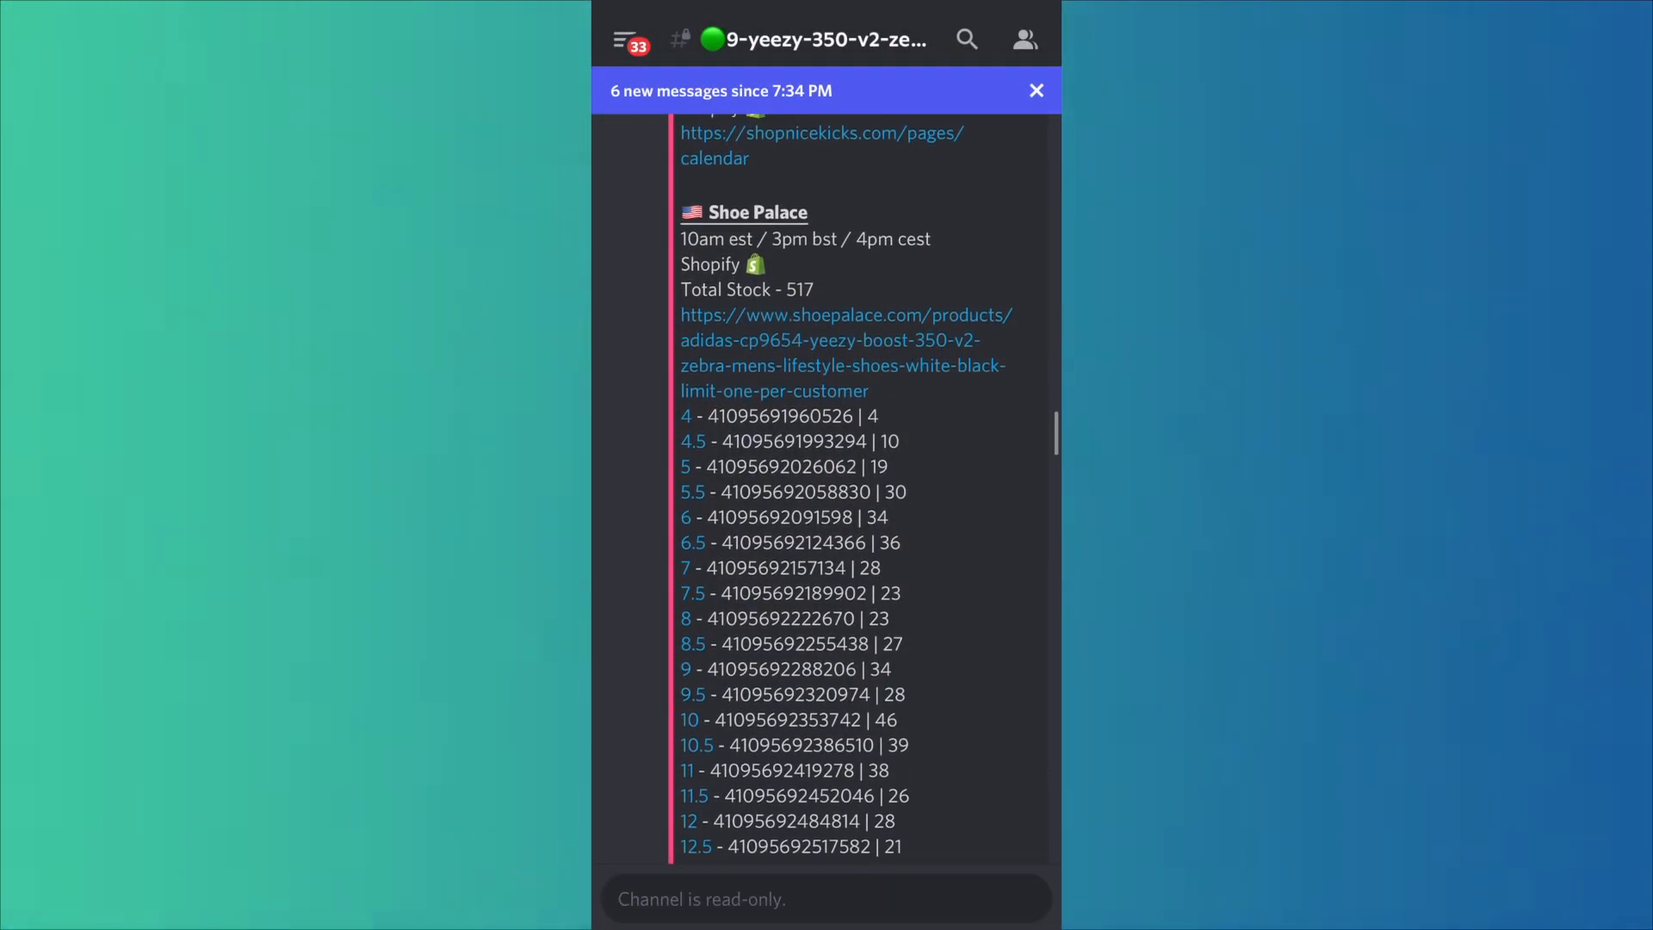
{"action": "scroll", "scroll_direction": "down", "scroll_amount": 3}
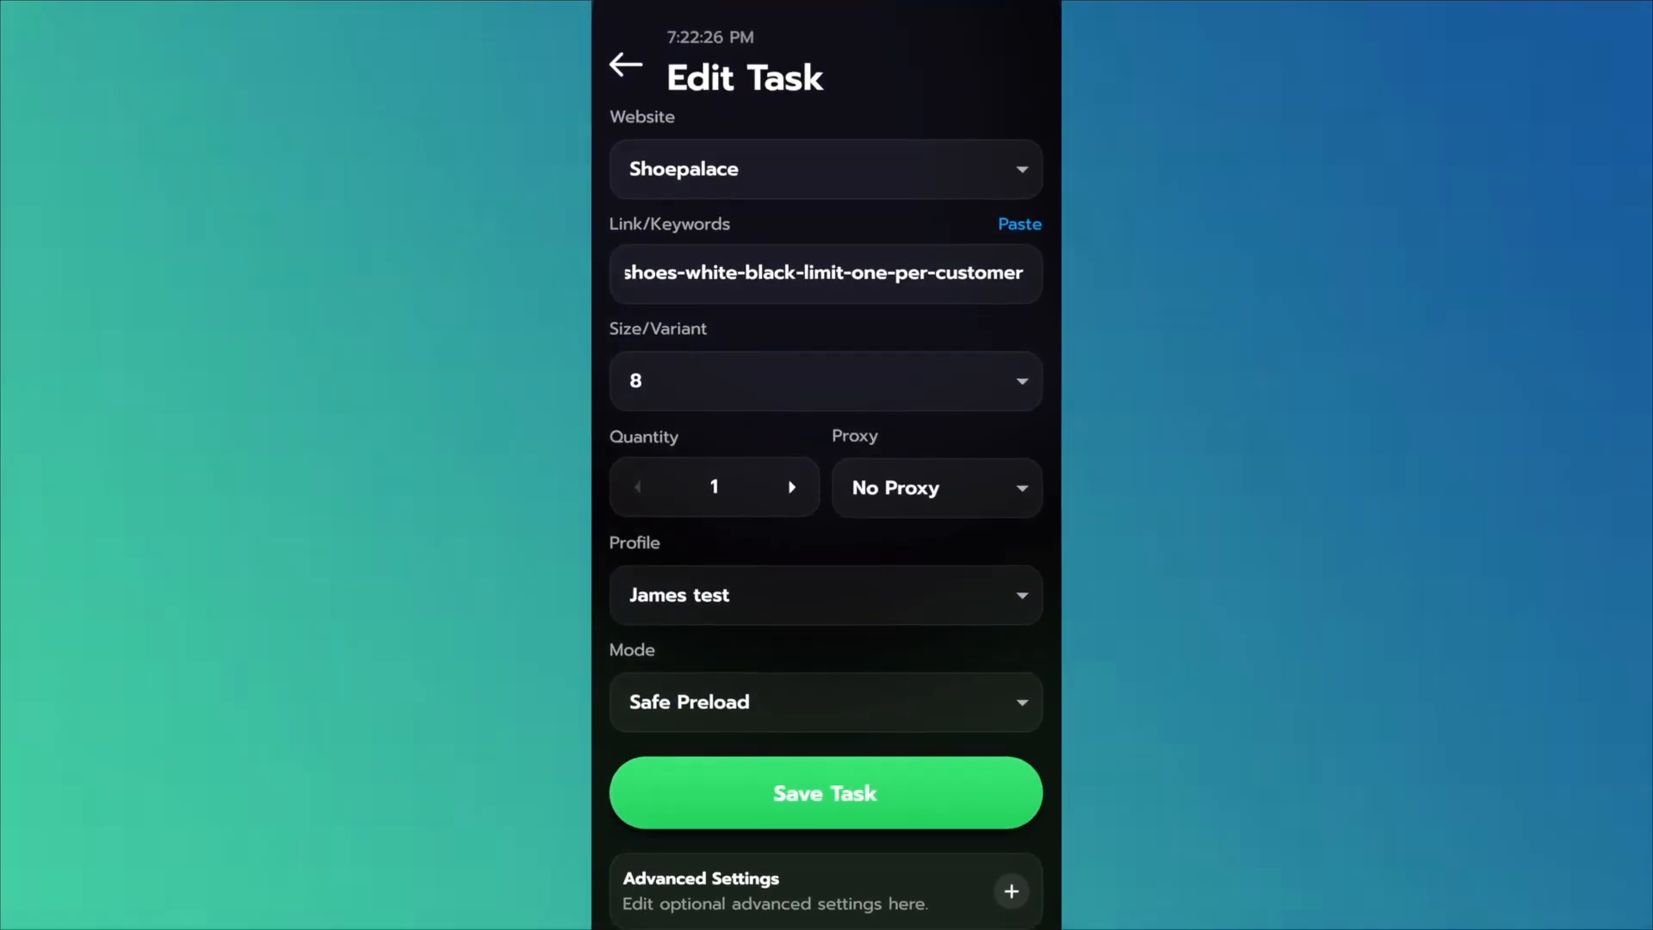
{"action": "left_click", "coordinate": [825, 380]}
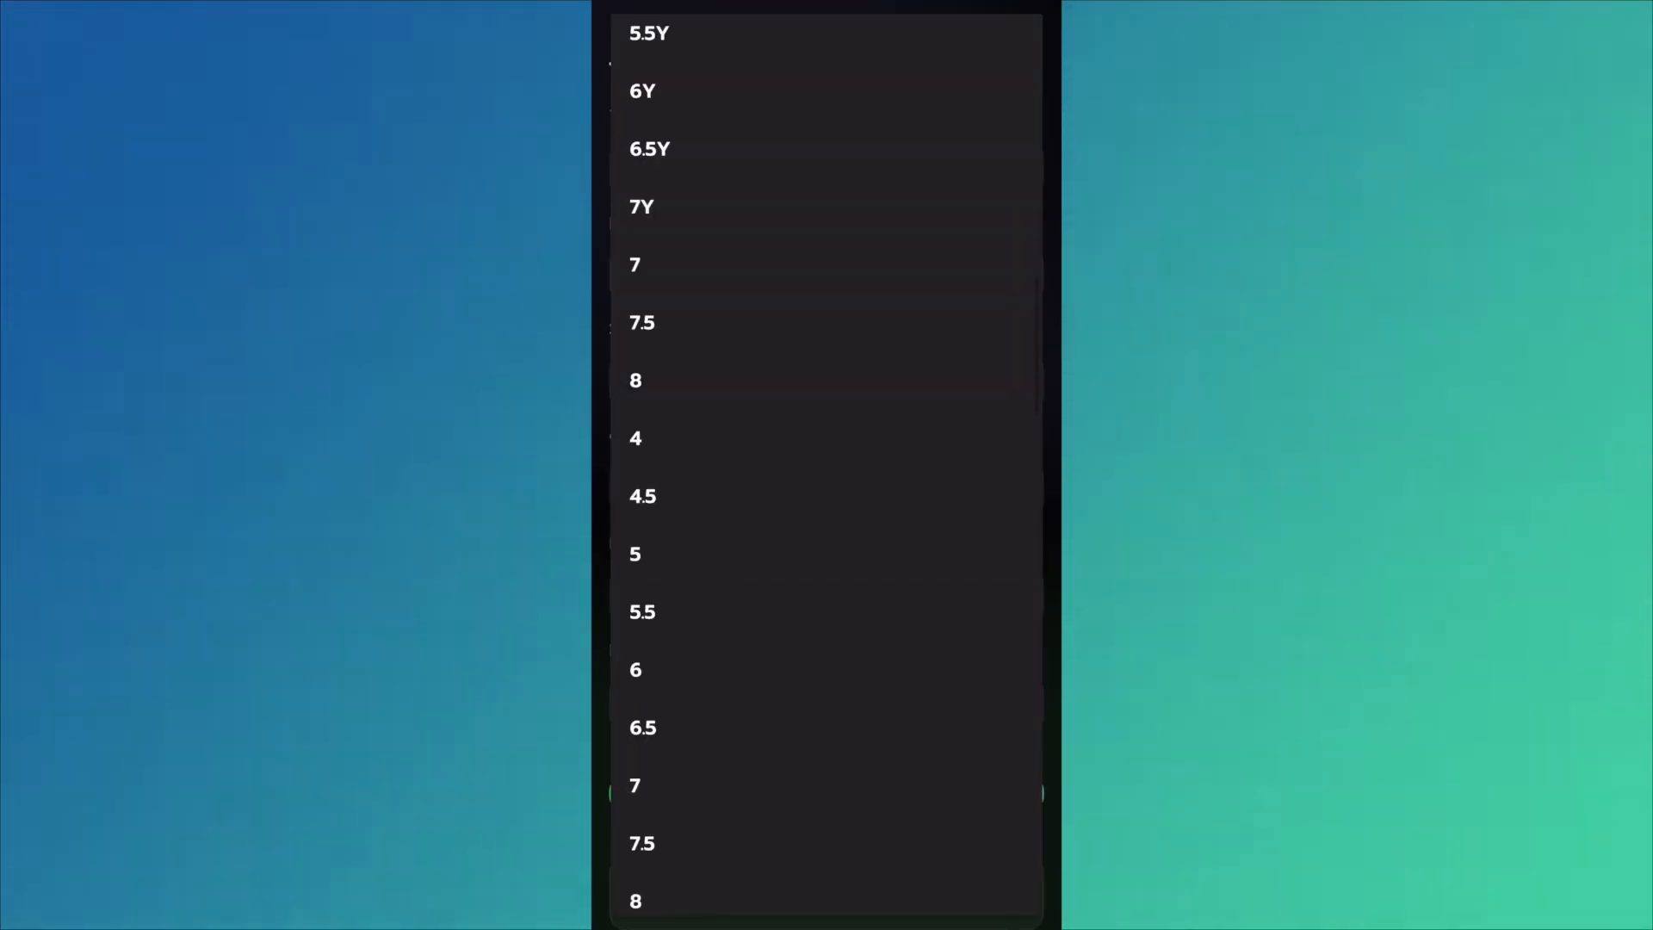
{"action": "left_click", "coordinate": [635, 379]}
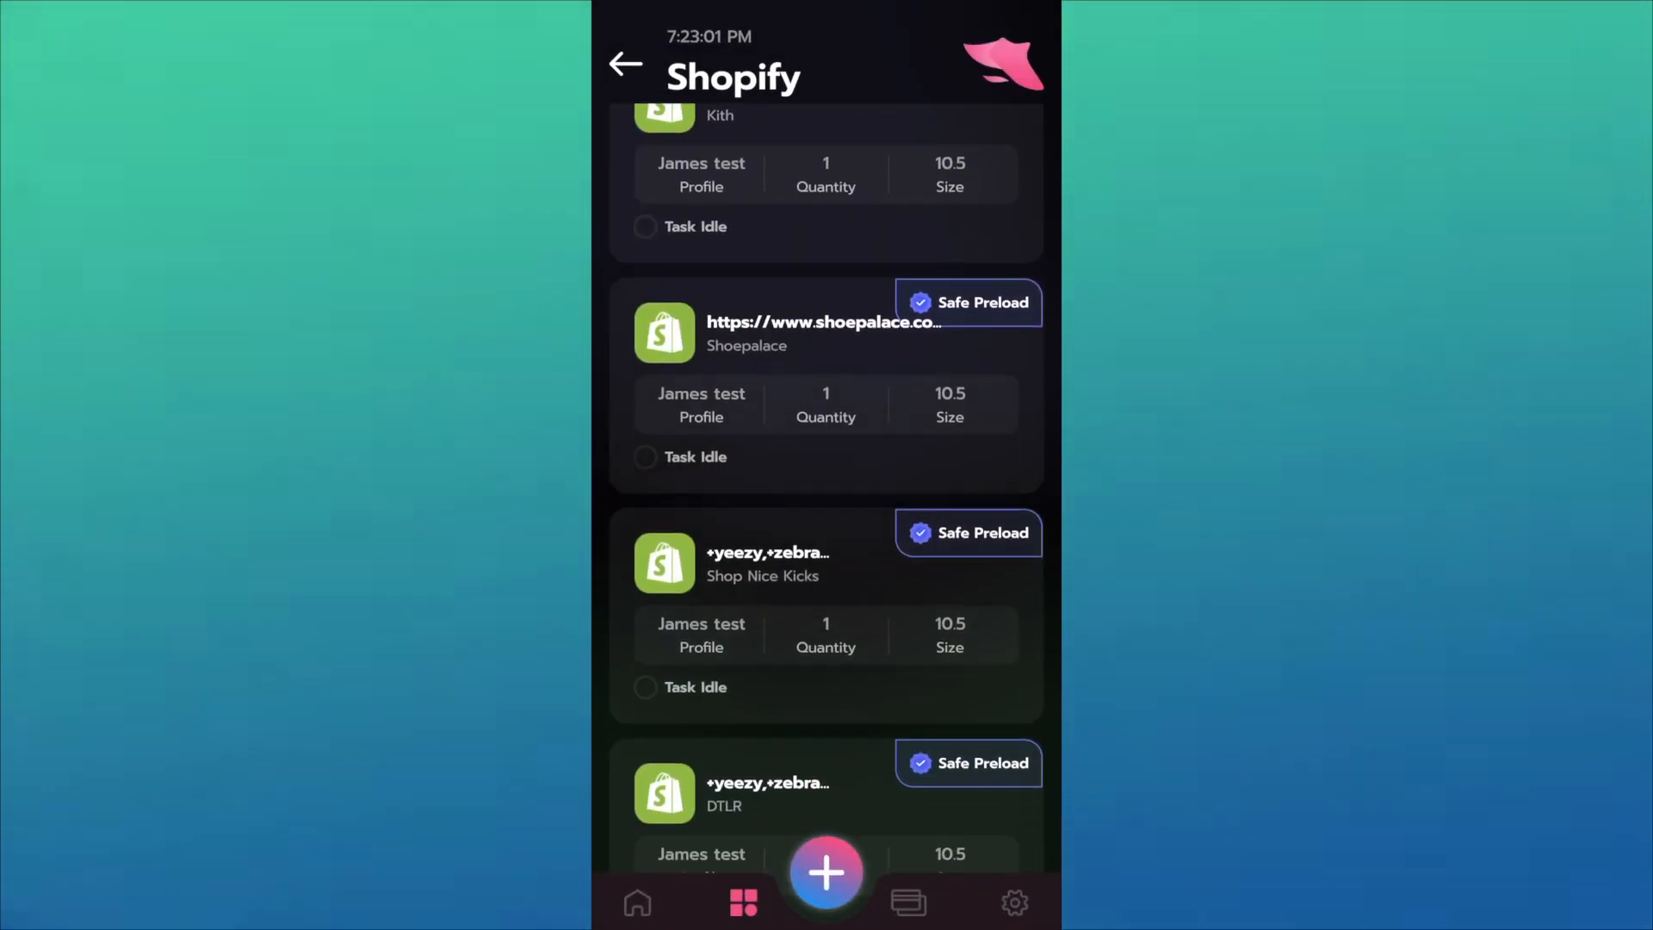
Step: Save the Shop Nice Kicks task with keywords +yeezy,+zebra, size 10.5 and Safe Preload
{"action": "left_click", "coordinate": [825, 561]}
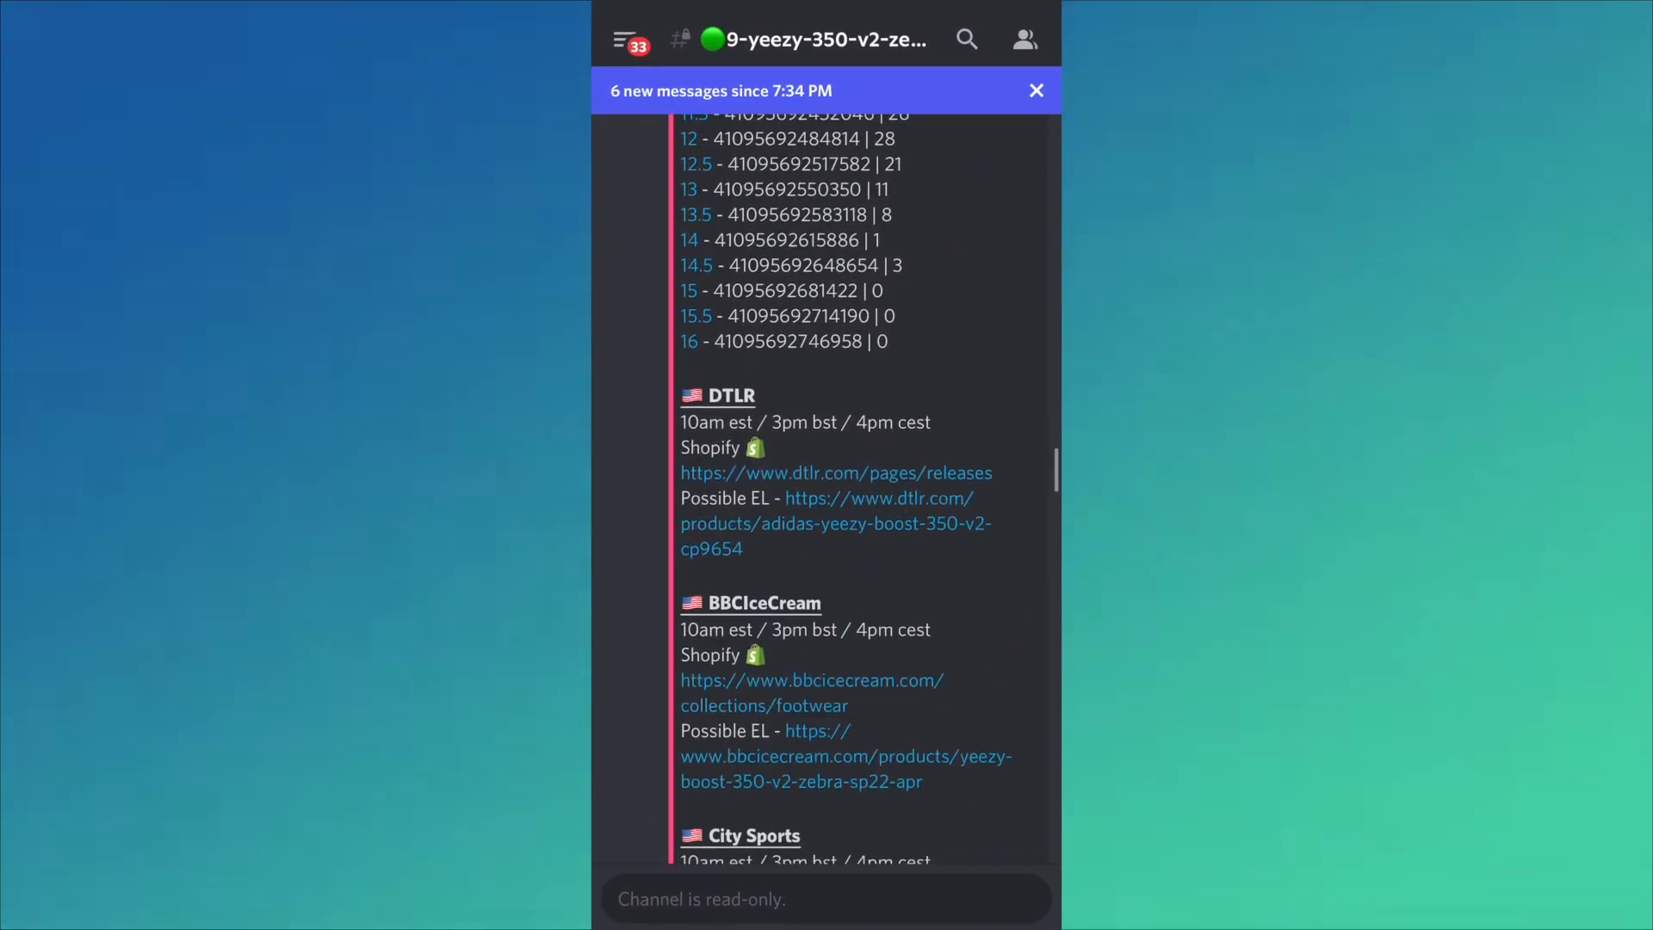
{"action": "scroll", "scroll_direction": "down", "scroll_amount": 3}
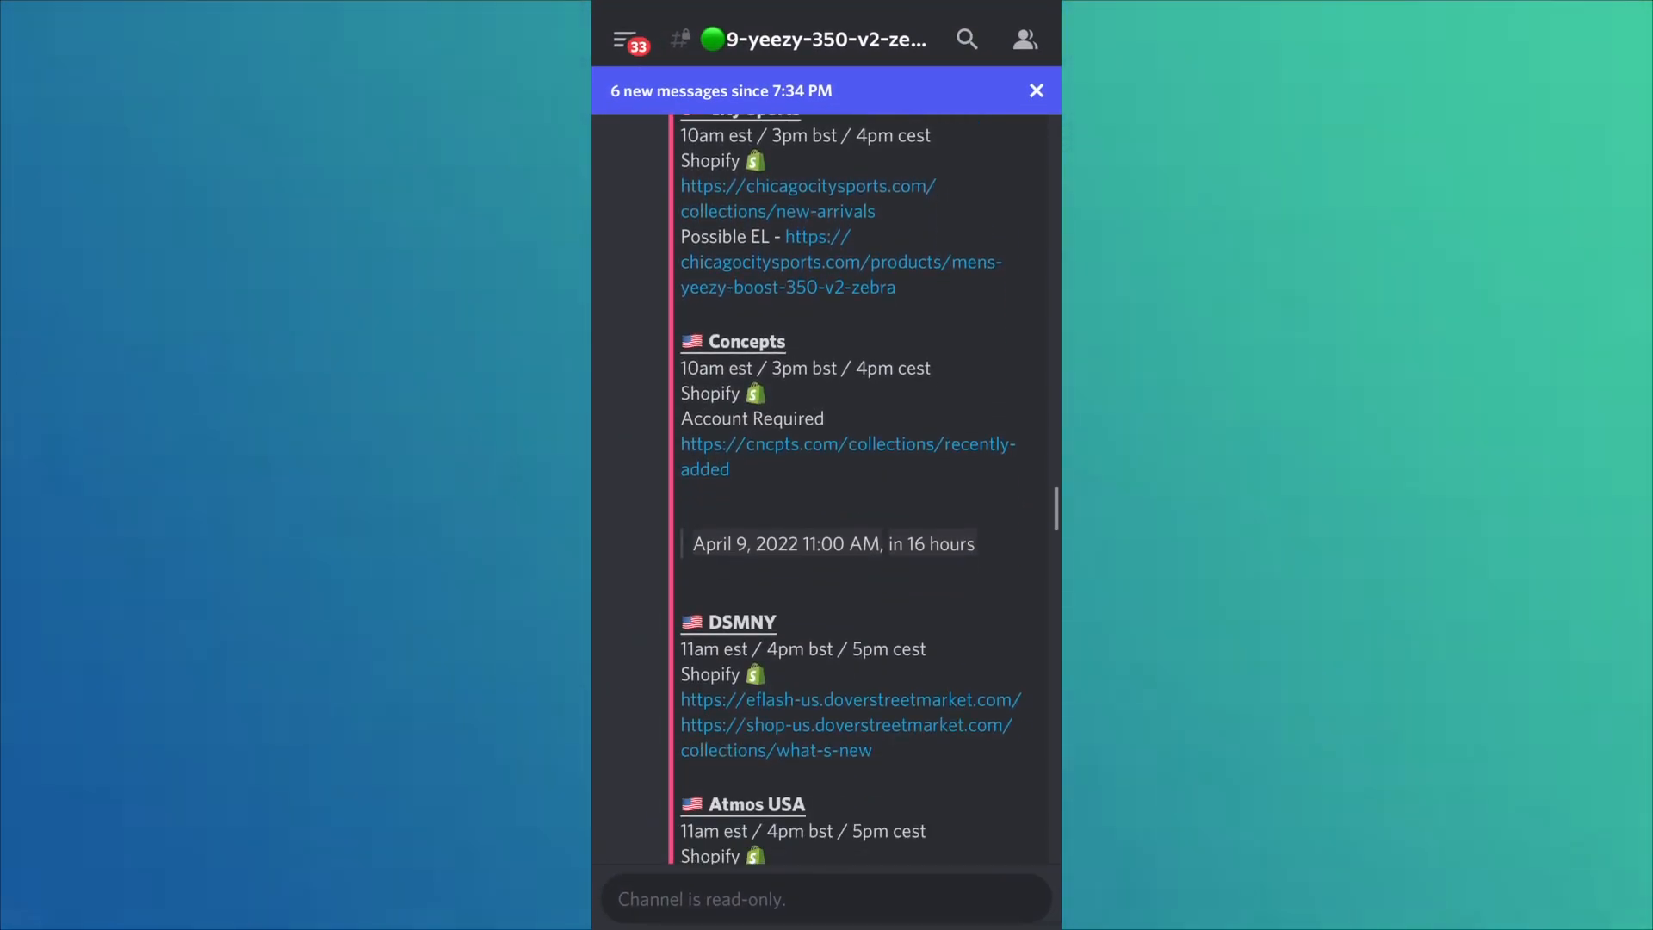
{"action": "scroll", "scroll_direction": "down", "scroll_amount": 3}
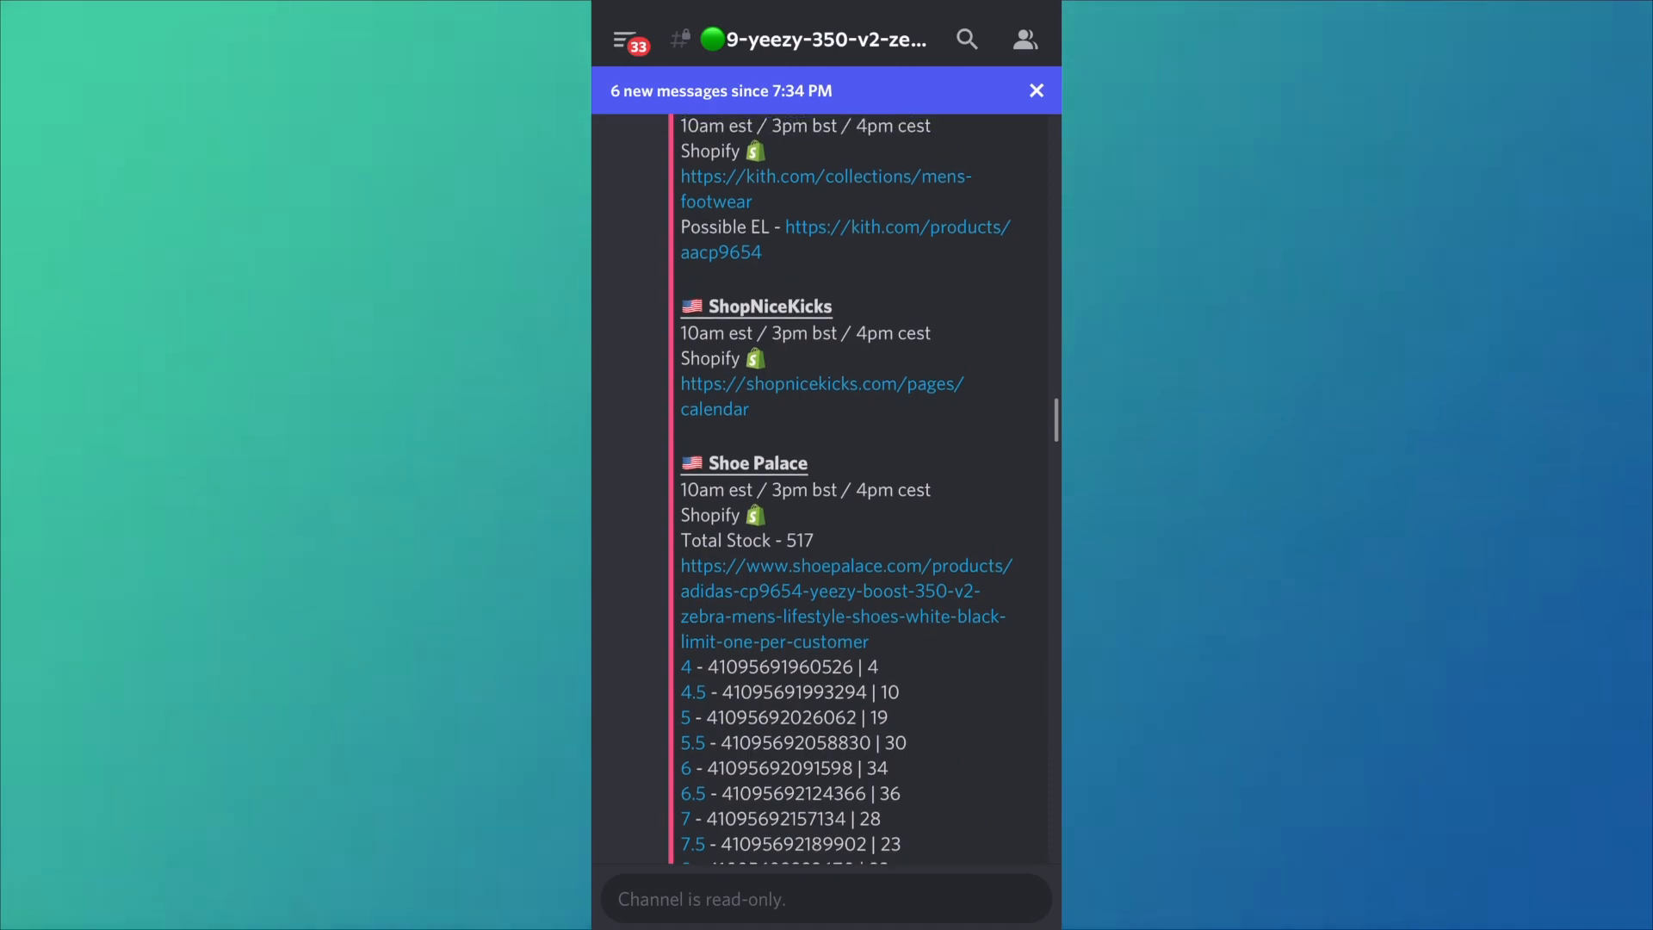
{"action": "scroll", "scroll_direction": "down", "scroll_amount": 3}
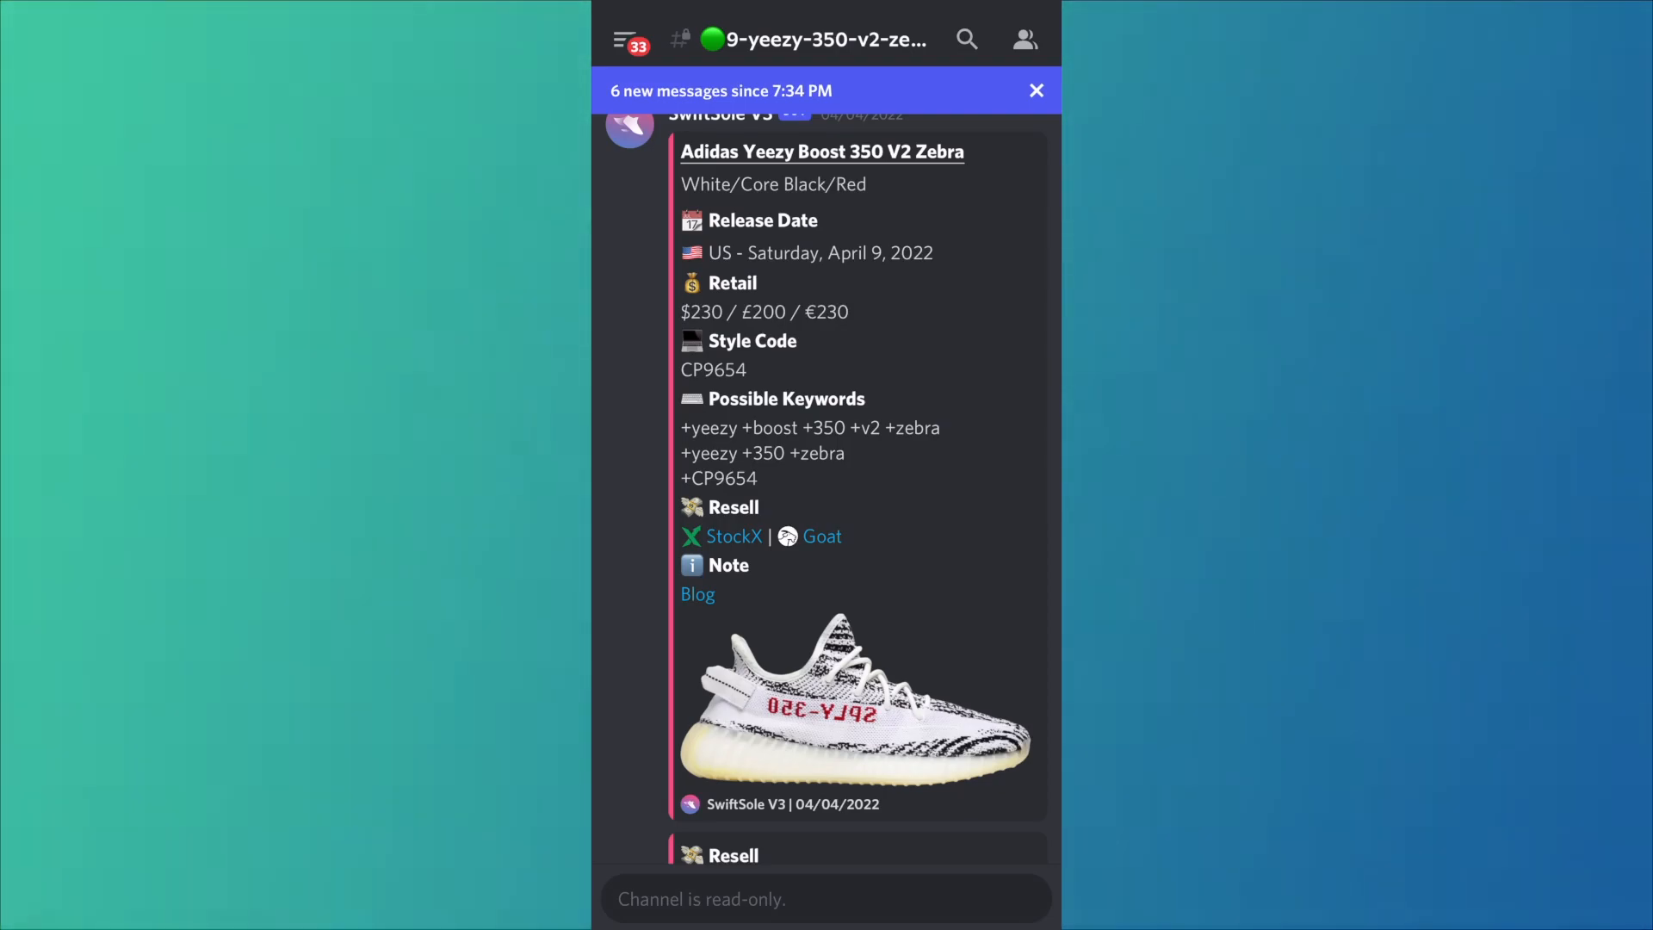
{"action": "scroll", "scroll_direction": "down", "scroll_amount": 3}
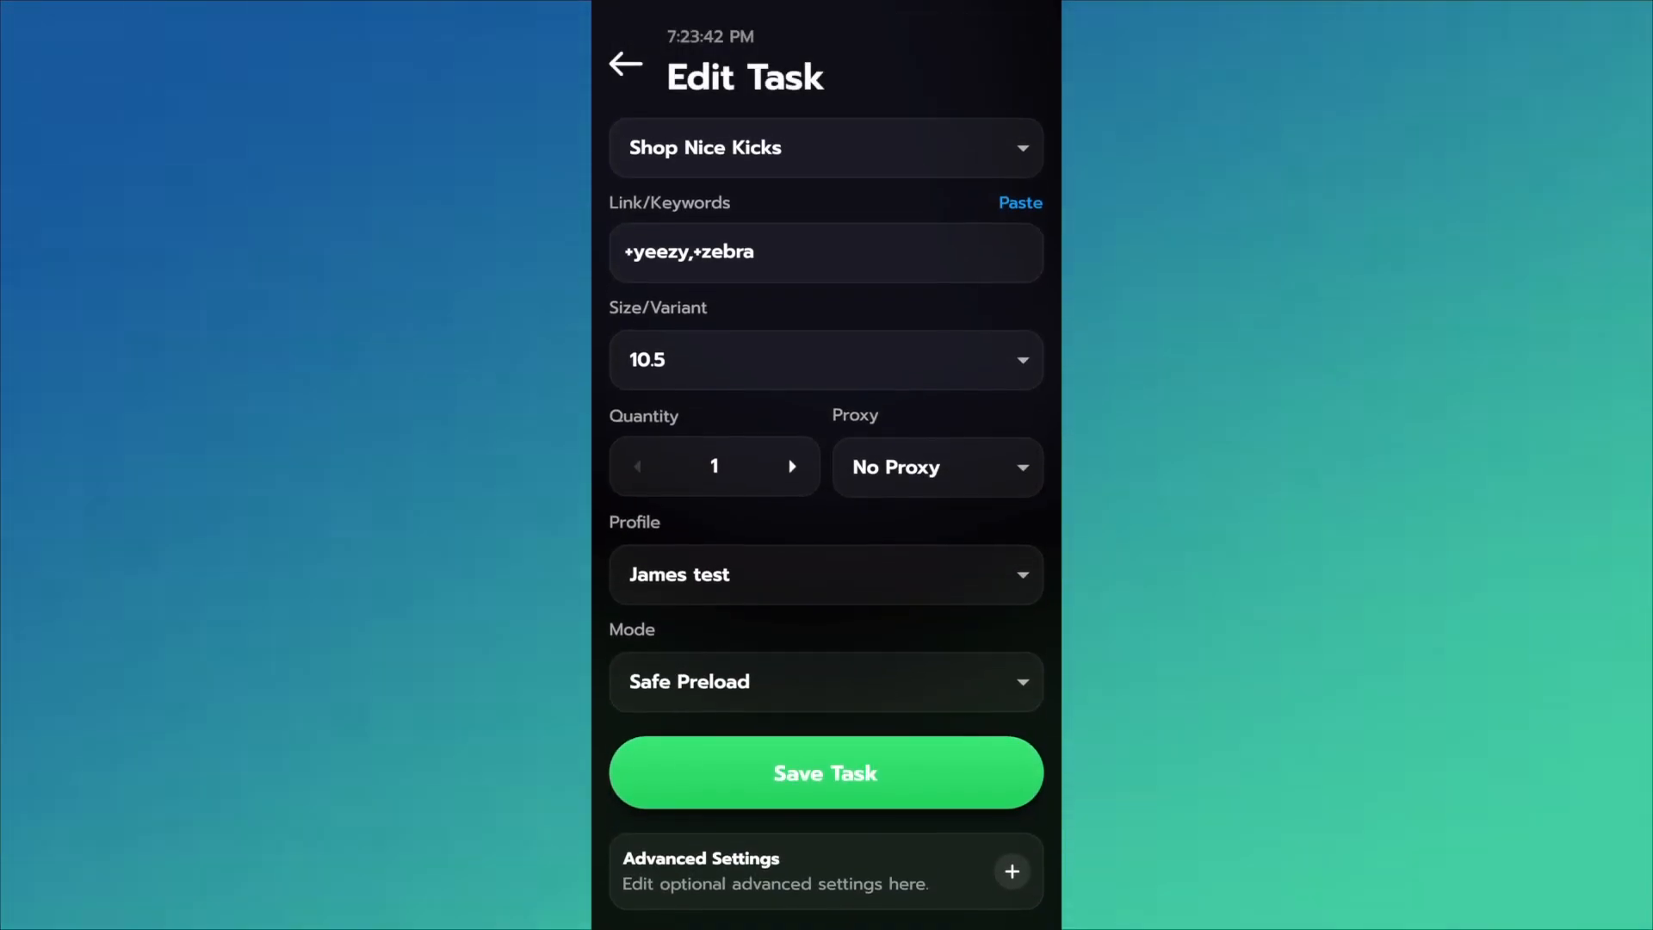
{"action": "left_click", "coordinate": [824, 682]}
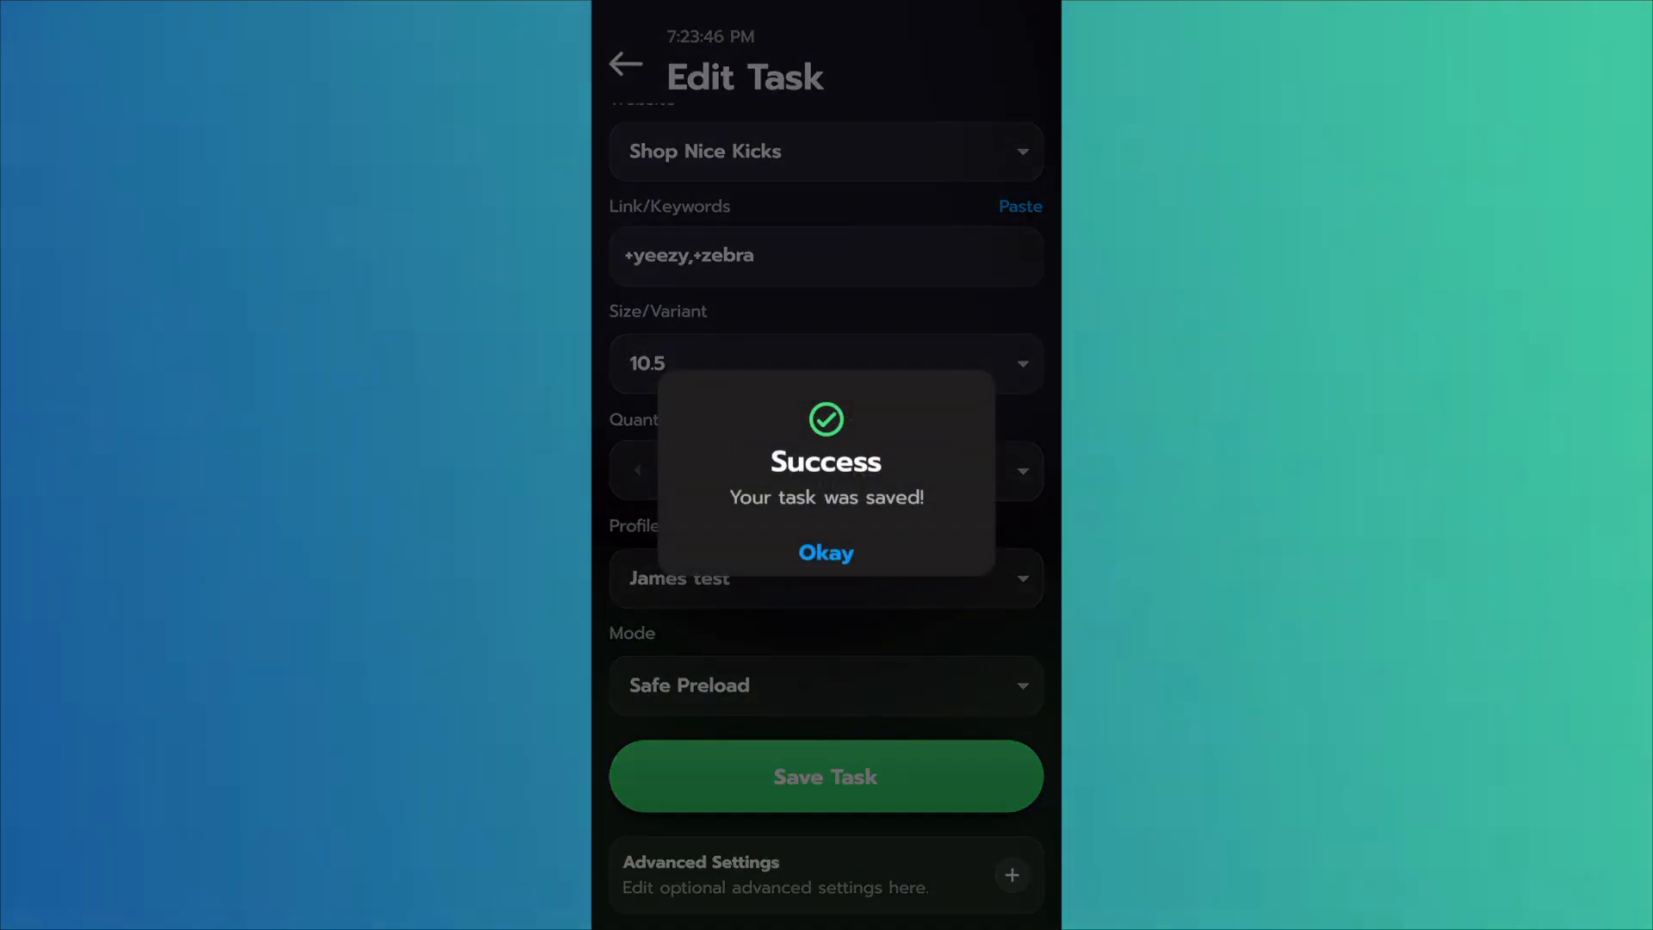
{"action": "left_click", "coordinate": [825, 553]}
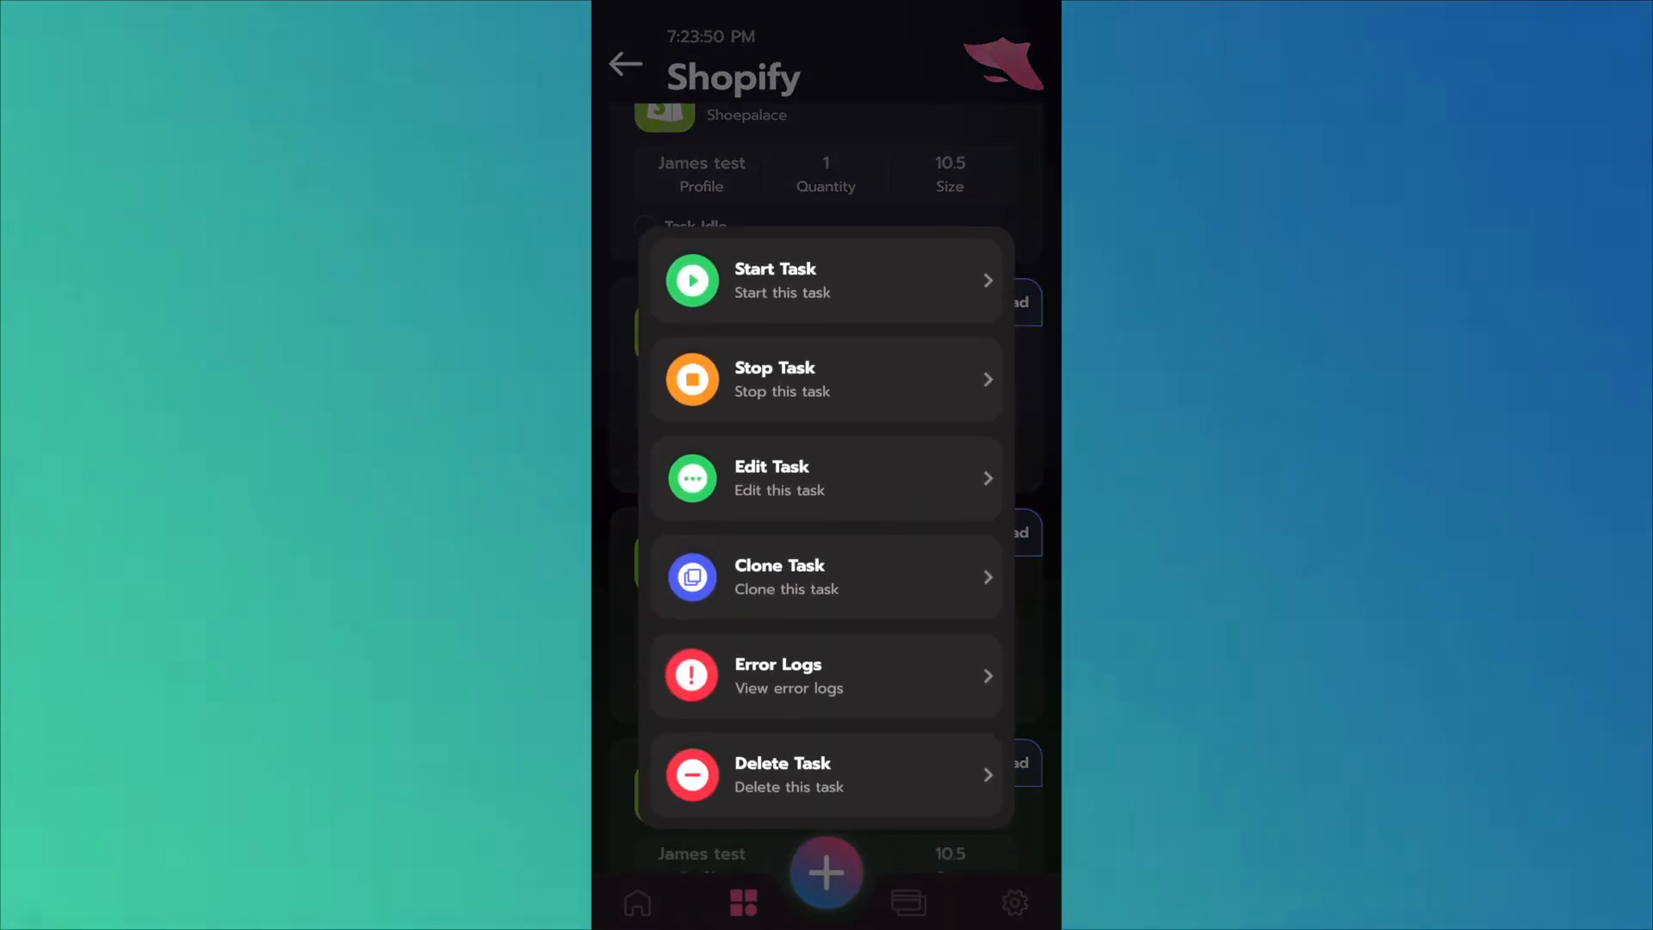
Step: Clone the task for DTLR, keeping +yeezy,+zebra, size 10.5 and Safe Preload, and save it
{"action": "left_click", "coordinate": [824, 476]}
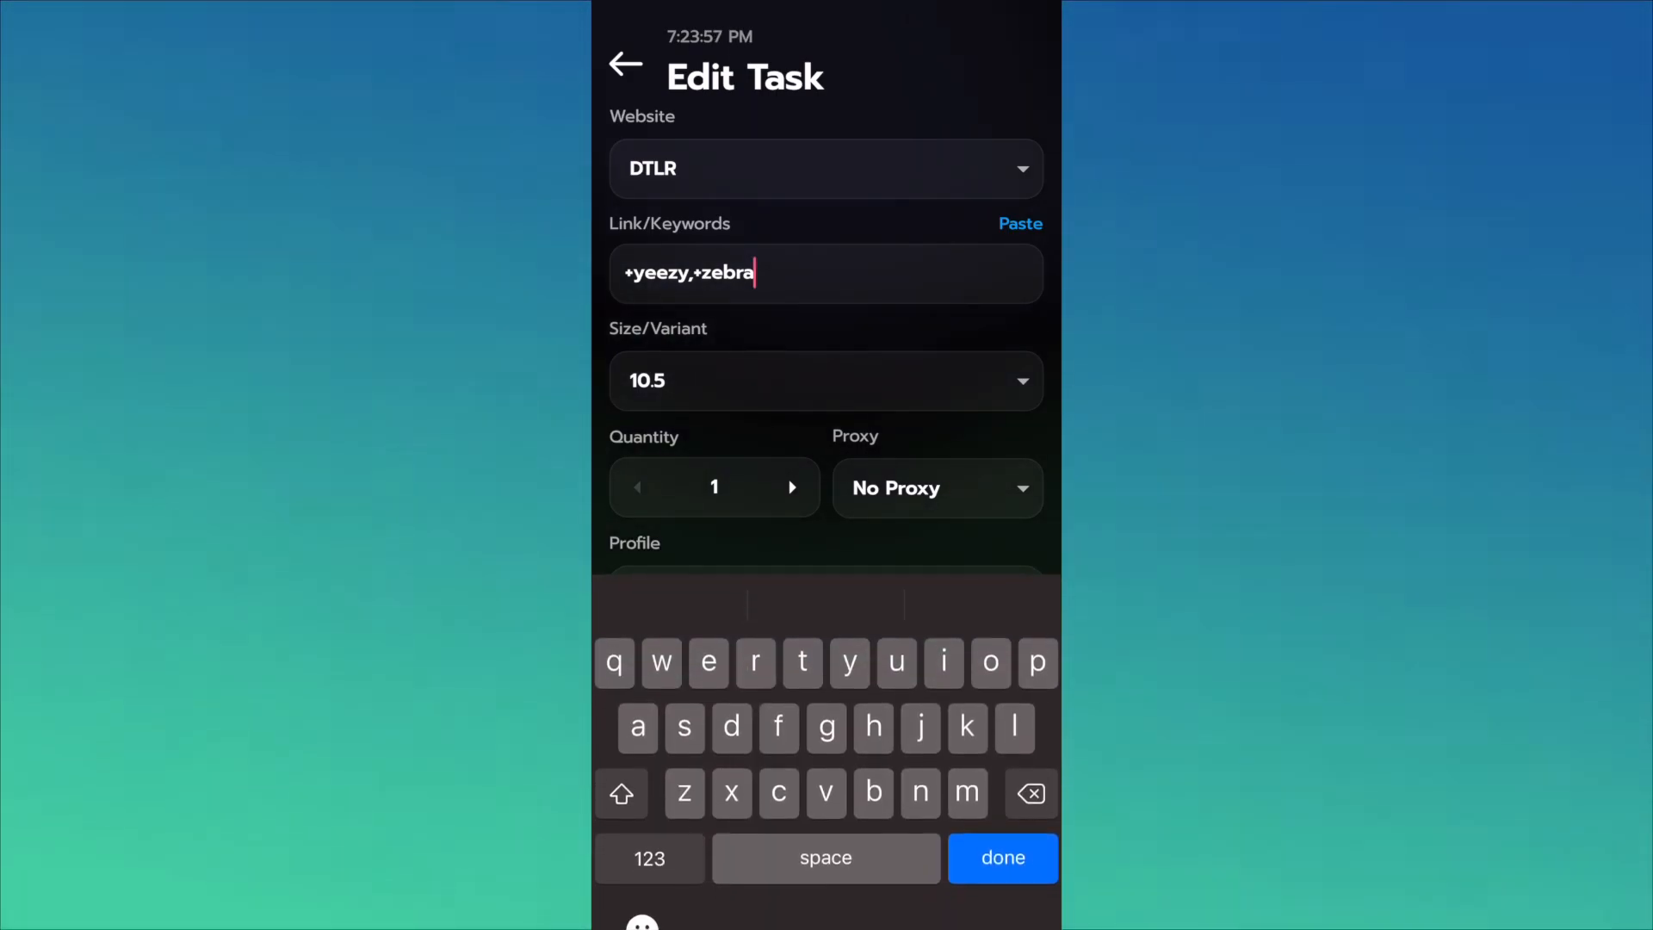
{"action": "left_click", "coordinate": [1002, 857]}
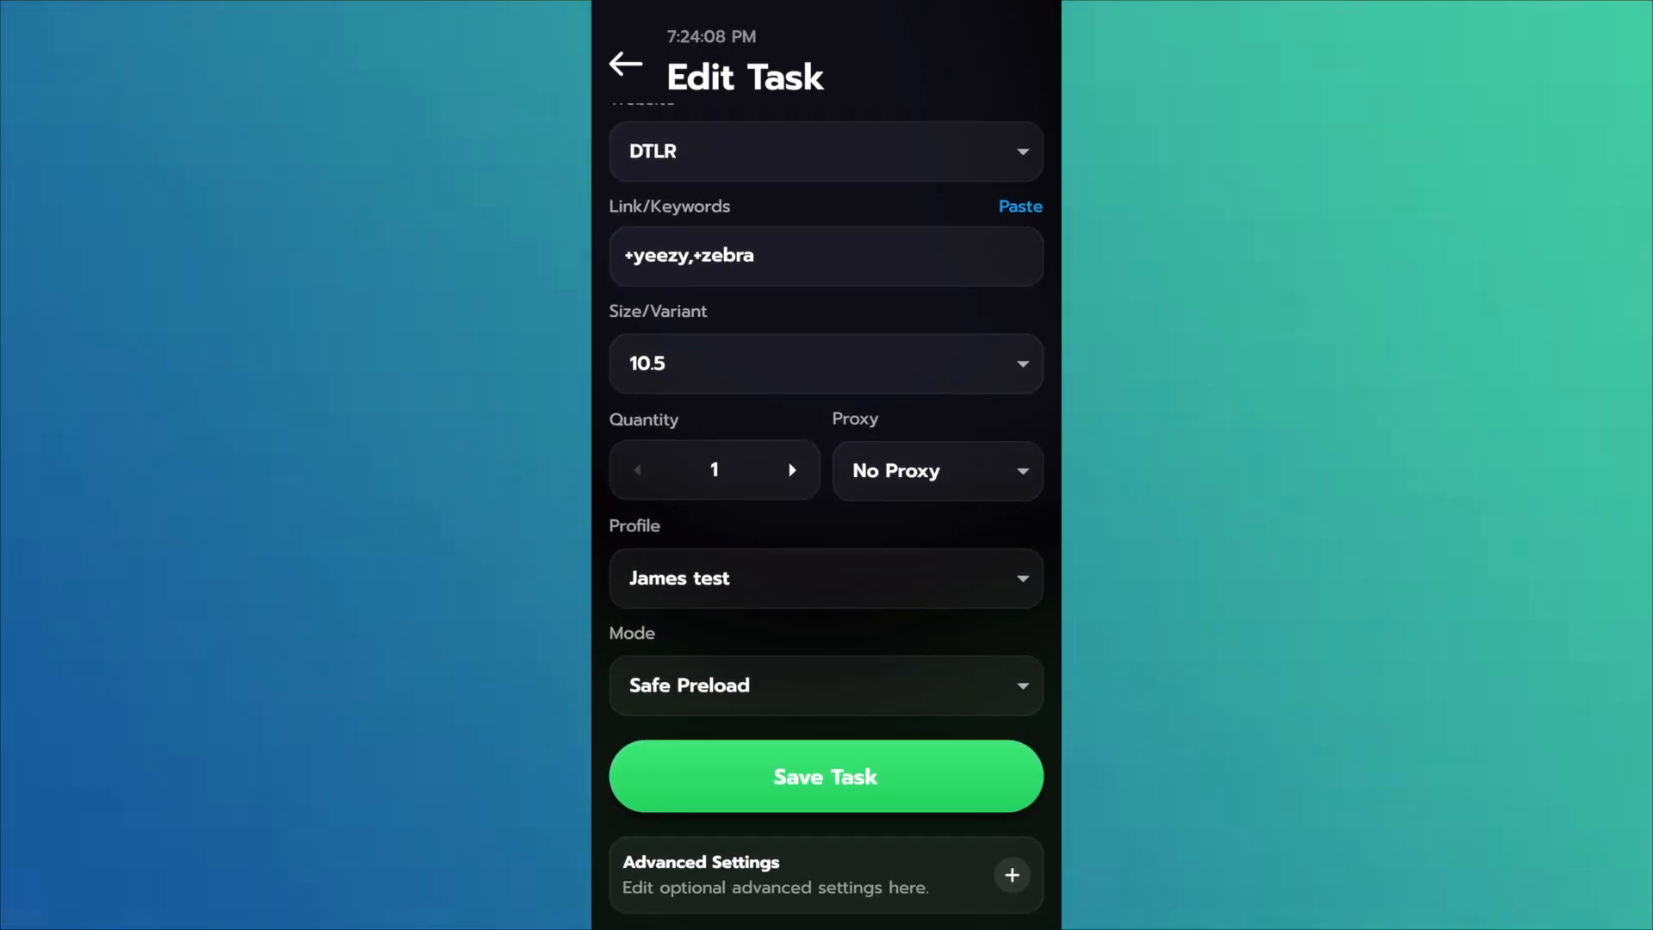
{"action": "left_click", "coordinate": [825, 777]}
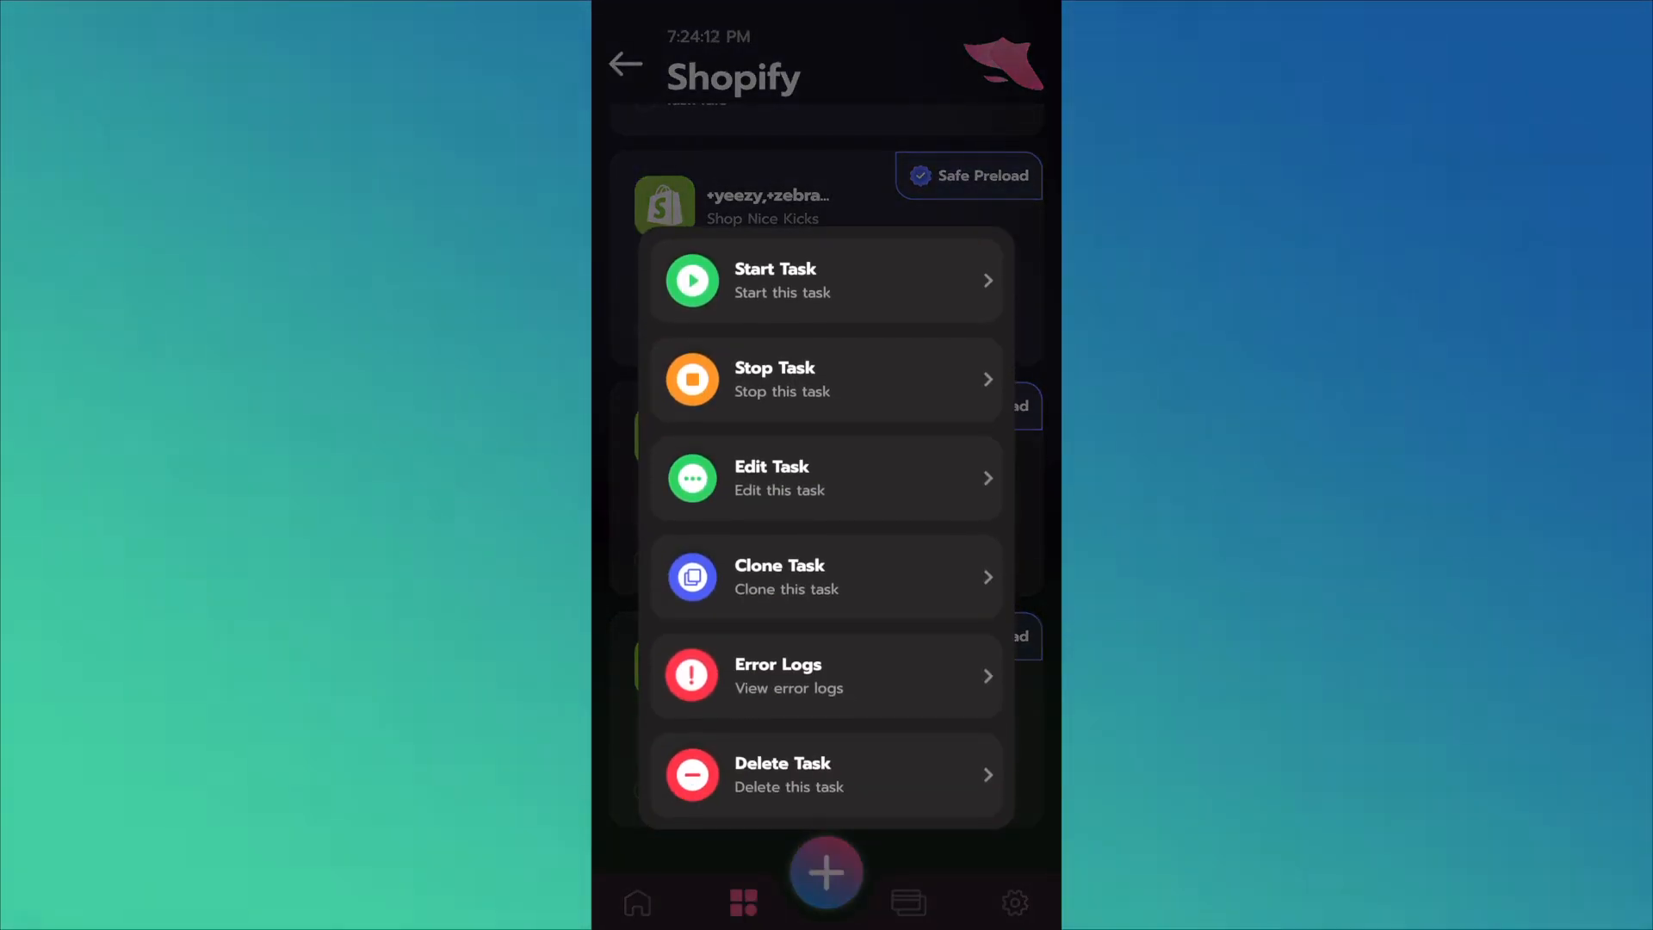
Step: Clone the task for Undefeated and check the Zebra product image in Discord
{"action": "left_click", "coordinate": [826, 477]}
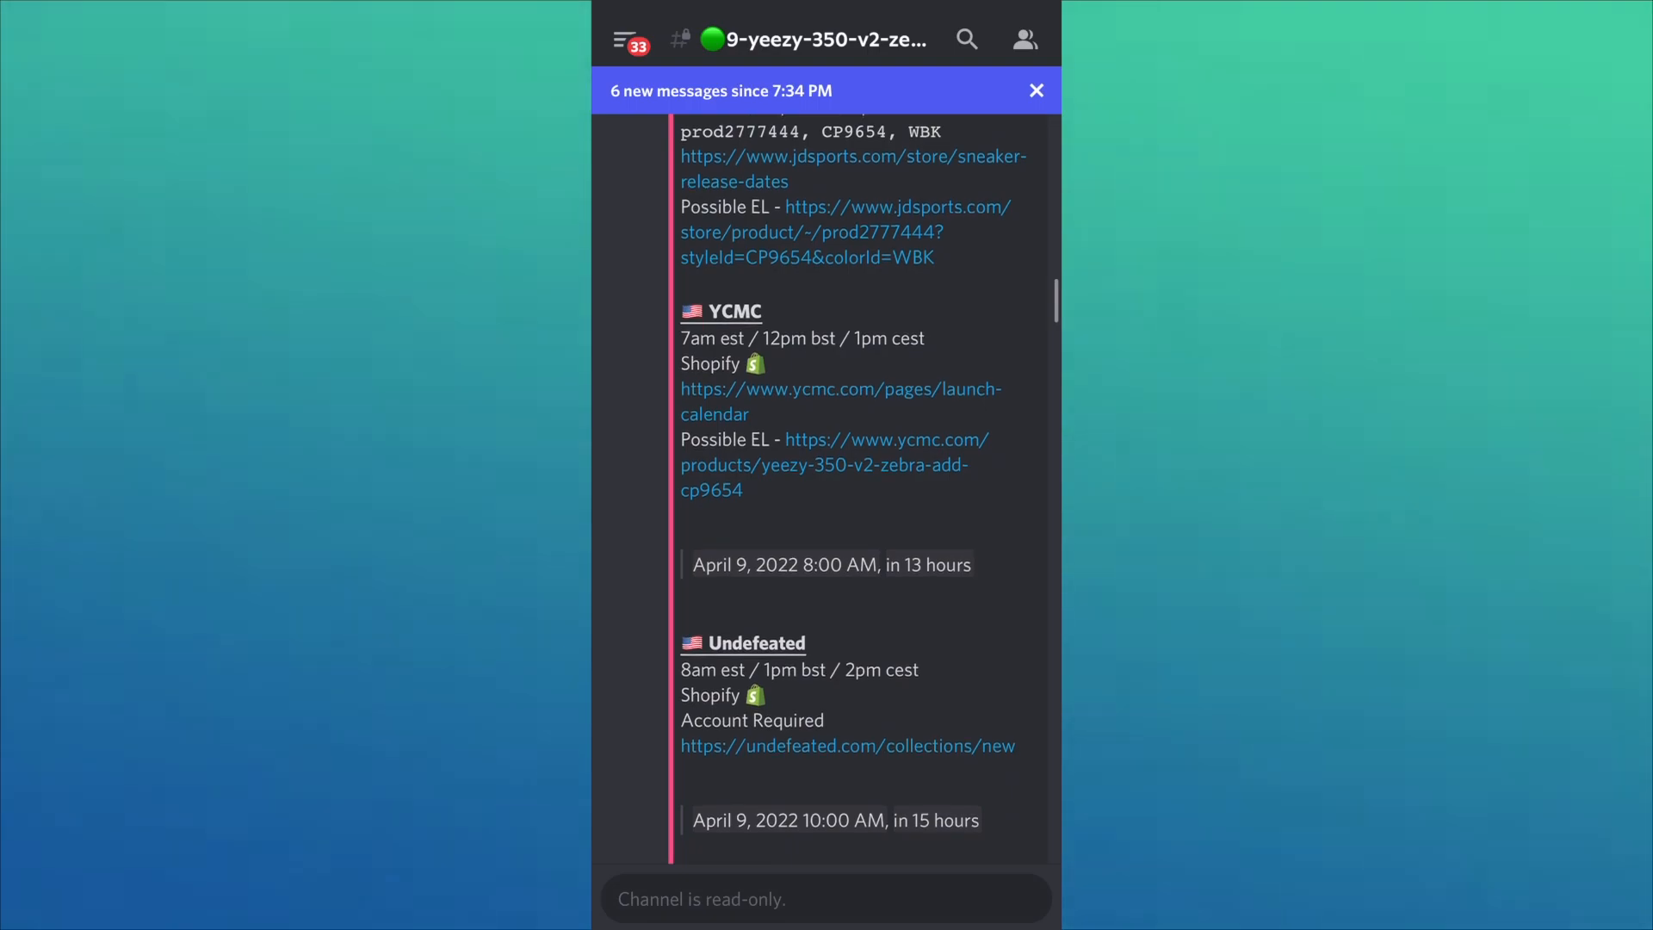
{"action": "scroll", "scroll_direction": "down", "scroll_amount": 3}
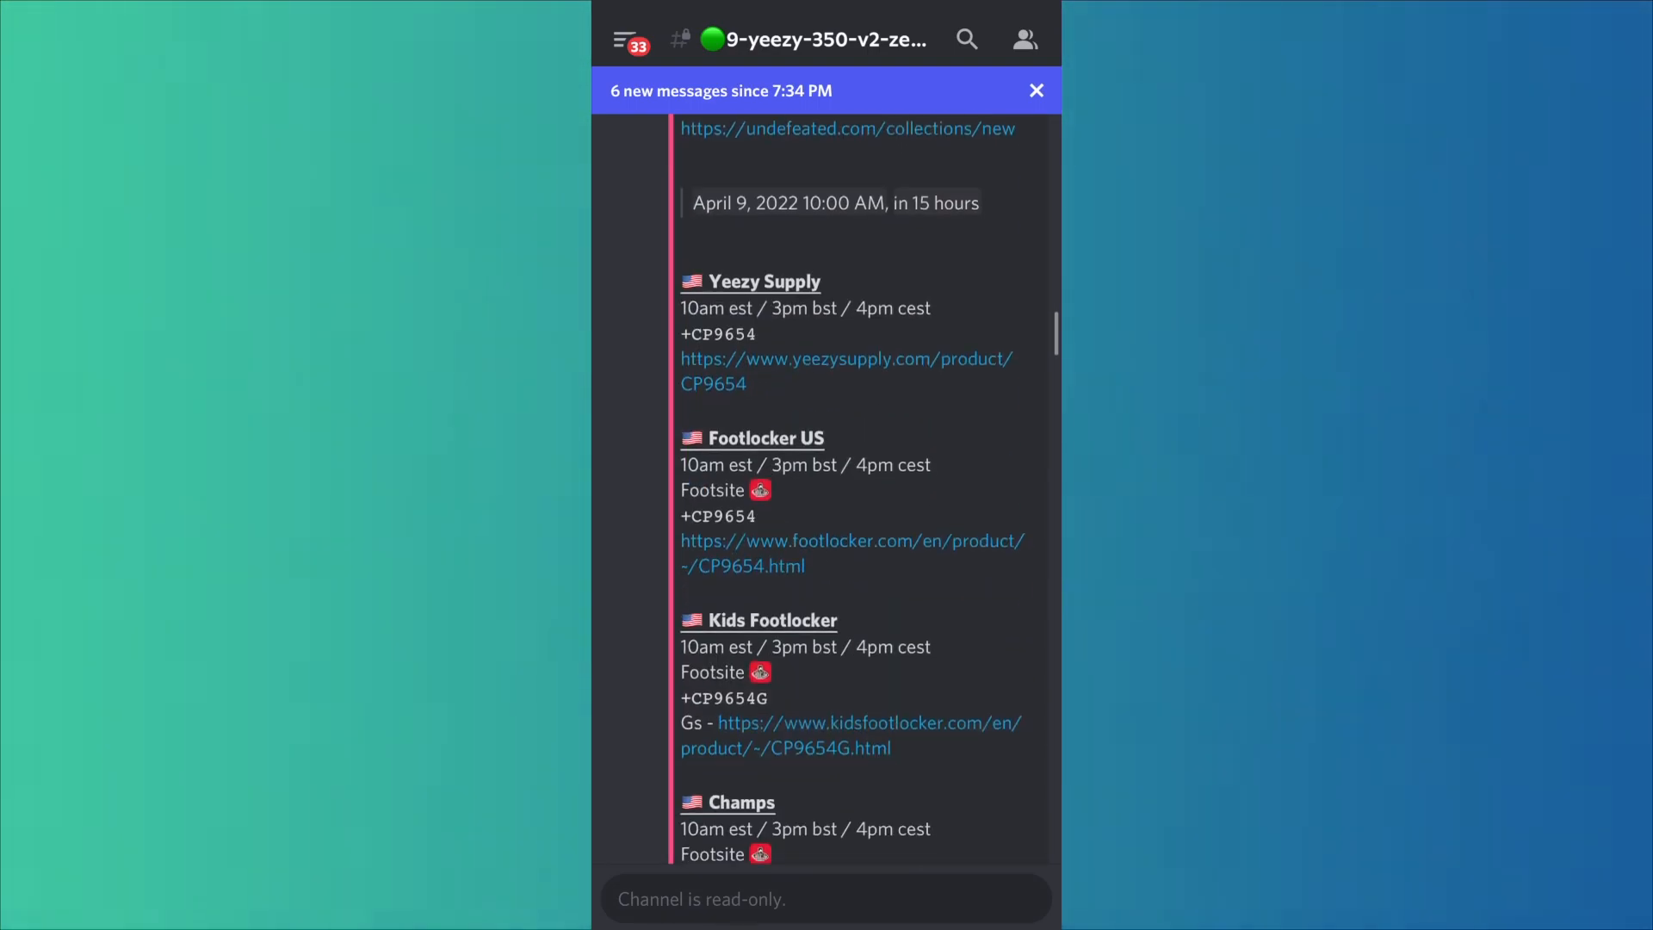
{"action": "scroll", "scroll_direction": "down", "scroll_amount": 3}
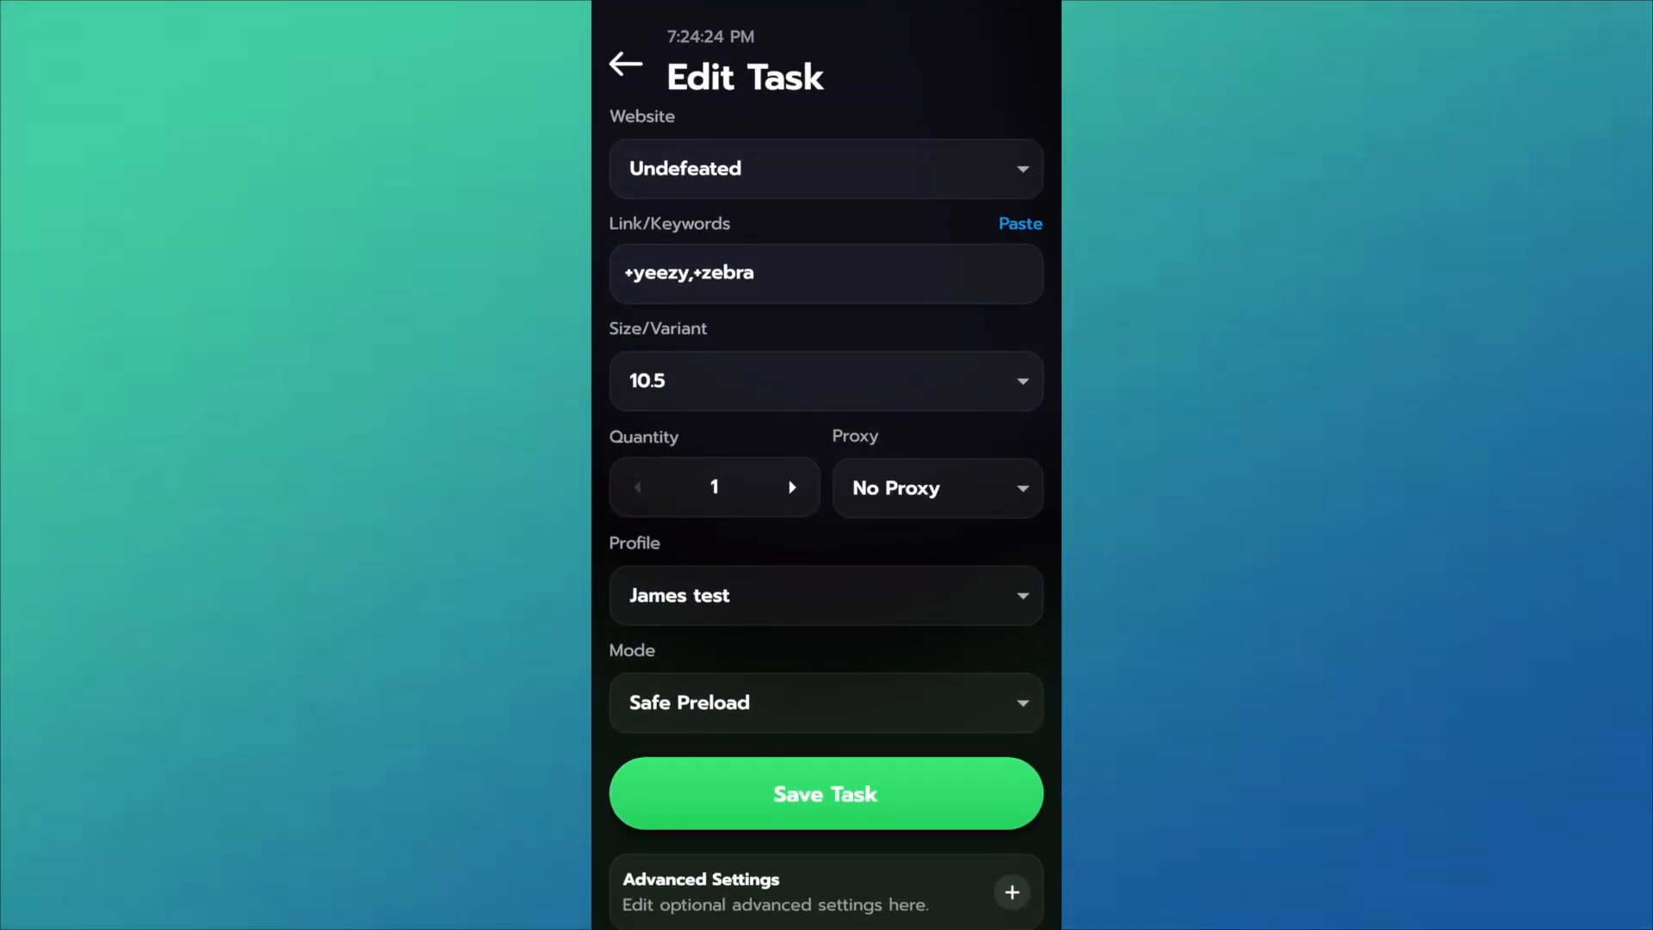
{"action": "left_click", "coordinate": [825, 274]}
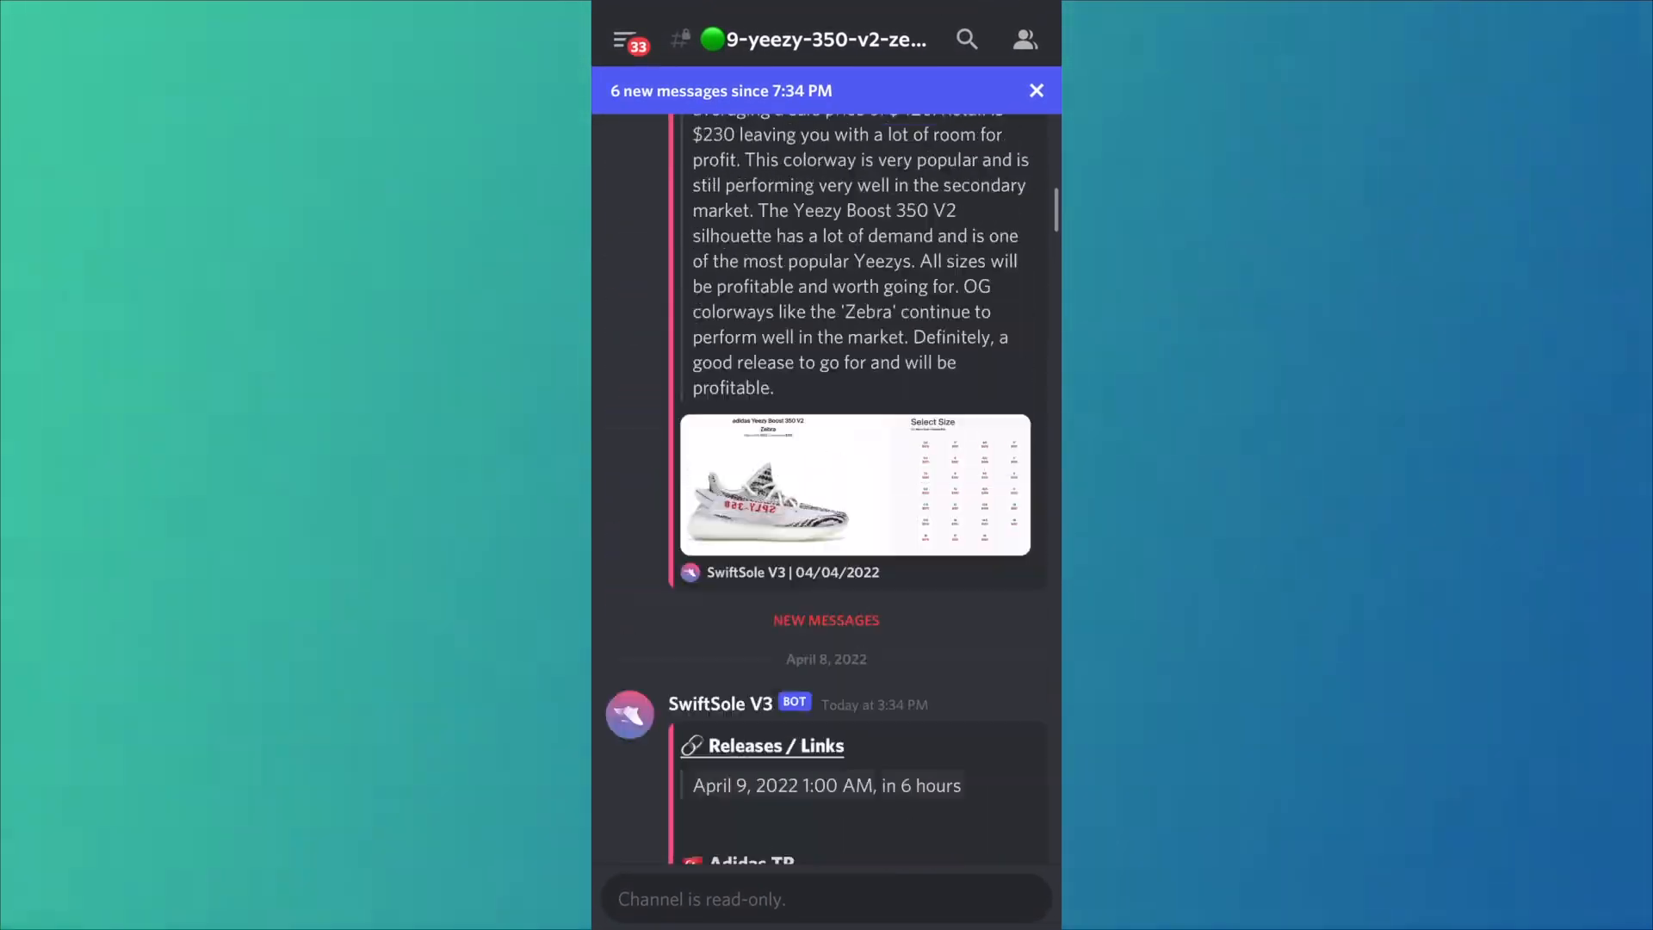
{"action": "left_click", "coordinate": [854, 486]}
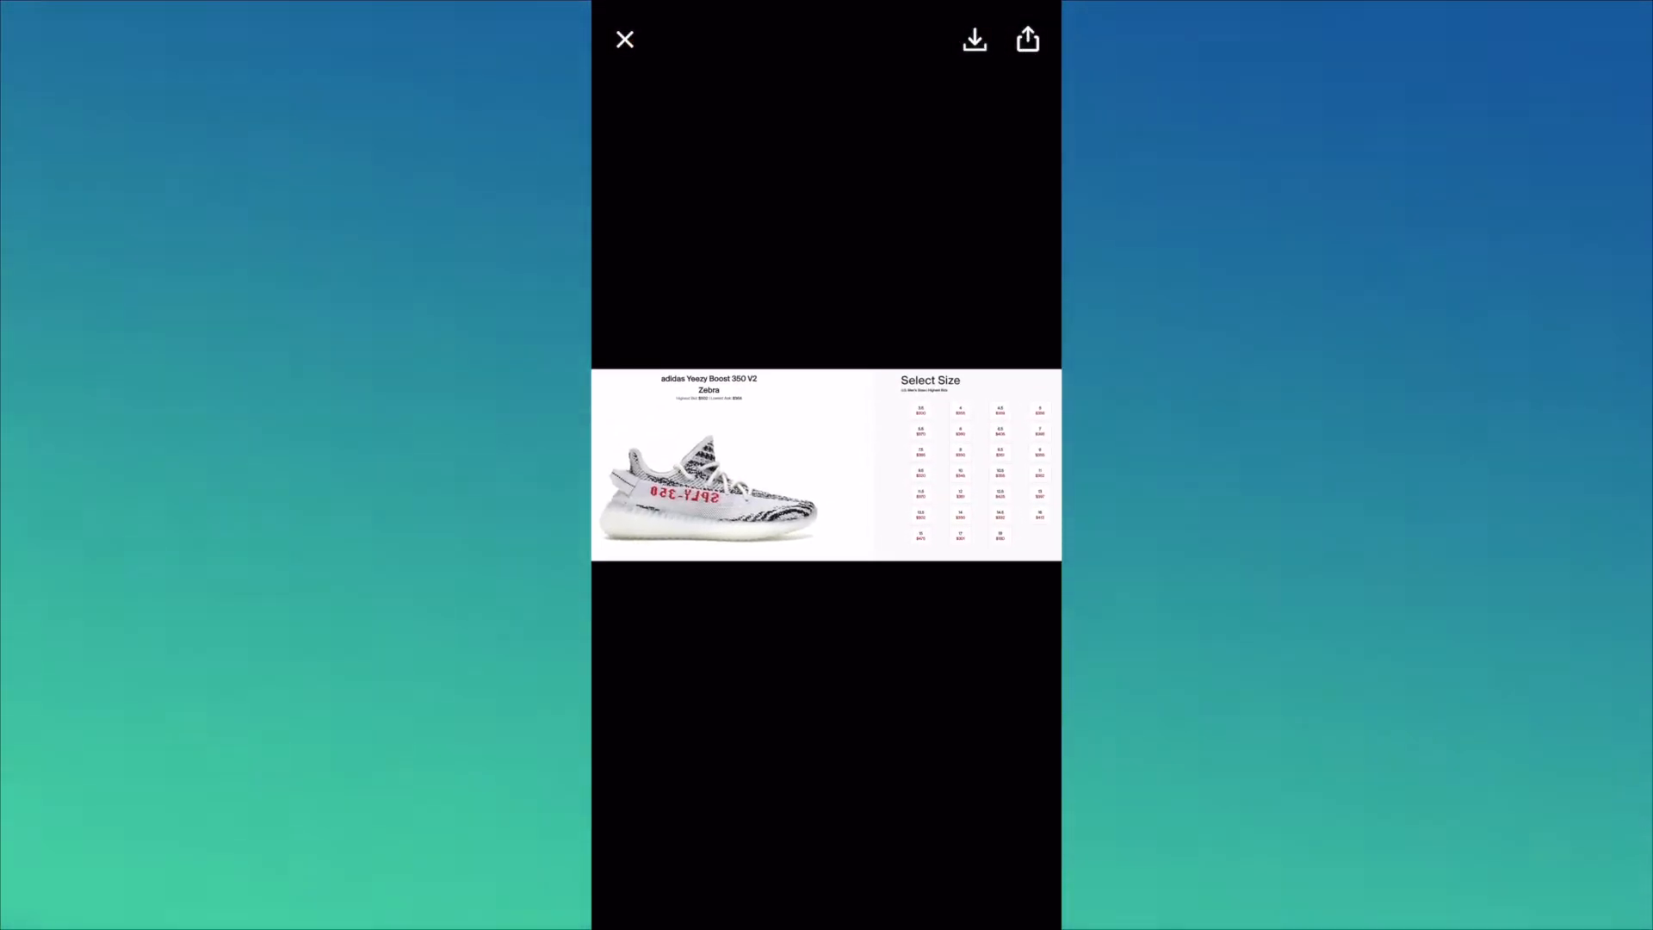
{"action": "left_click", "coordinate": [623, 40]}
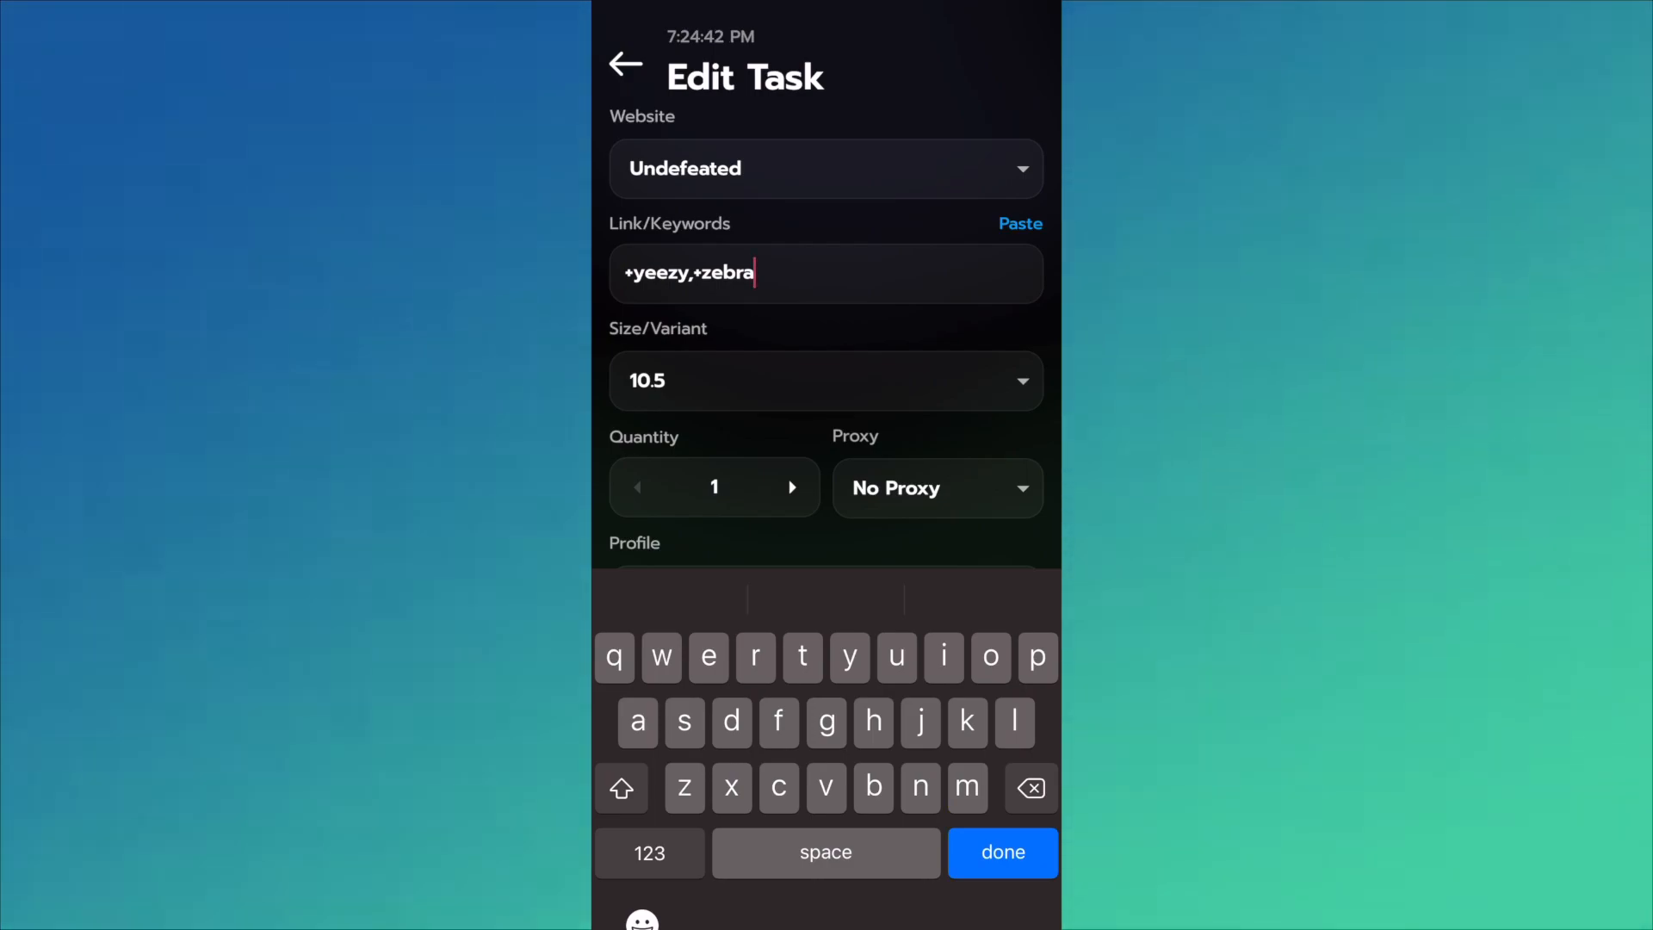
Step: Keep keywords +yeezy,+zebra and size 10.5 on the Undefeated task
{"action": "left_click", "coordinate": [1002, 852]}
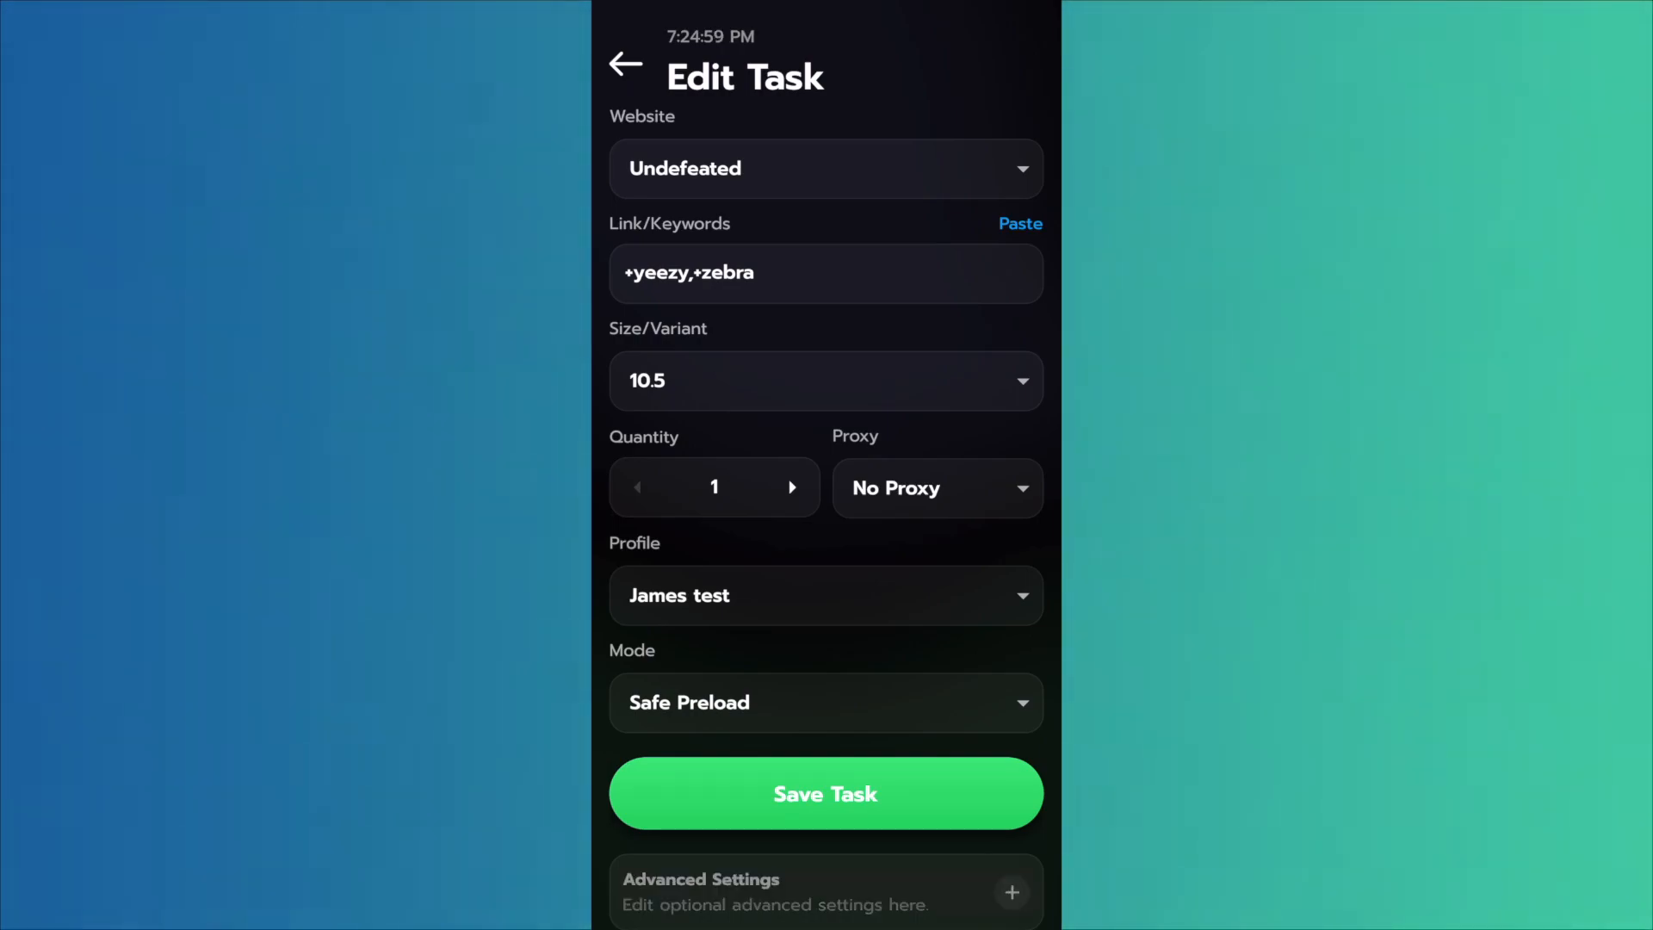
{"action": "left_click", "coordinate": [825, 381]}
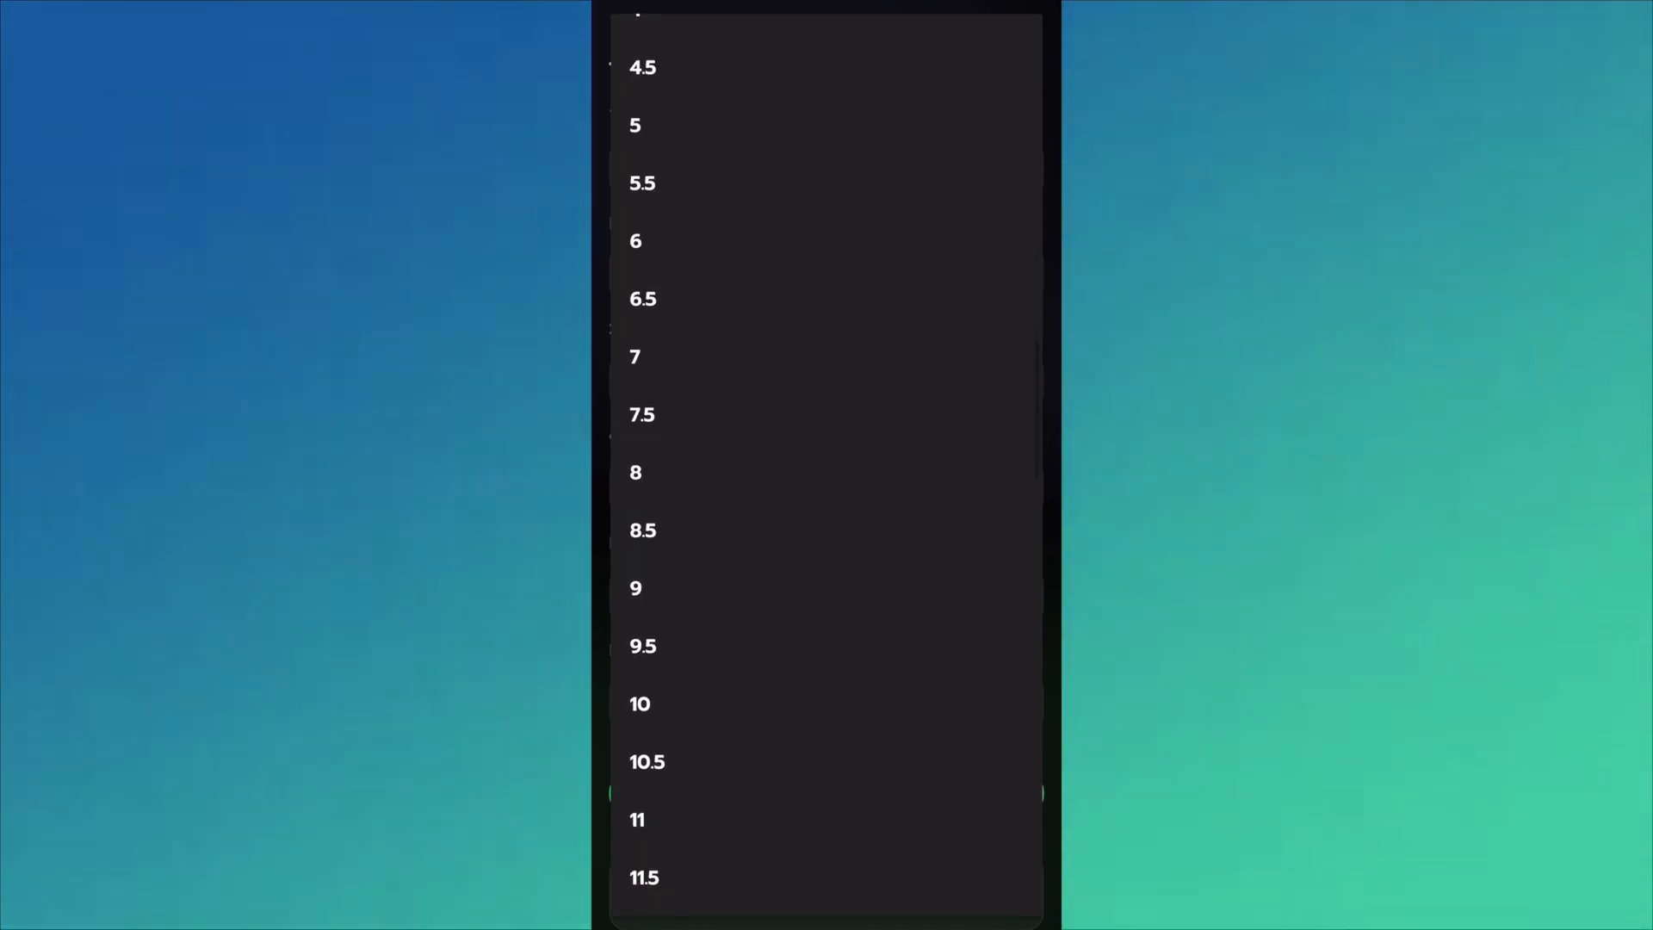
{"action": "left_click", "coordinate": [648, 761]}
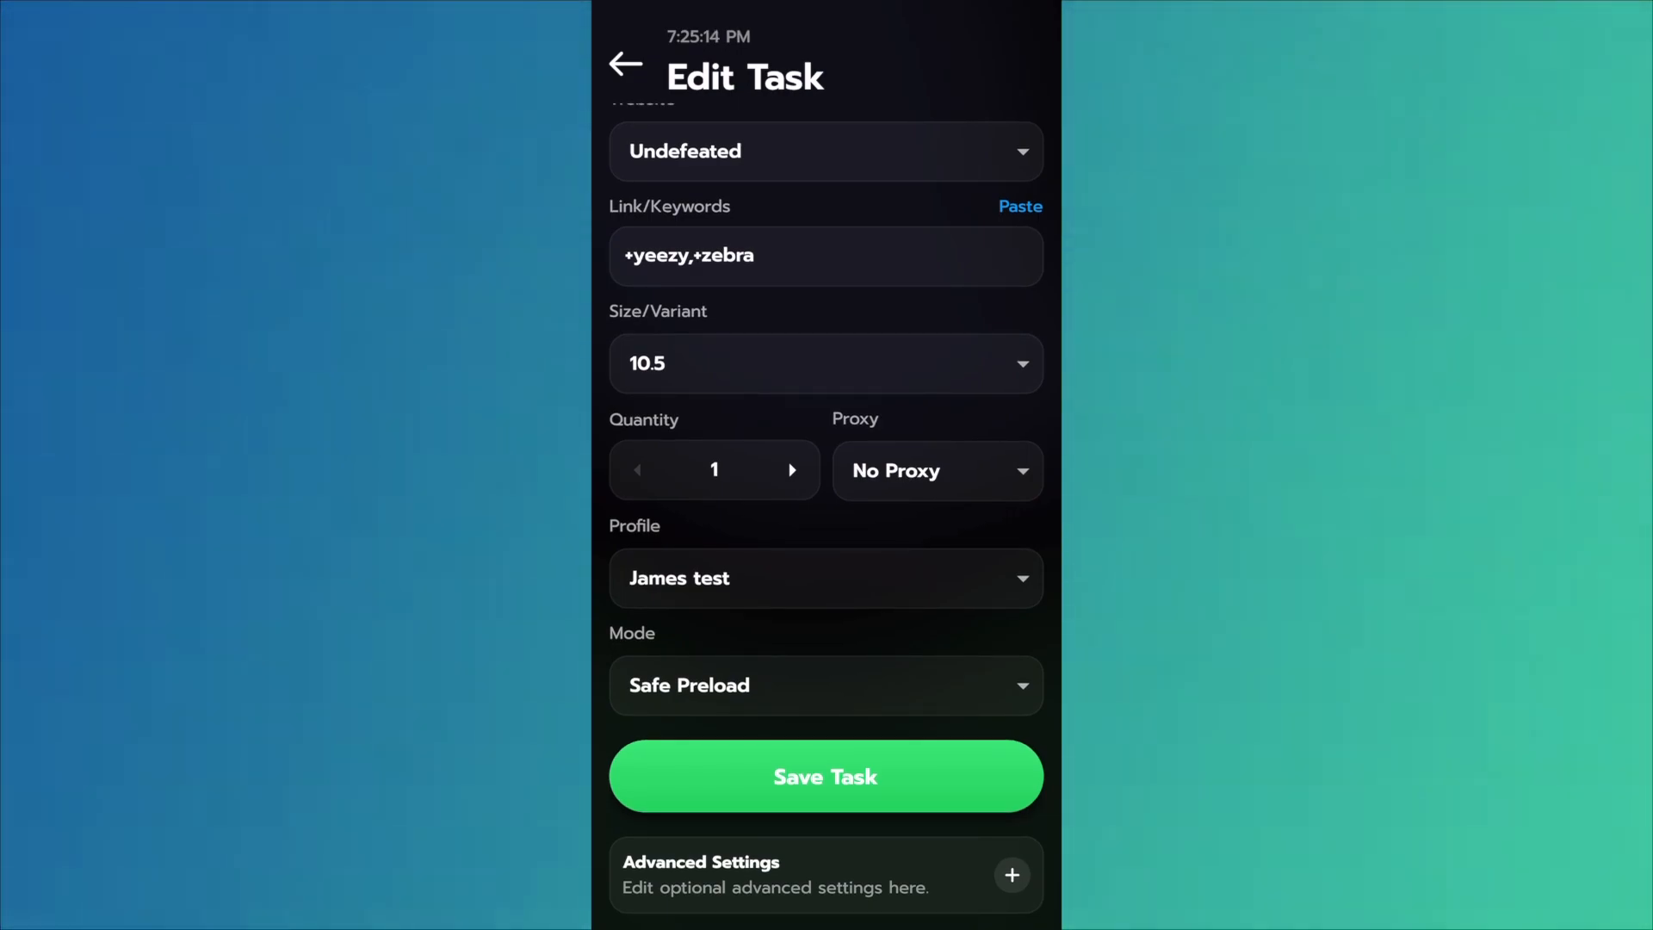
Step: Review the Undefeated task's Advanced Settings before saving
{"action": "left_click", "coordinate": [1011, 875]}
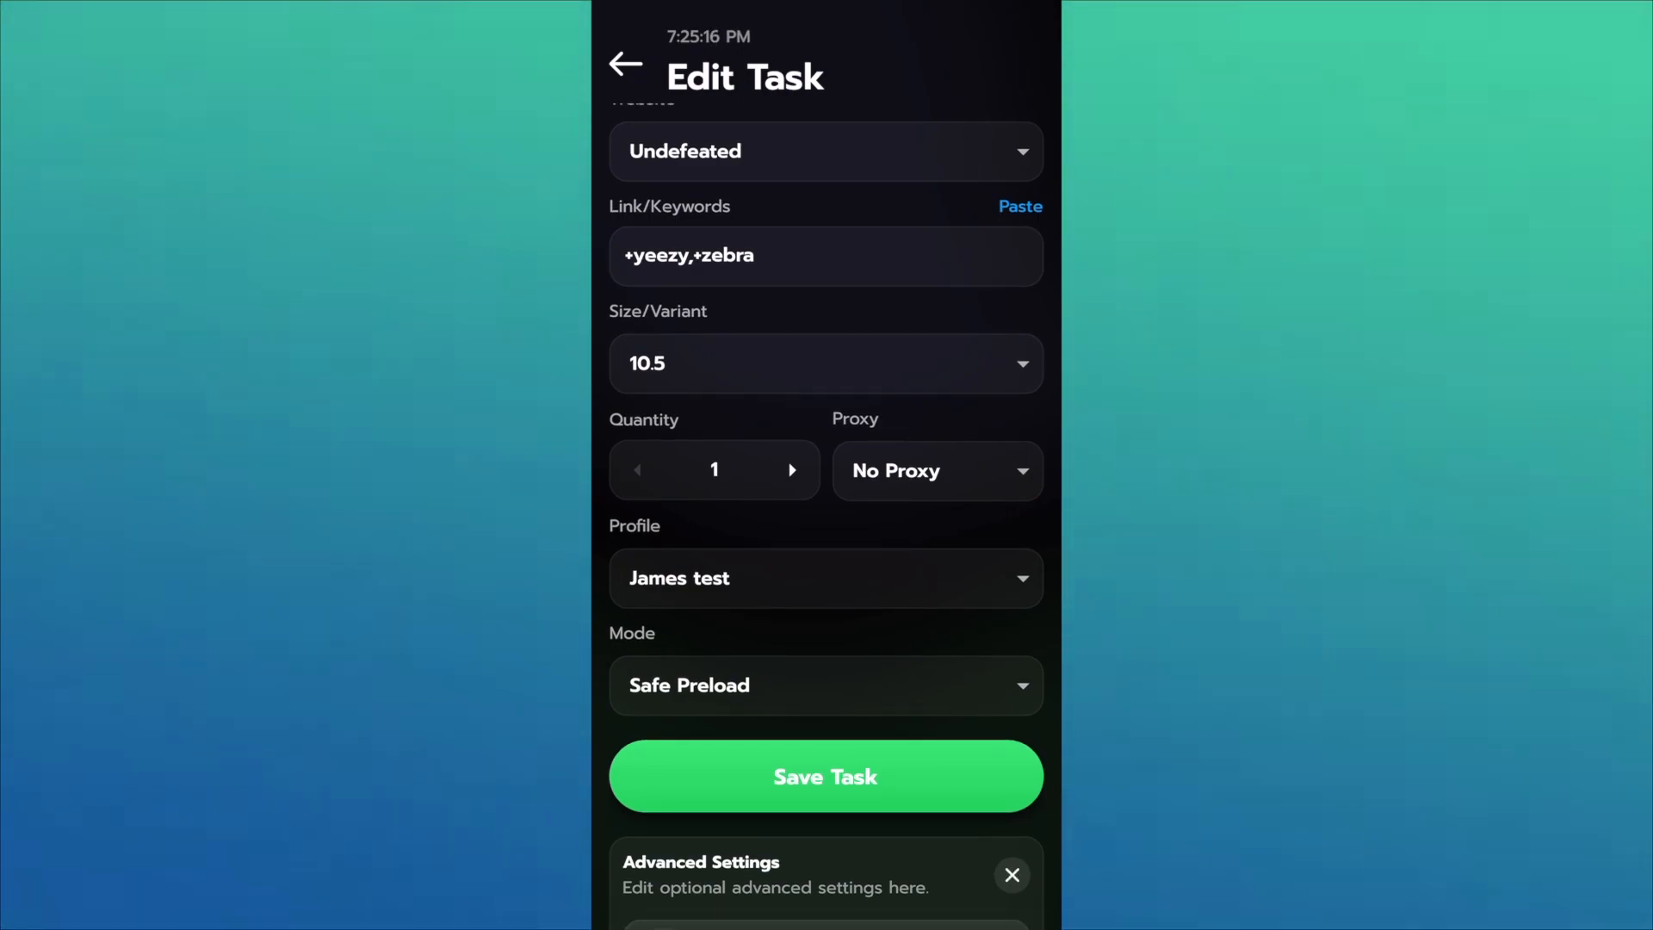
{"action": "scroll", "scroll_direction": "down", "scroll_amount": 3}
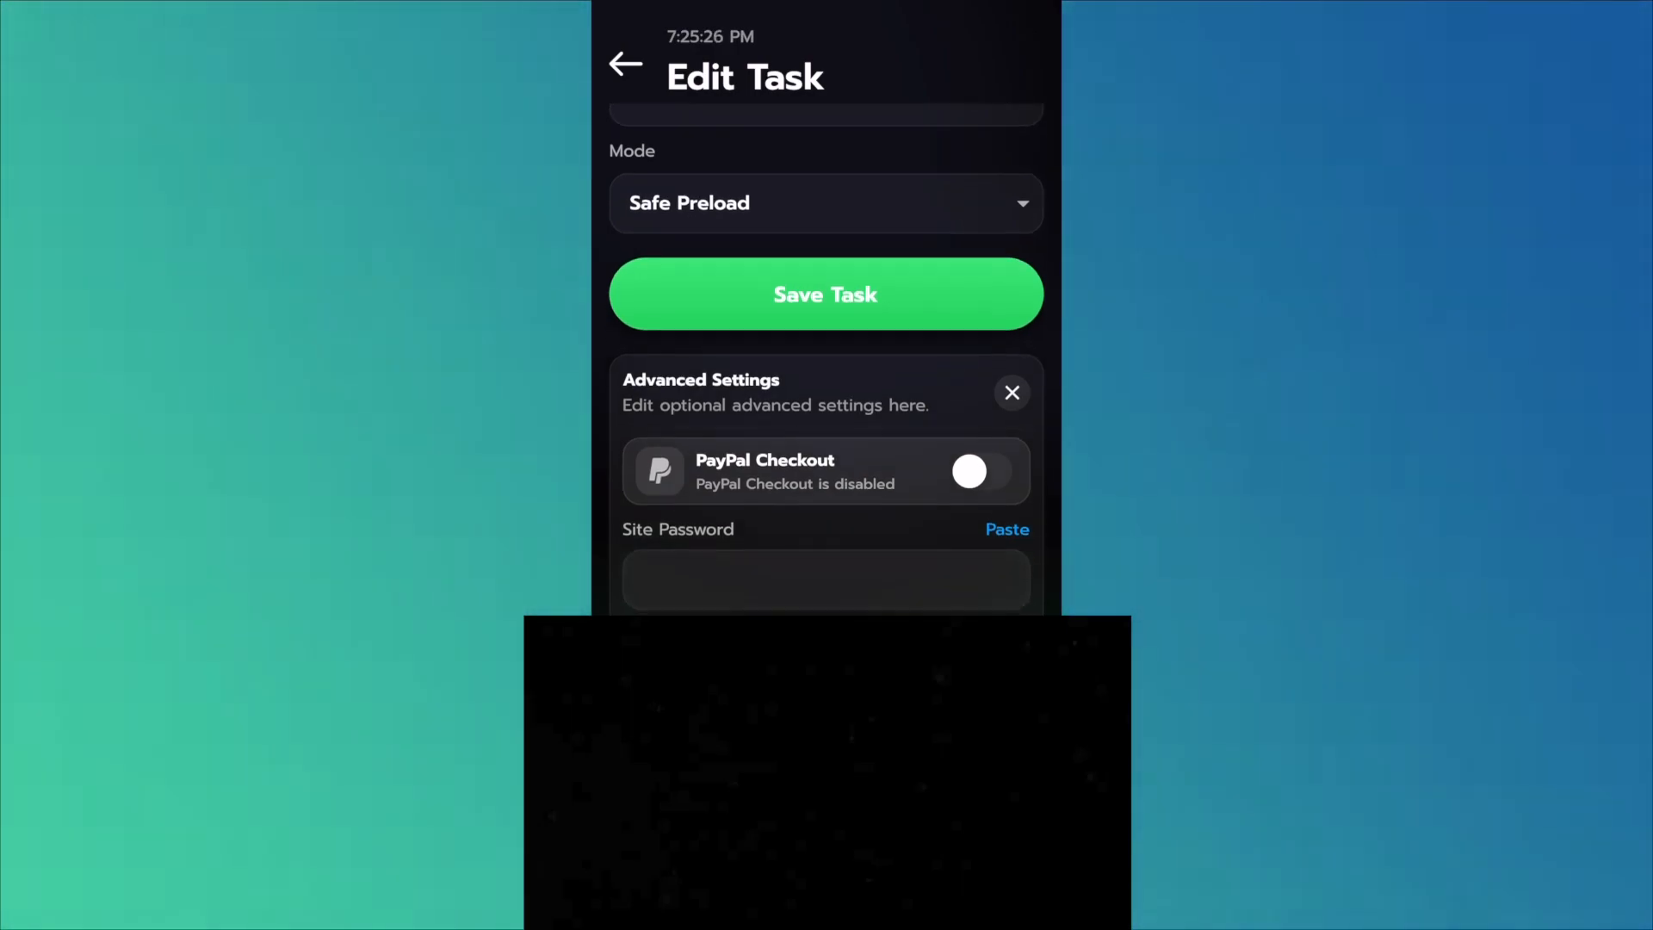
{"action": "scroll", "scroll_direction": "down", "scroll_amount": 3}
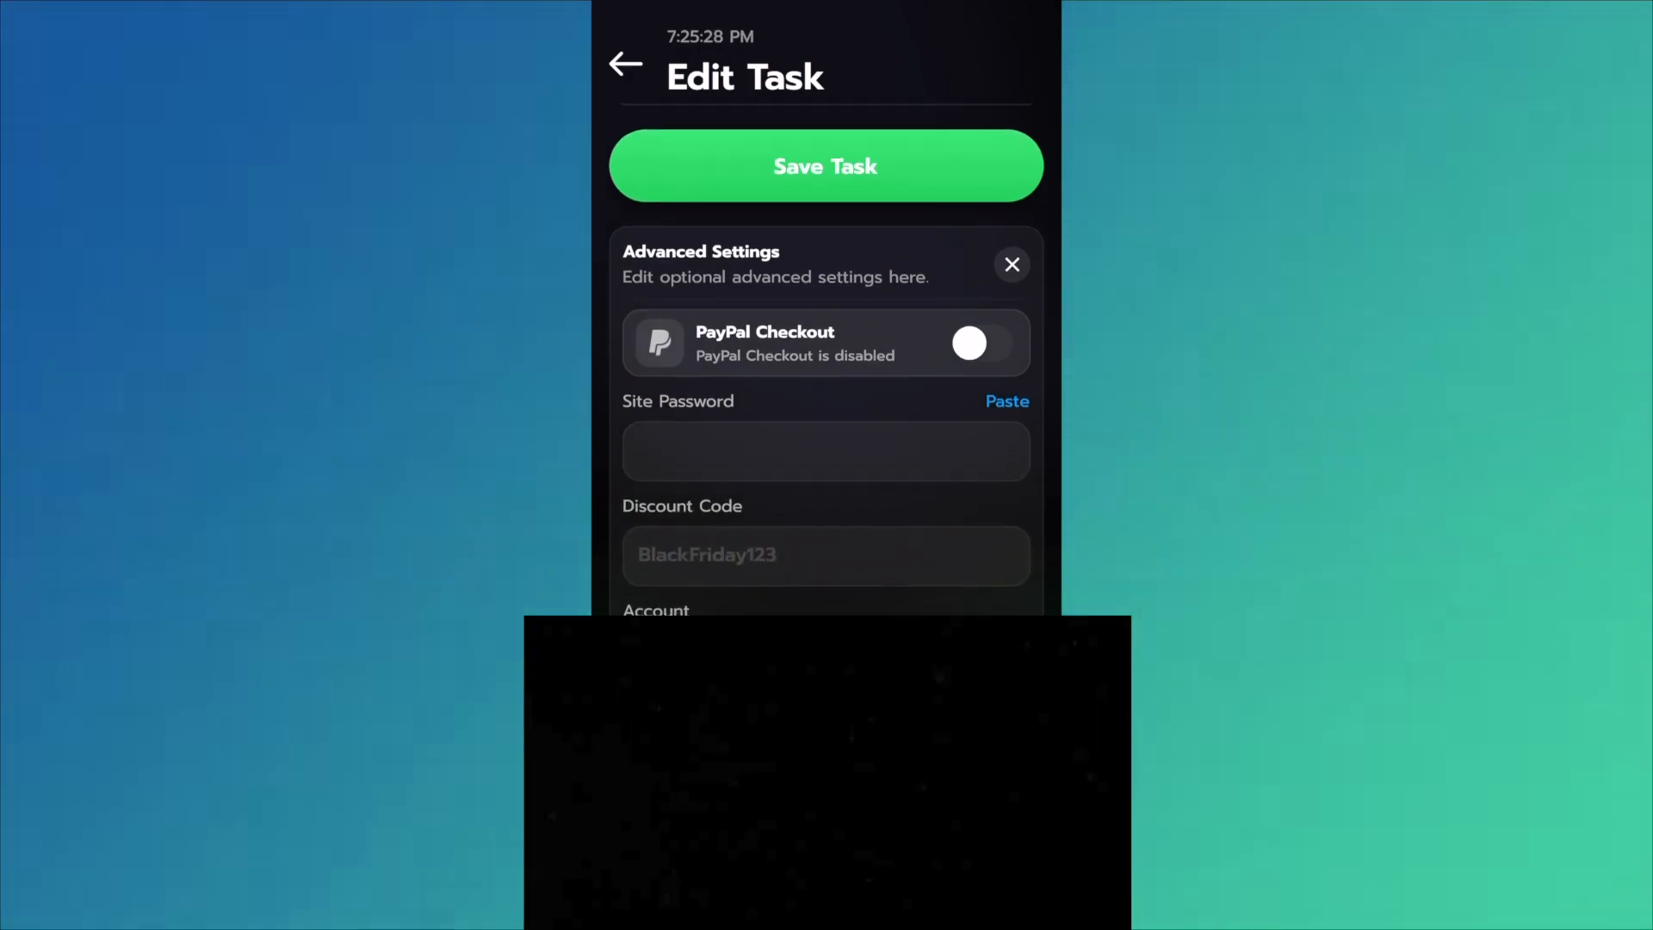
{"action": "scroll", "scroll_direction": "down", "scroll_amount": 3}
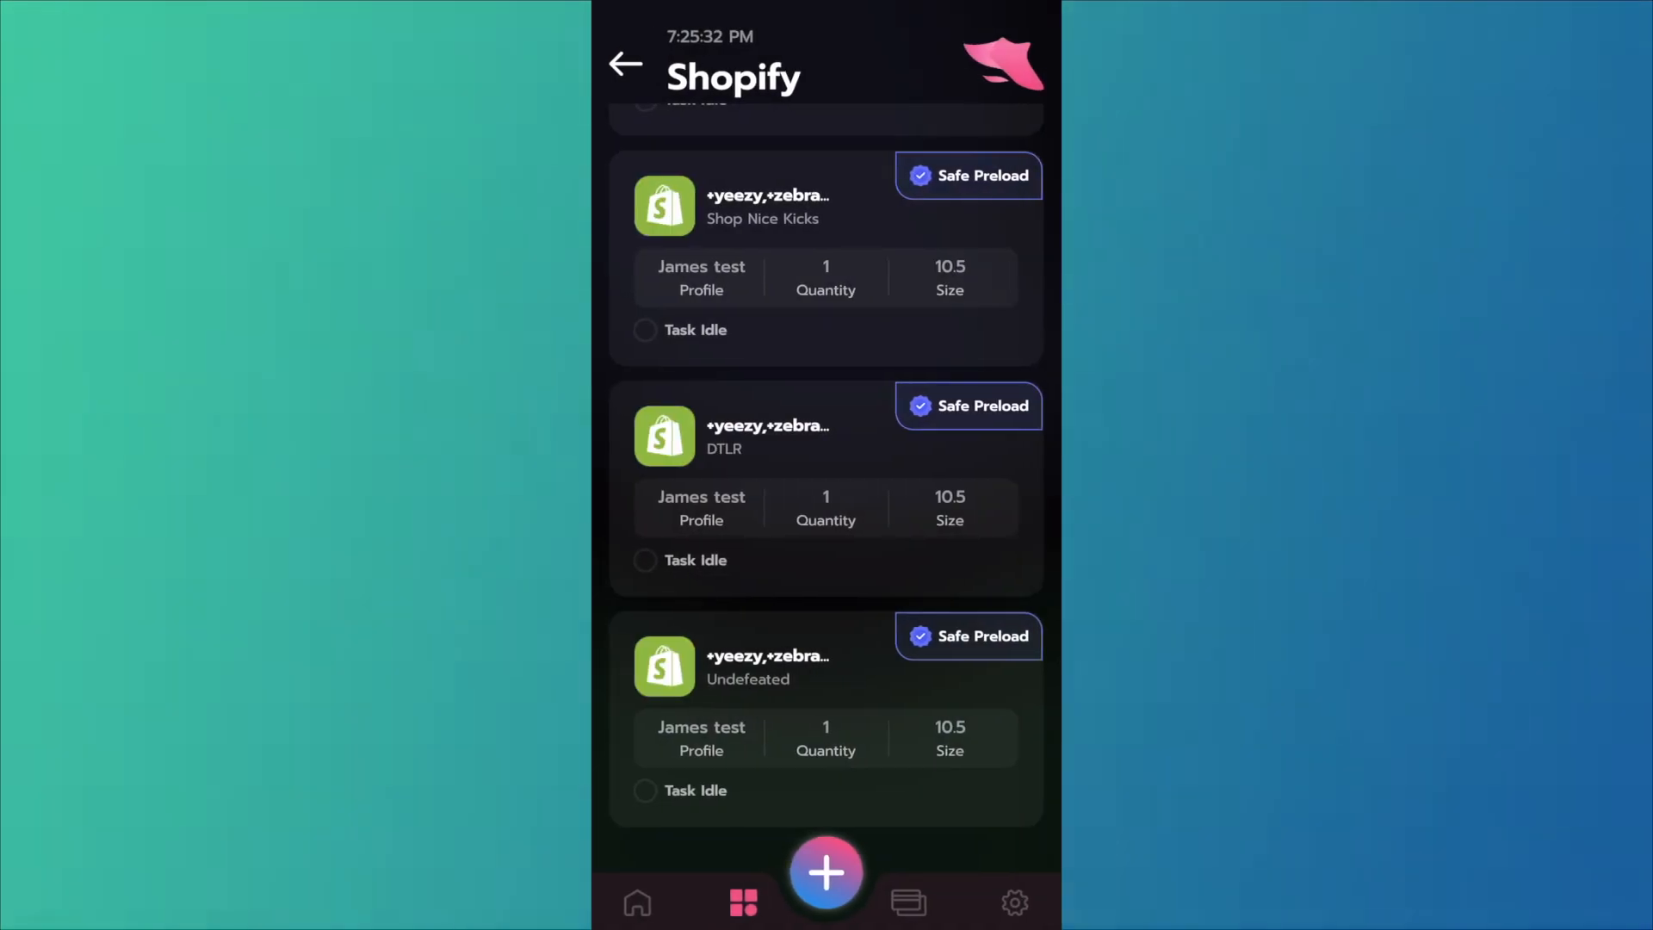
Step: Review the saved billing Profiles and Accounts lists
{"action": "left_click", "coordinate": [907, 902]}
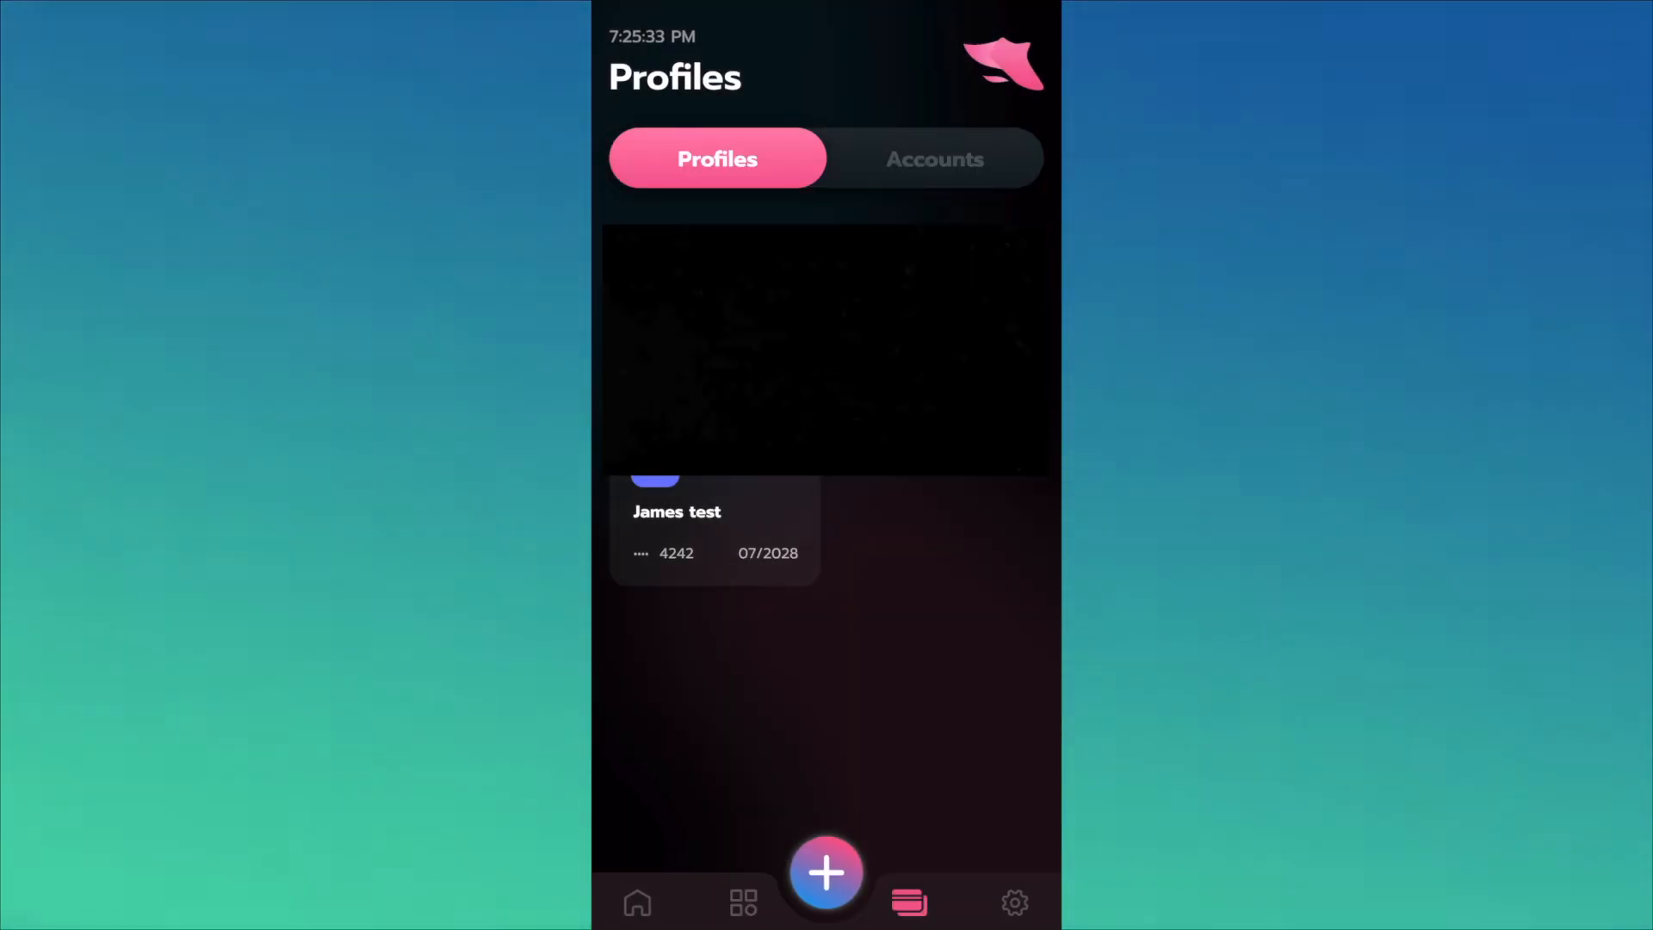
{"action": "left_click", "coordinate": [933, 159]}
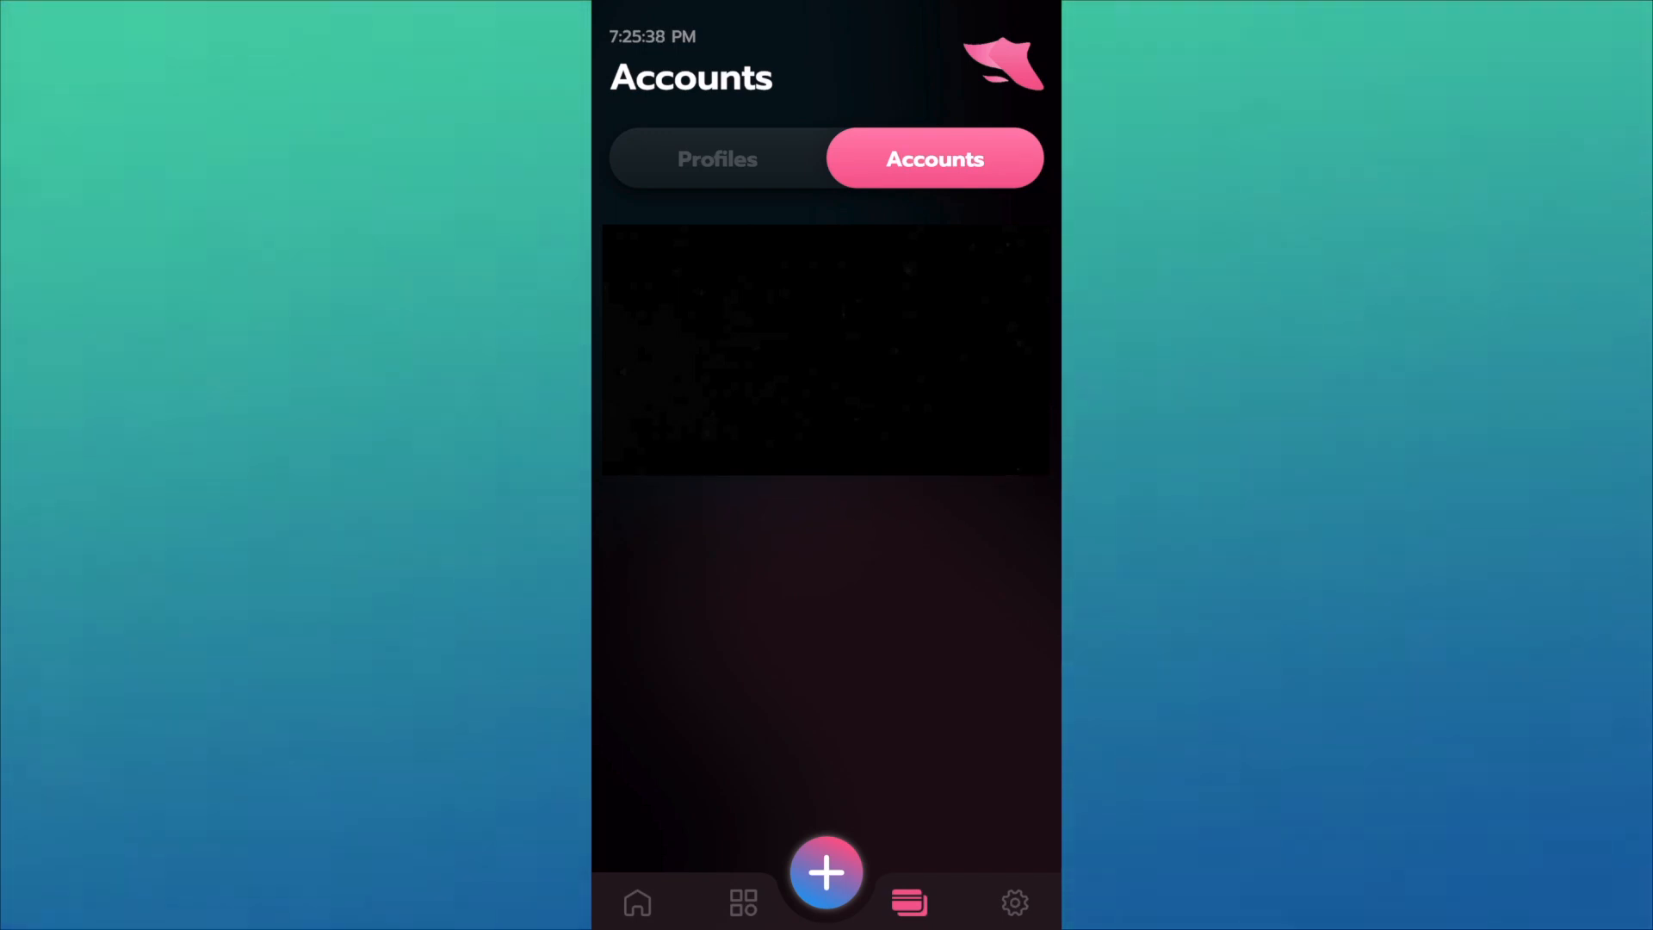
{"action": "left_click", "coordinate": [825, 871]}
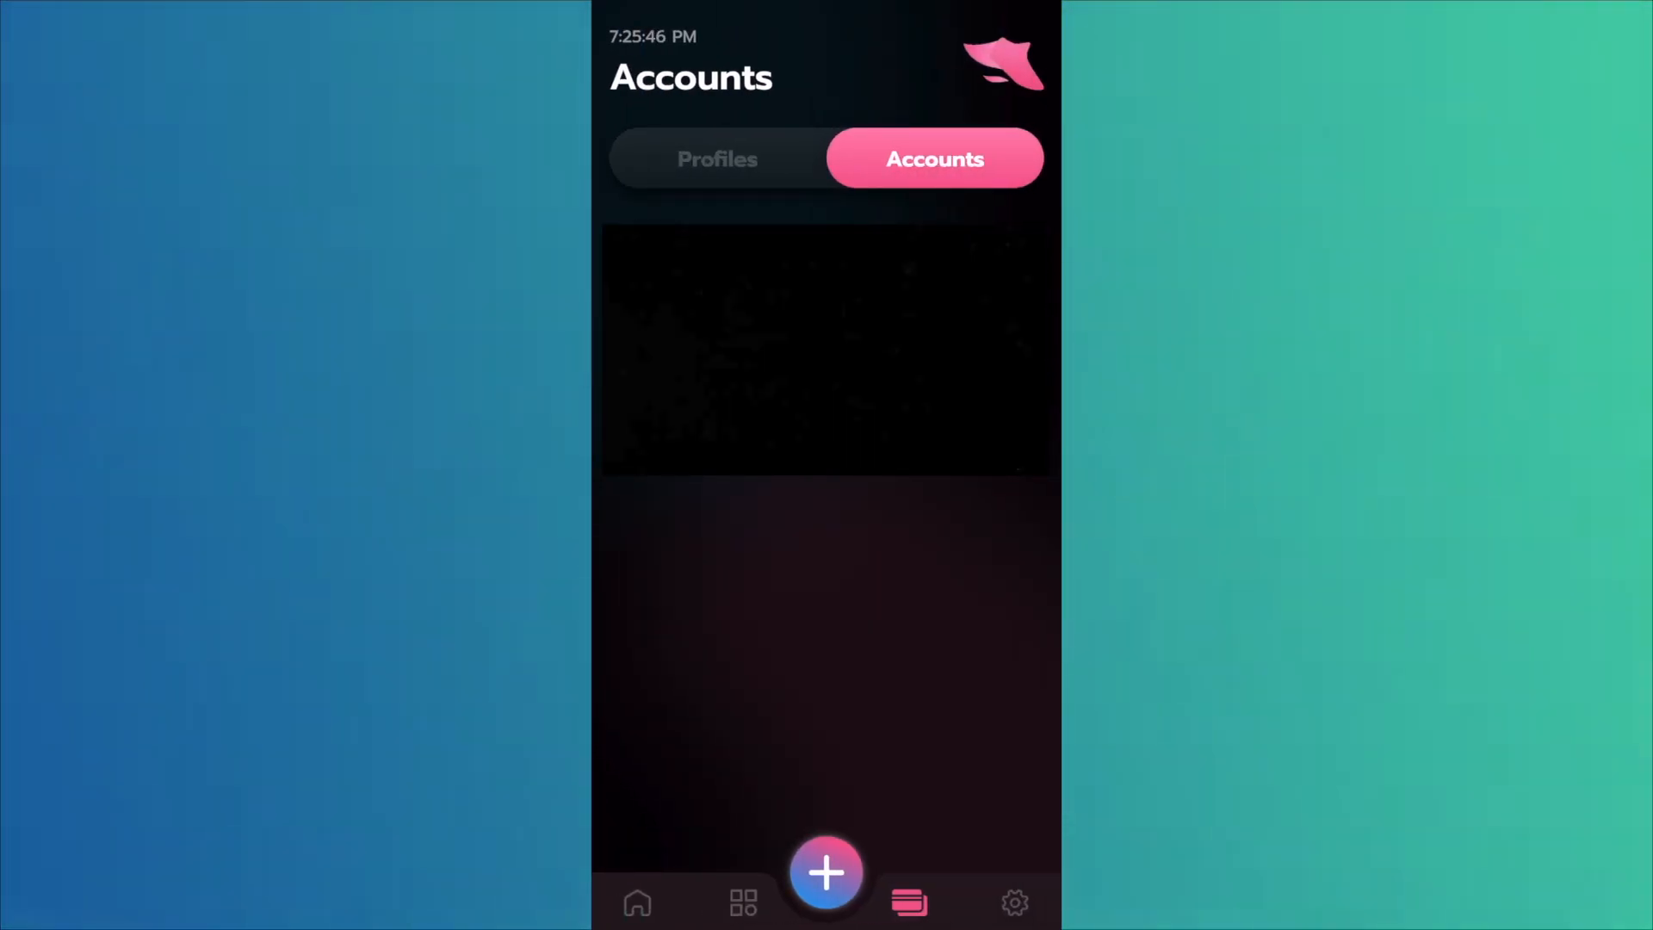
Step: Return to the Modules overview showing five Shopify and four Supreme tasks
{"action": "left_click", "coordinate": [743, 900]}
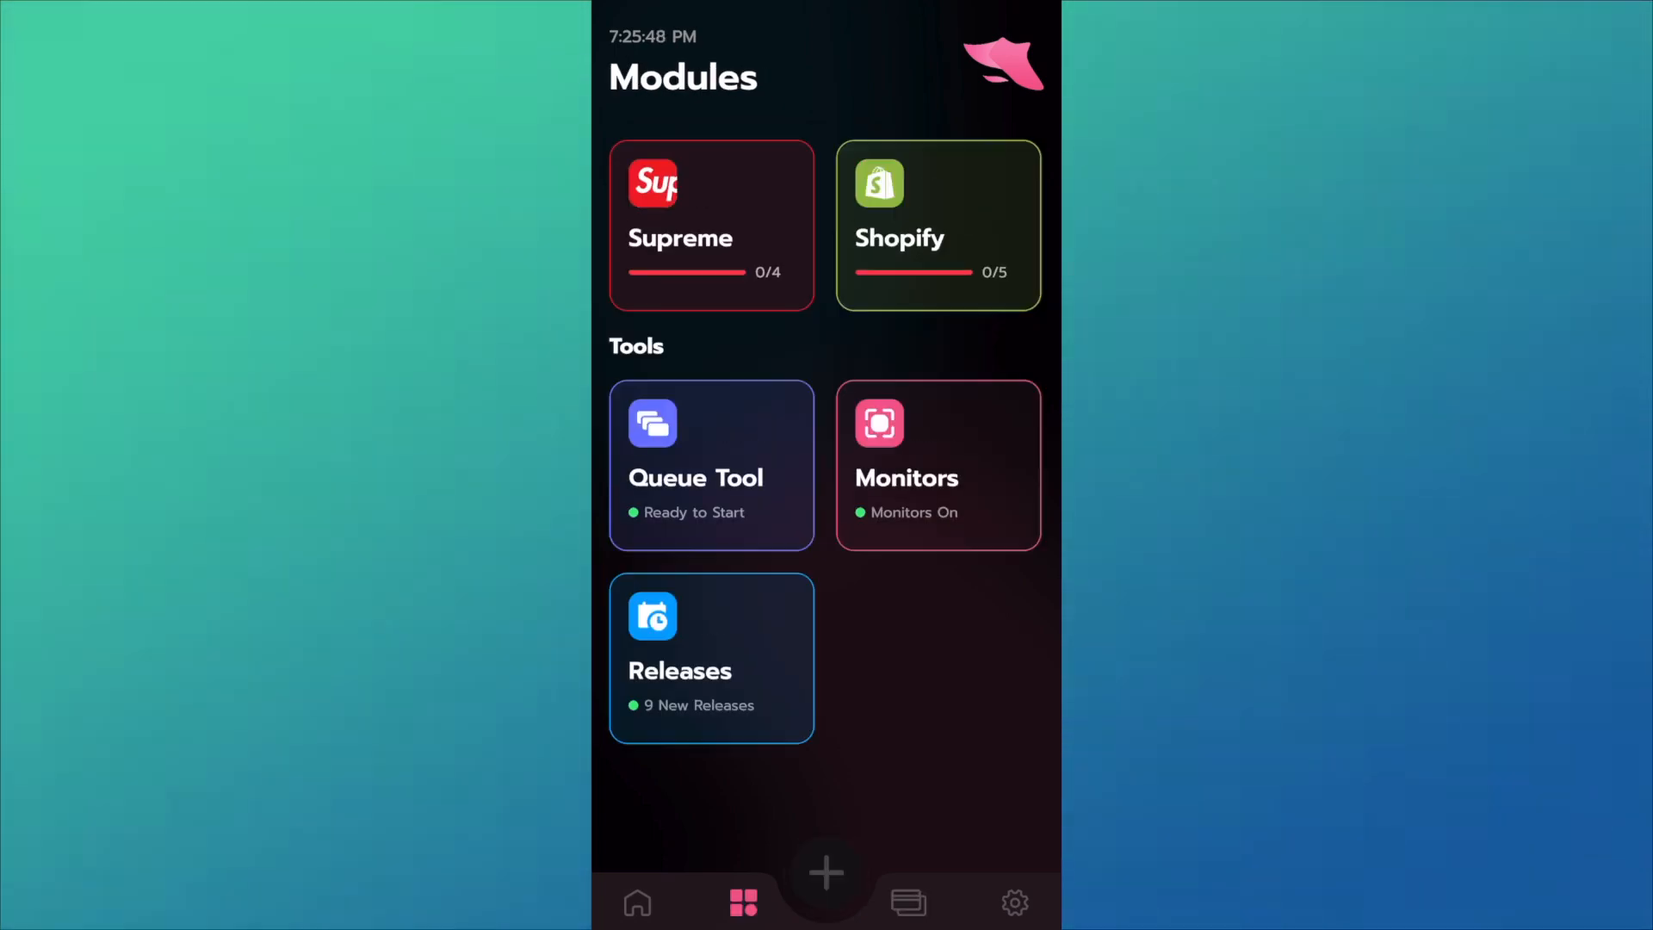
{"action": "left_click", "coordinate": [936, 224]}
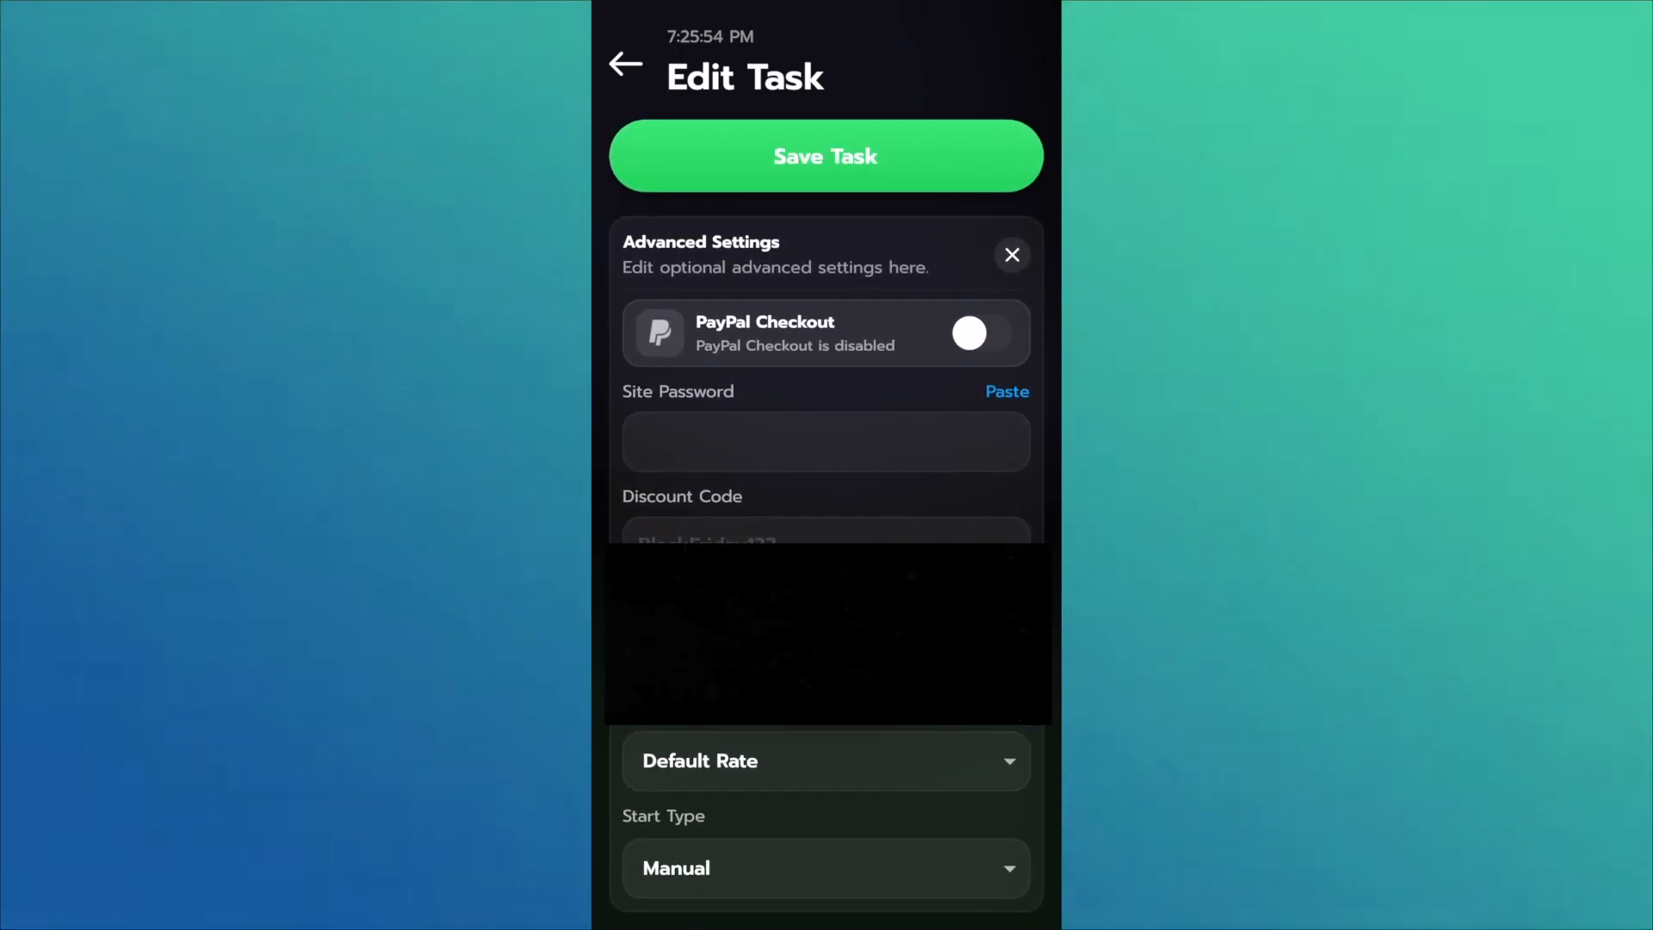
{"action": "left_click", "coordinate": [824, 157]}
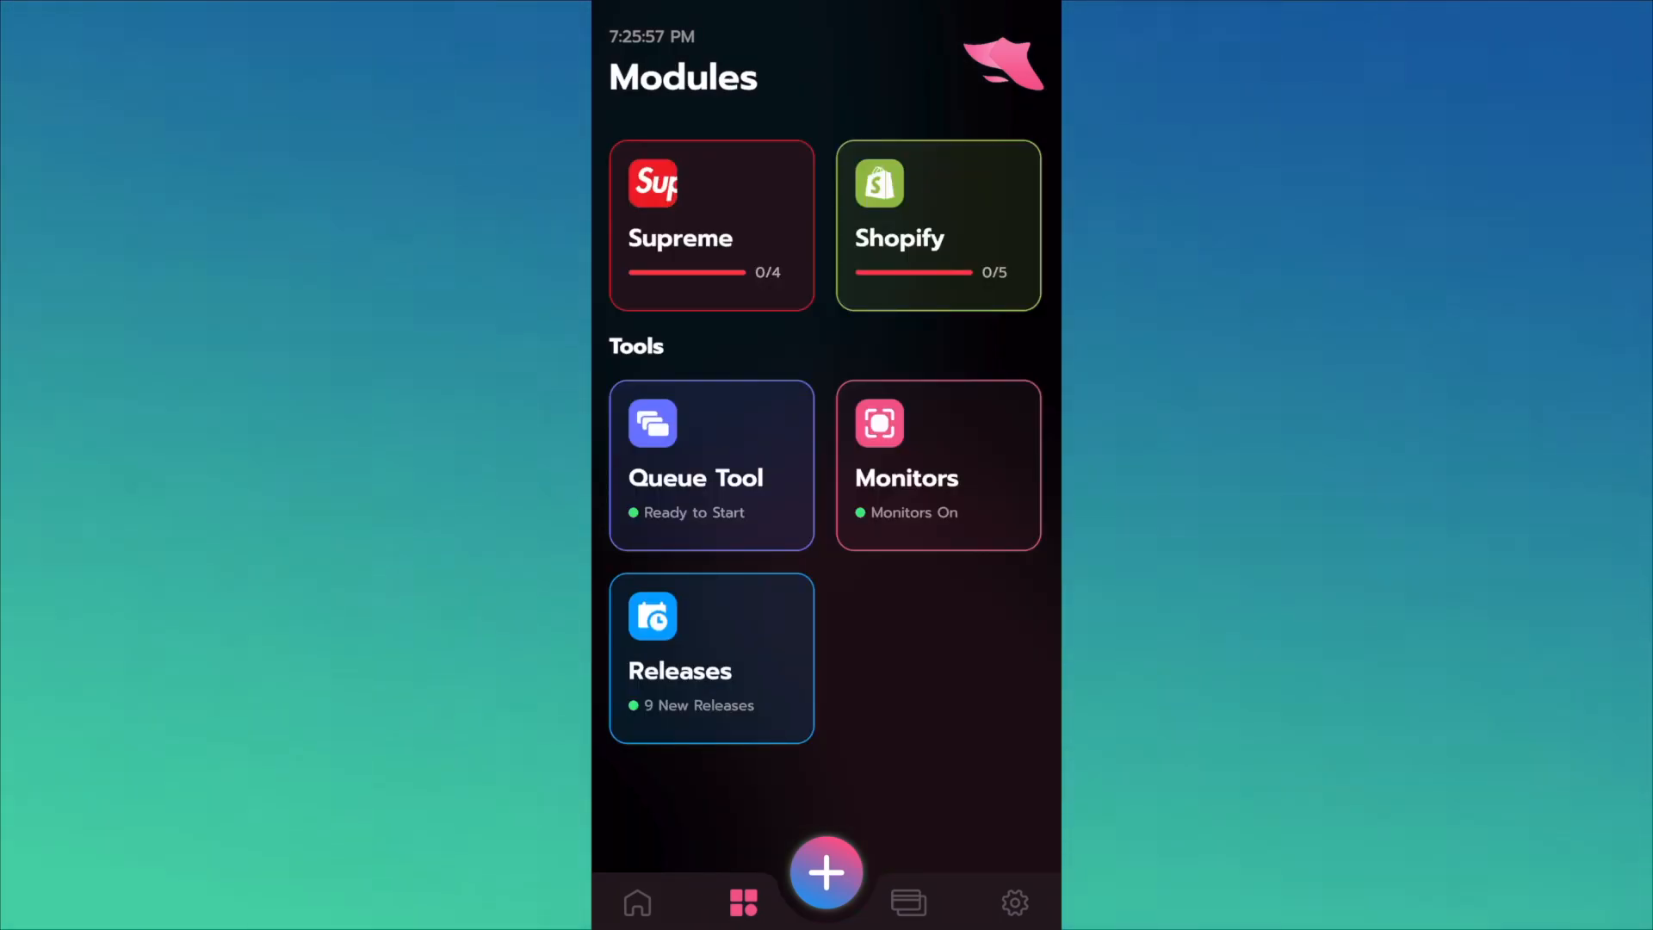
Step: Review the five idle Shopify tasks, all size 10.5 with Safe Preload, then leave SwiftSole
{"action": "left_click", "coordinate": [936, 224]}
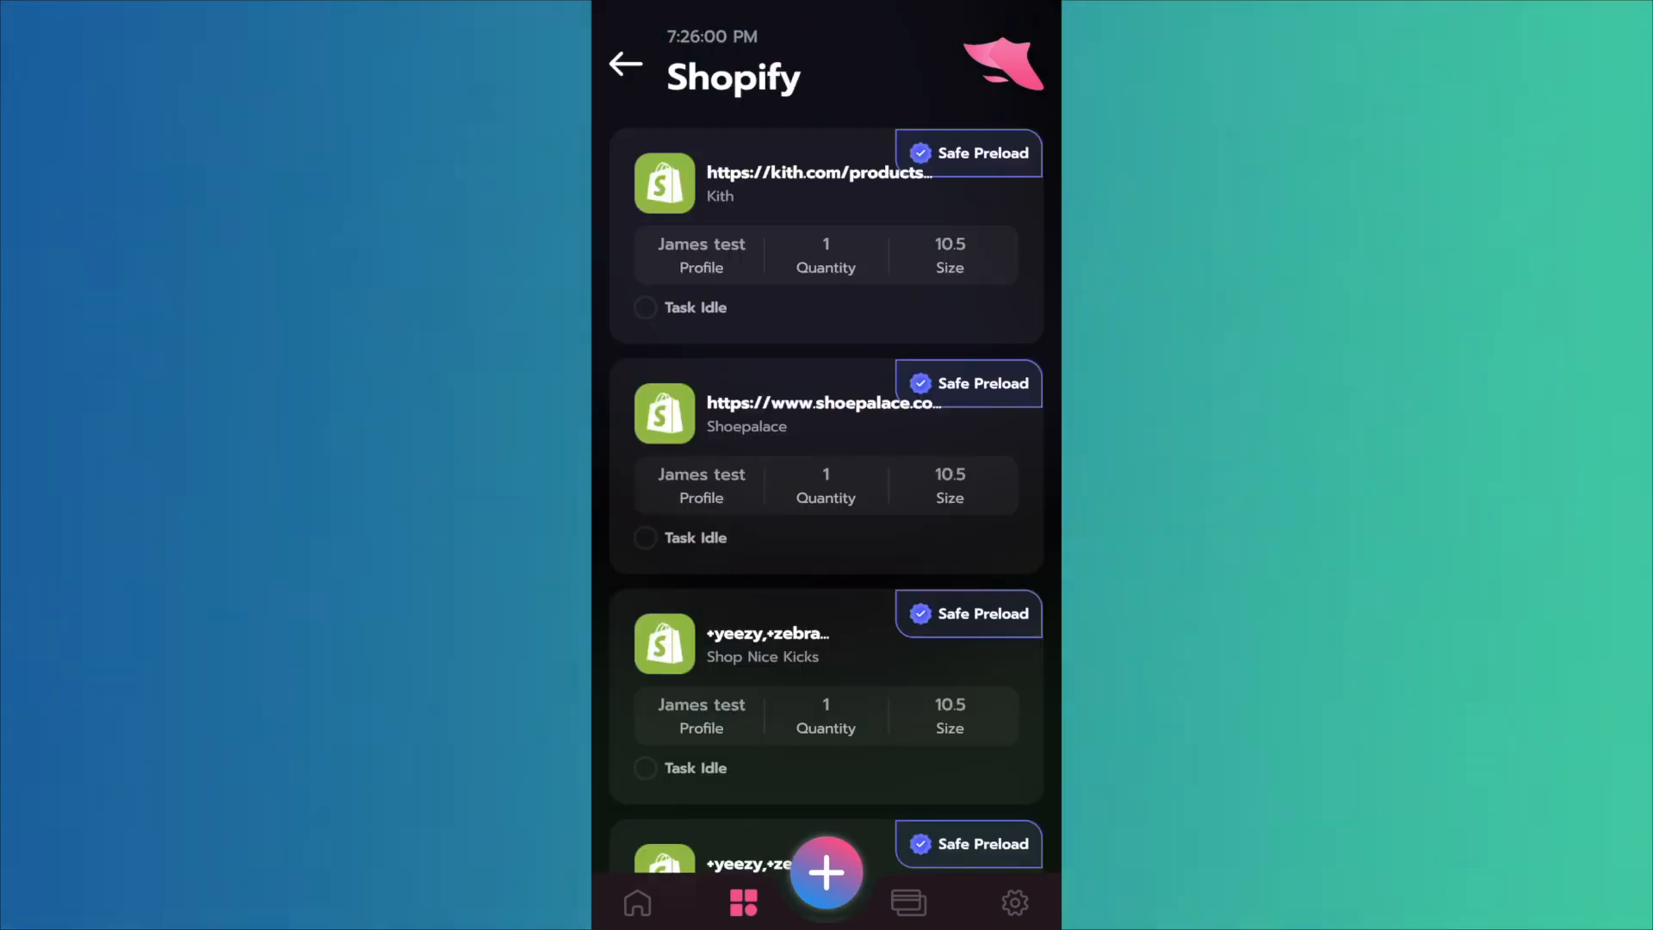
{"action": "scroll", "scroll_direction": "down", "scroll_amount": 3}
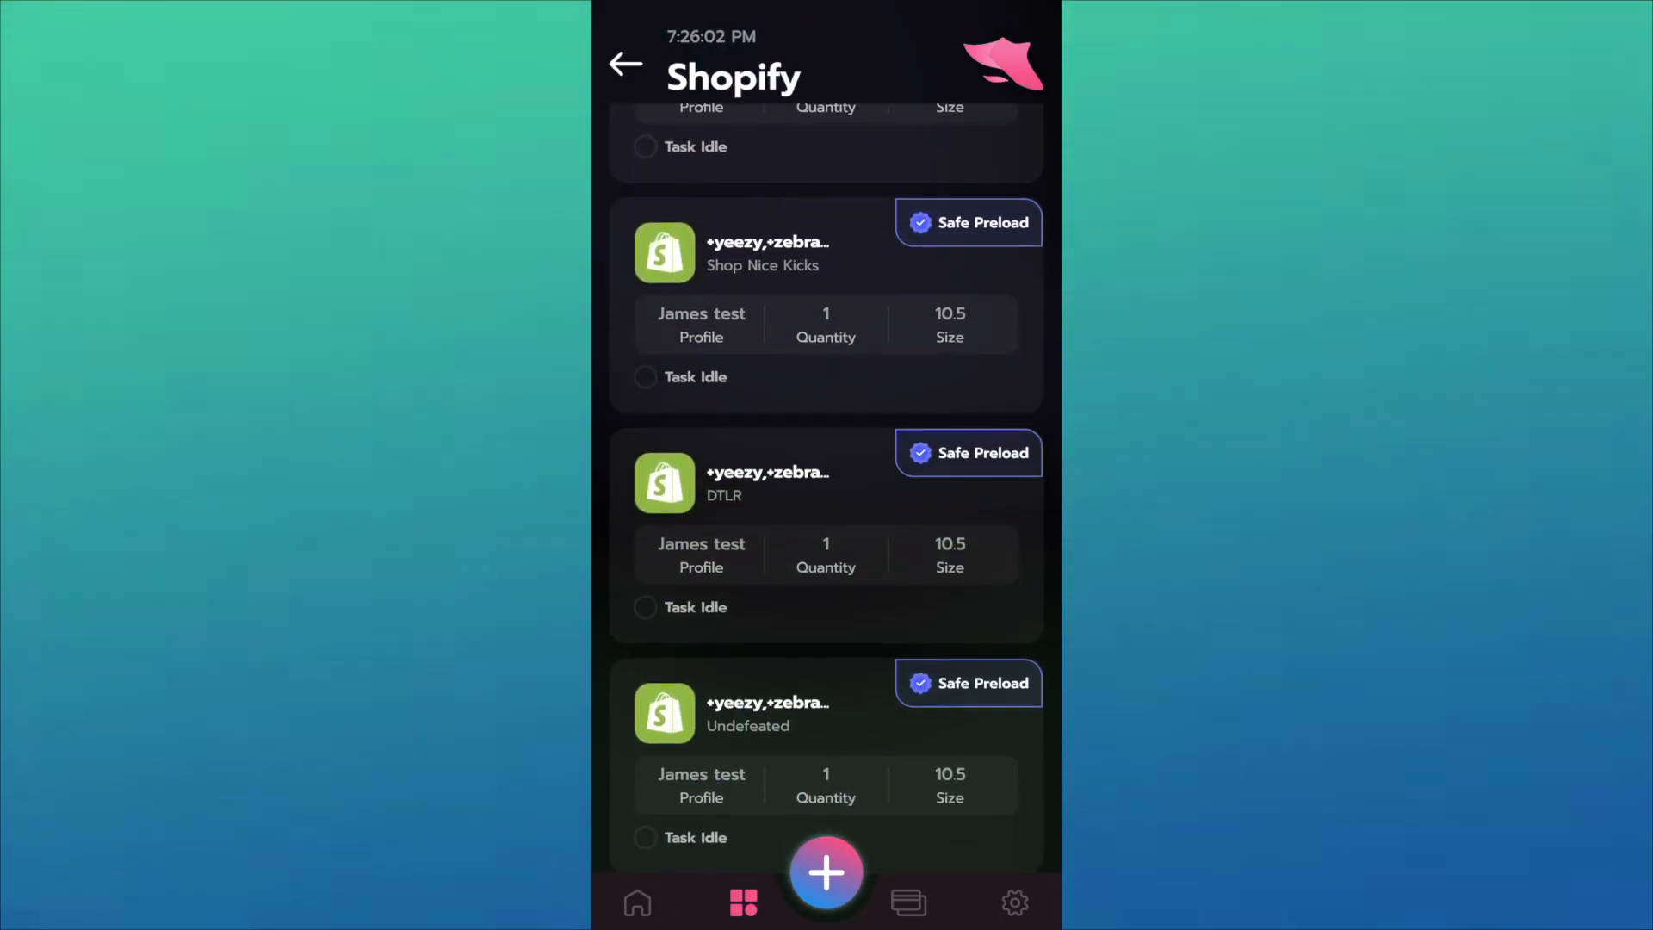
{"action": "scroll", "scroll_direction": "down", "scroll_amount": 3}
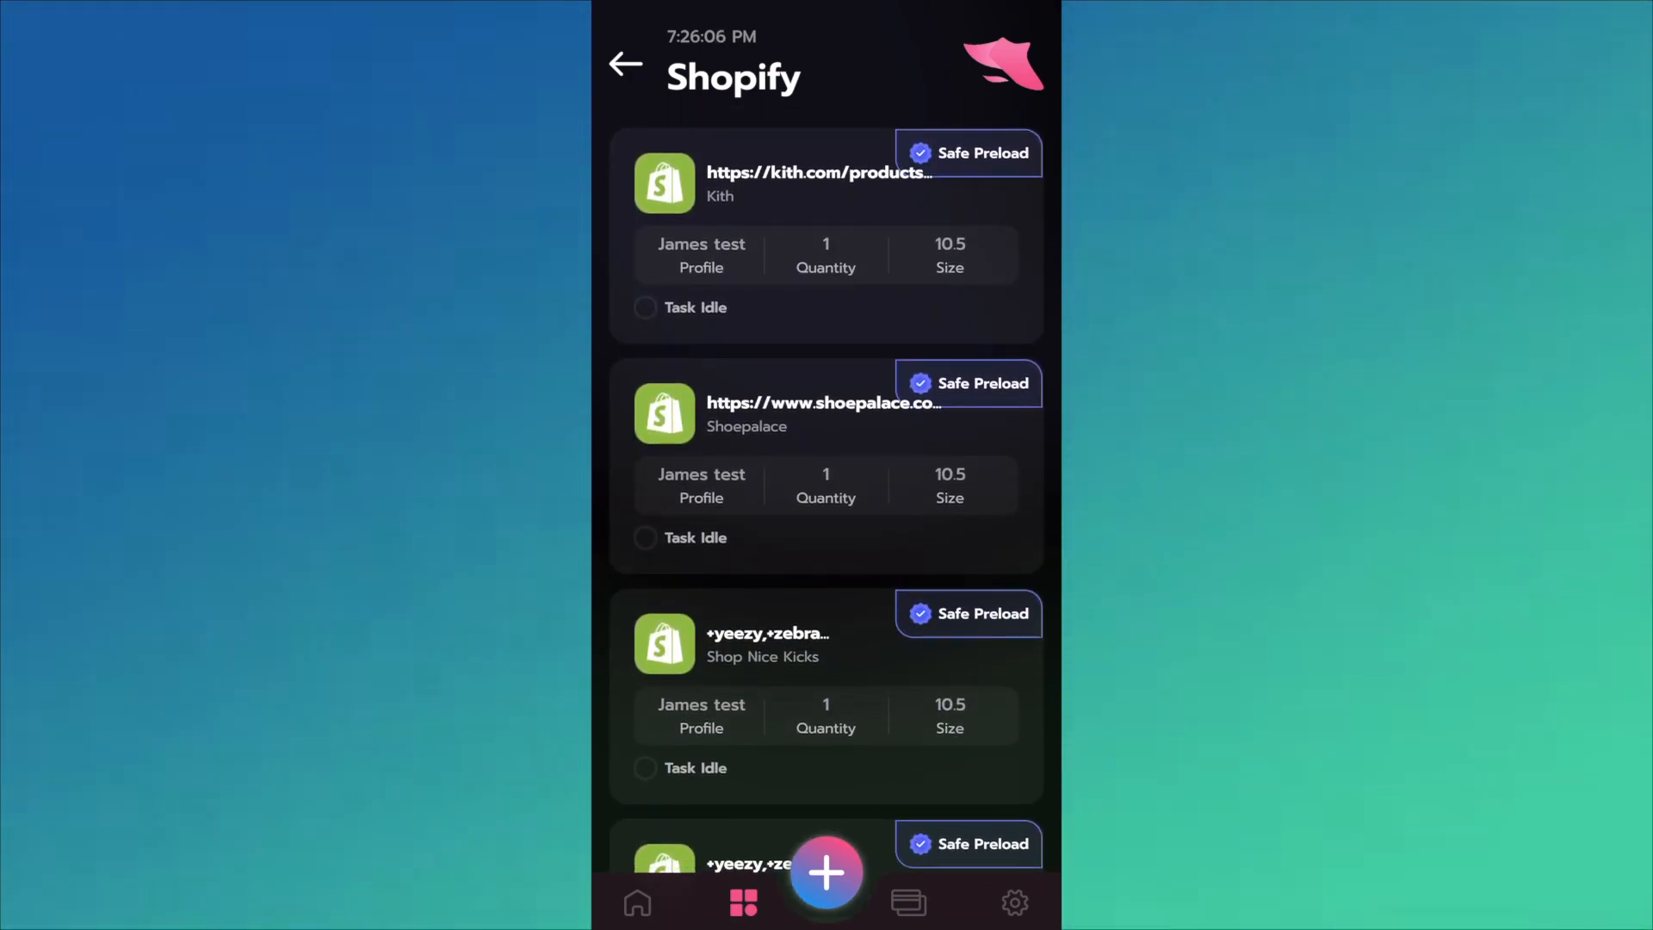
{"action": "scroll", "scroll_direction": "down", "scroll_amount": 3}
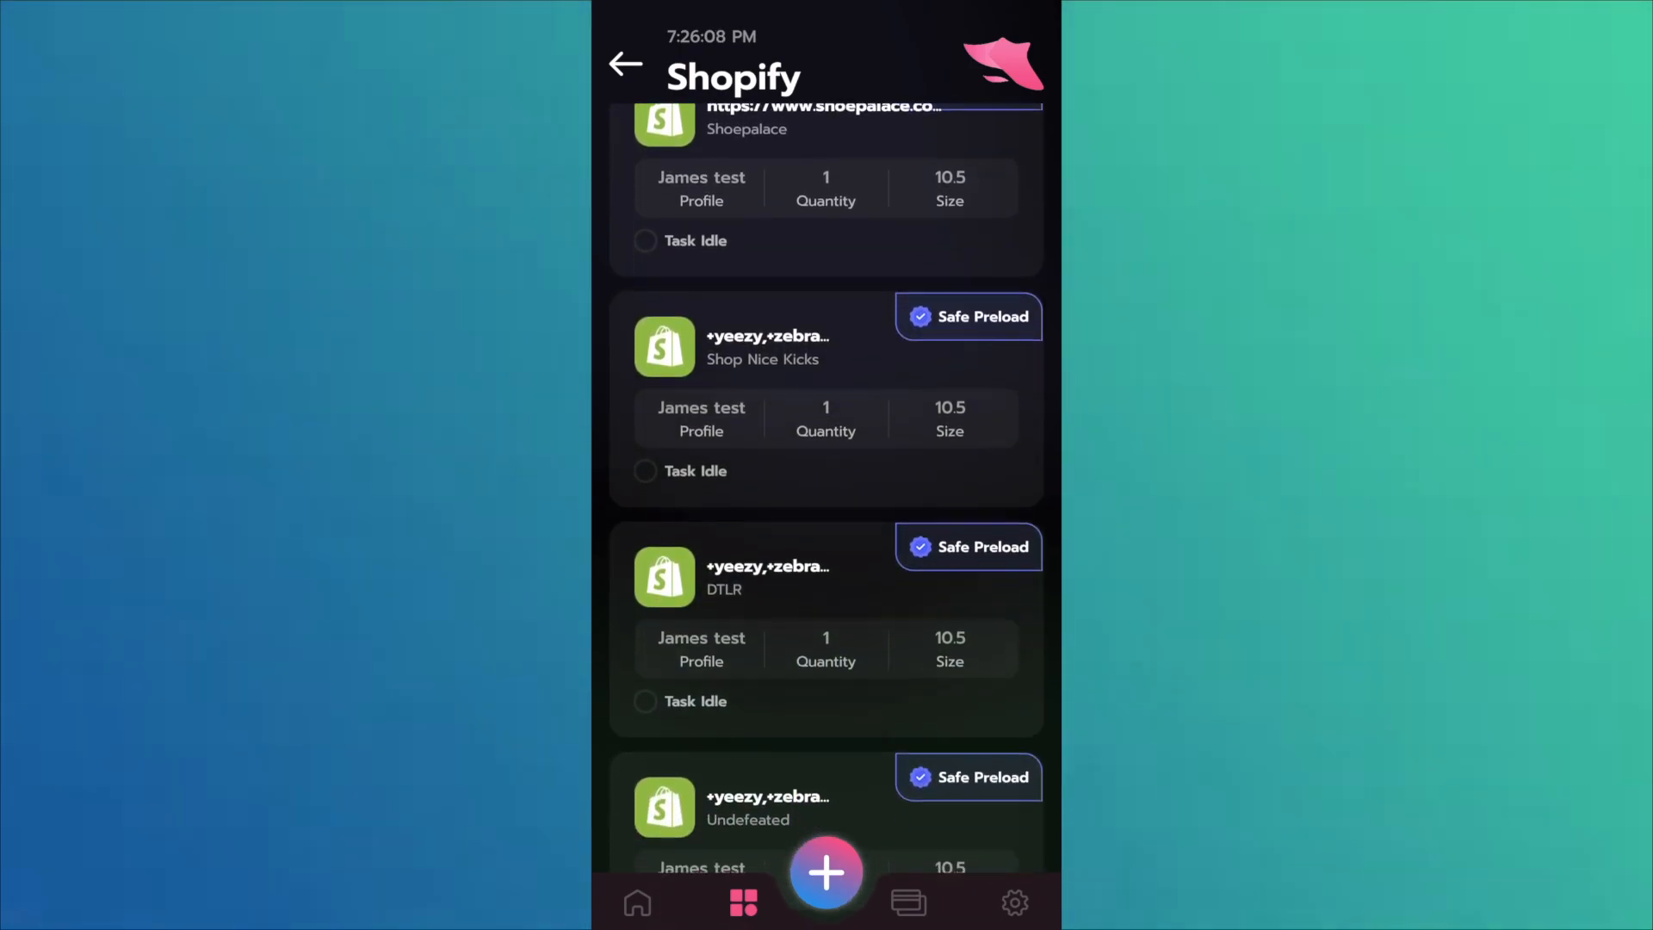
{"action": "scroll", "scroll_direction": "down", "scroll_amount": 3}
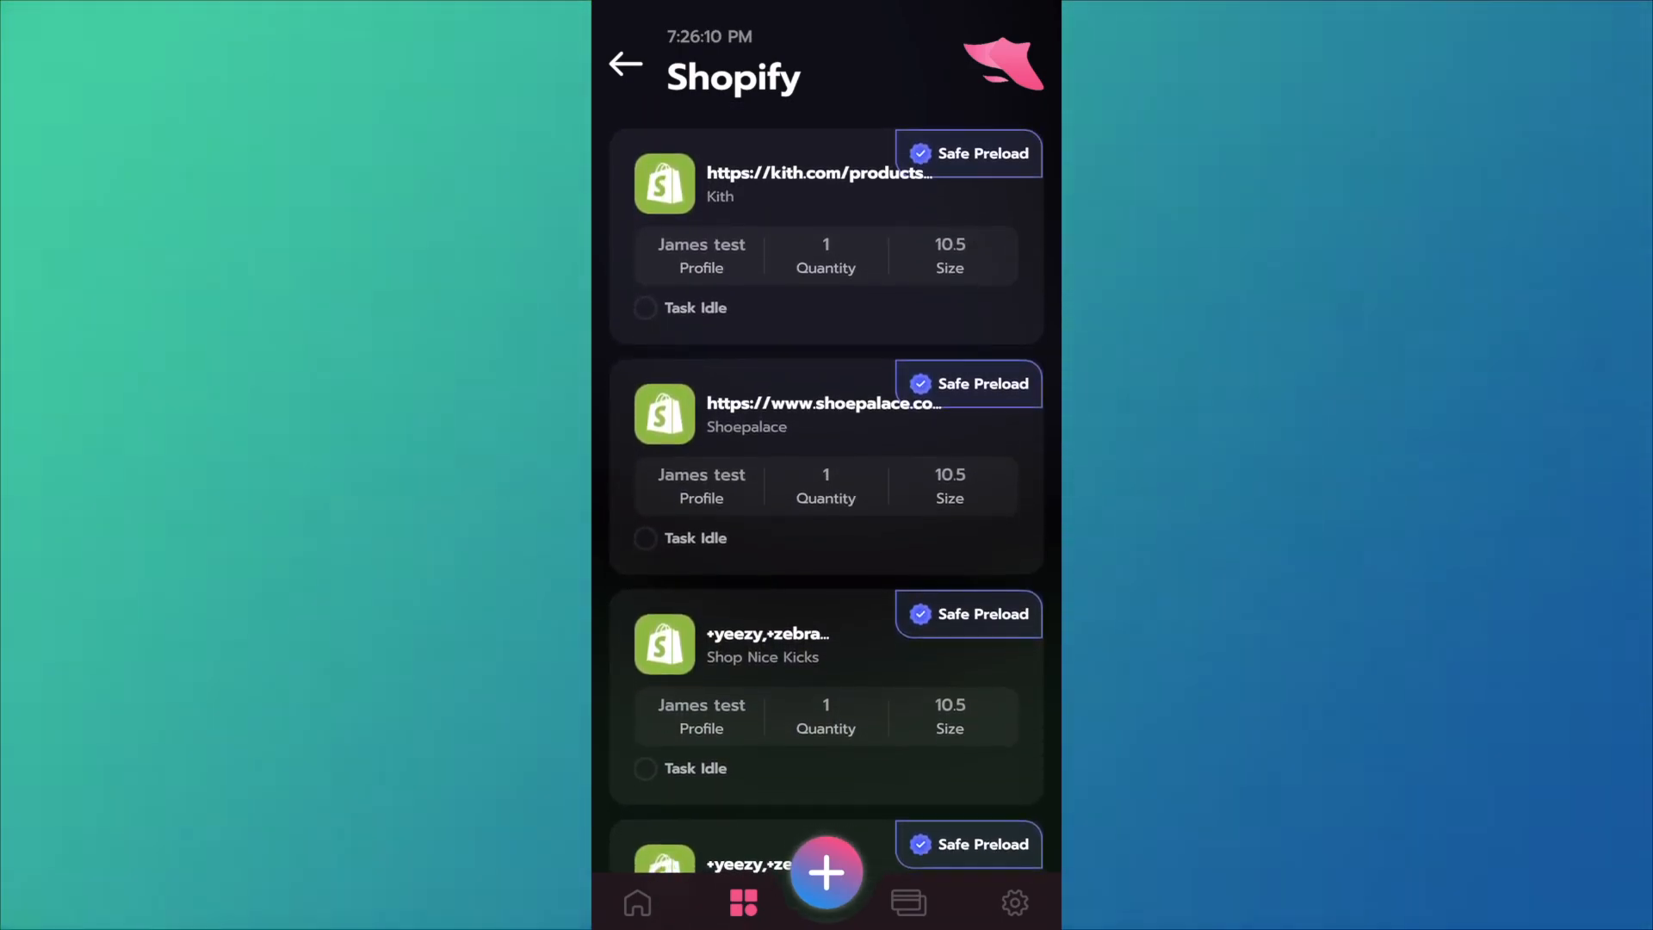
{"action": "scroll", "scroll_direction": "down", "scroll_amount": 3}
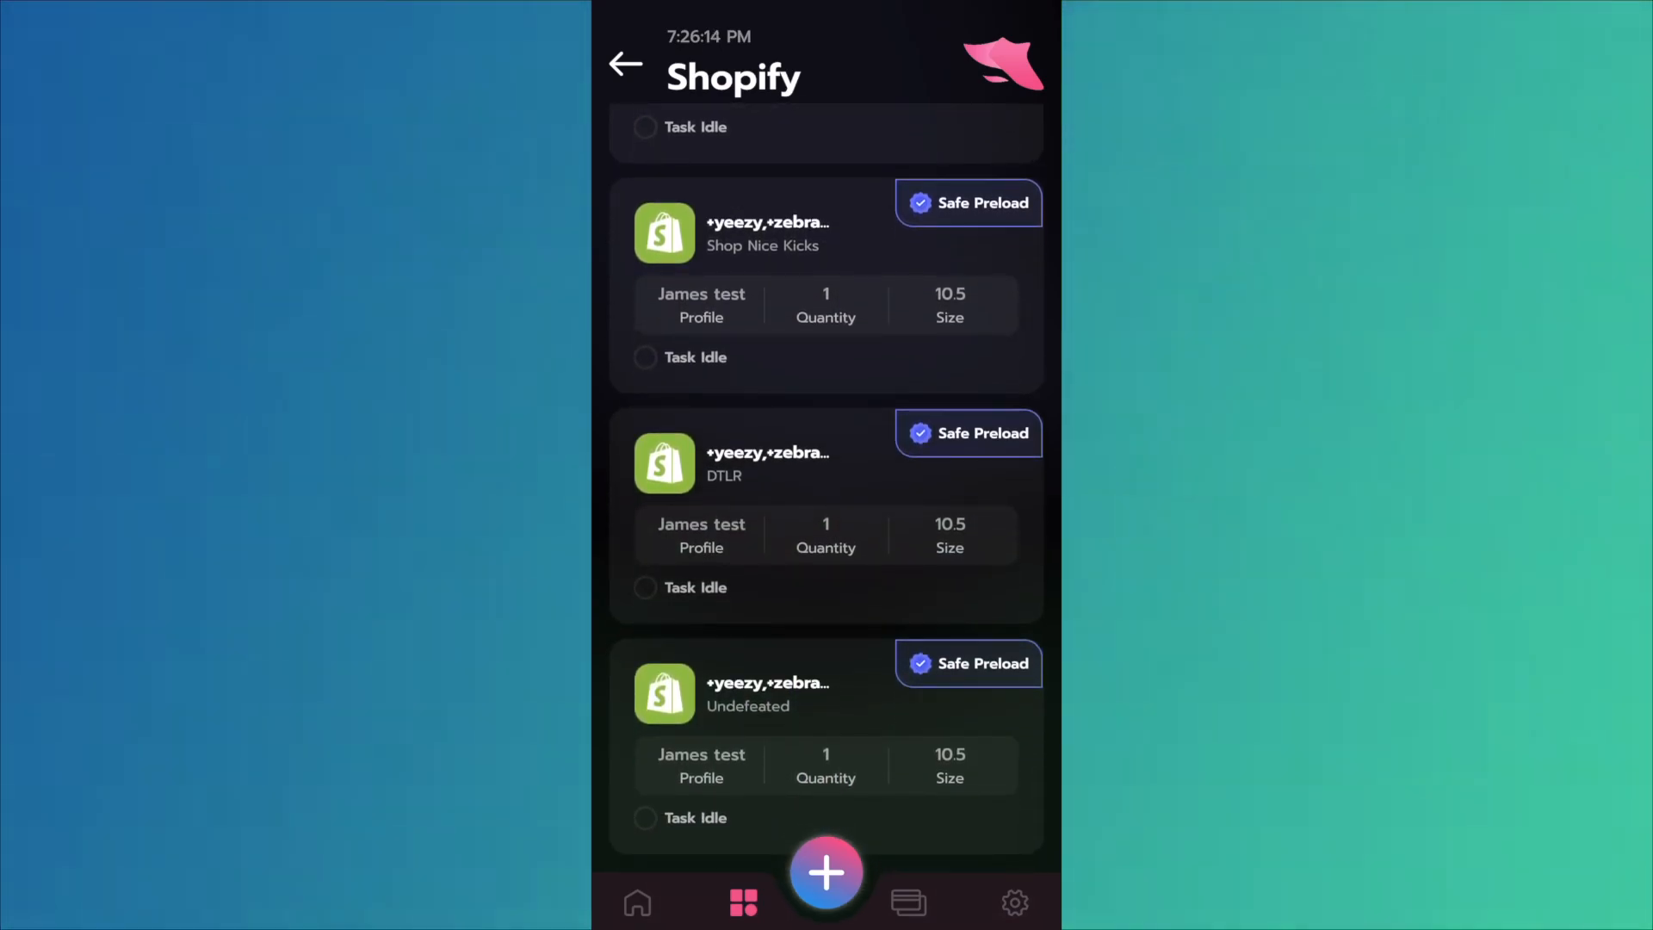
{"action": "left_click", "coordinate": [623, 63]}
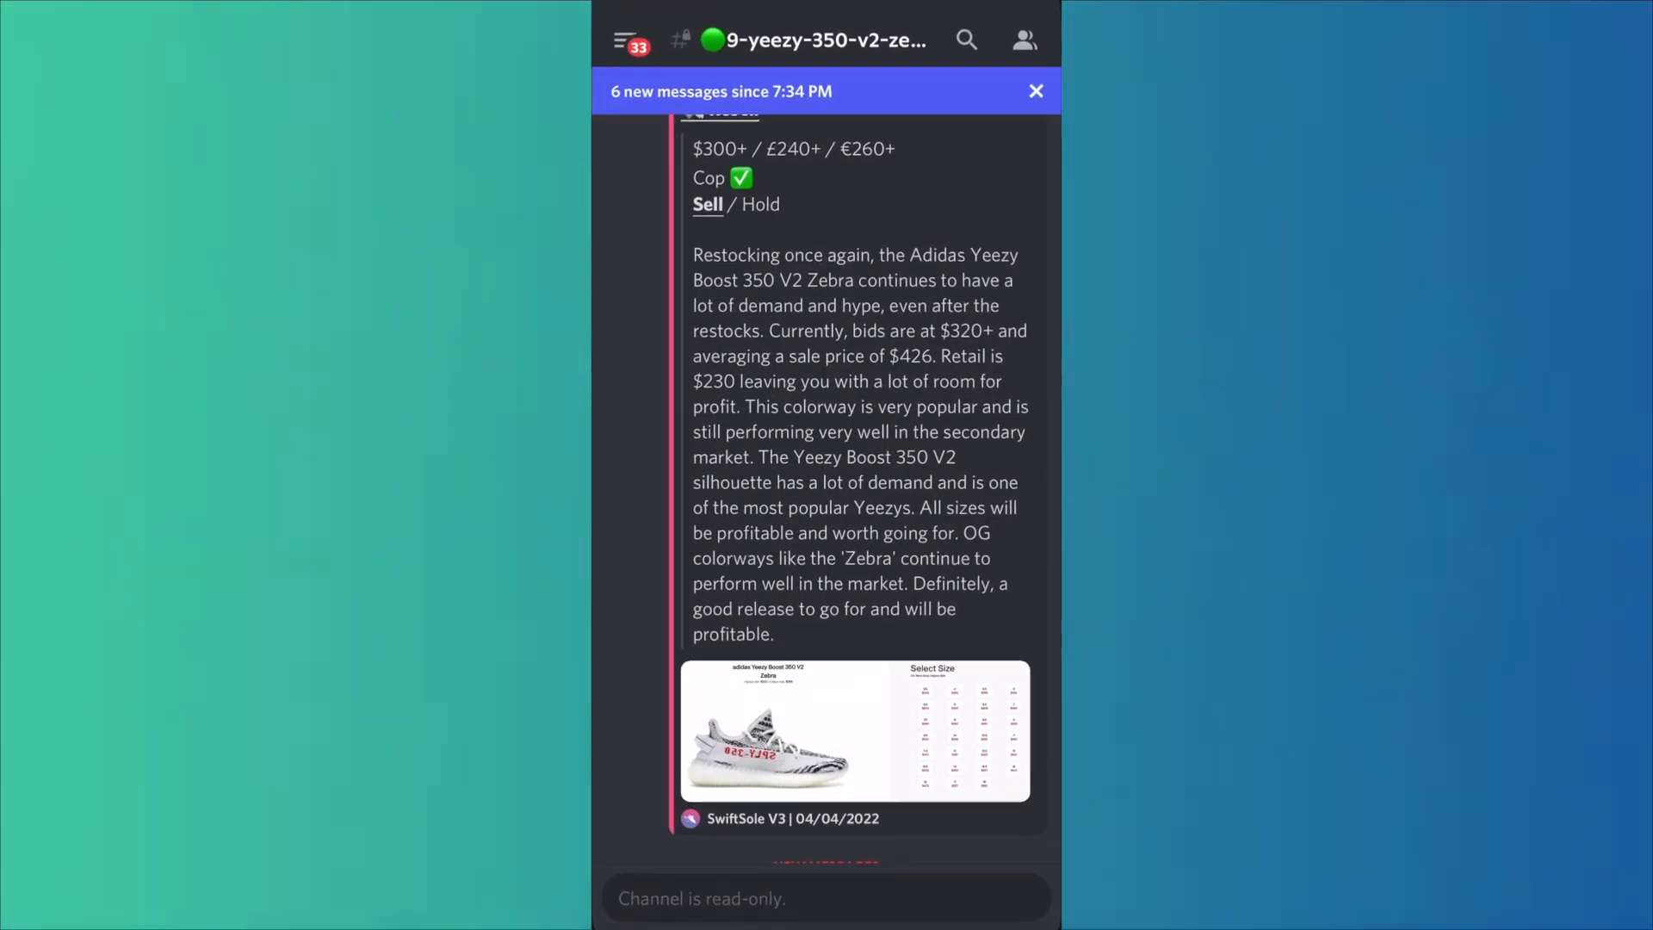
{"action": "scroll", "scroll_direction": "down", "scroll_amount": 3}
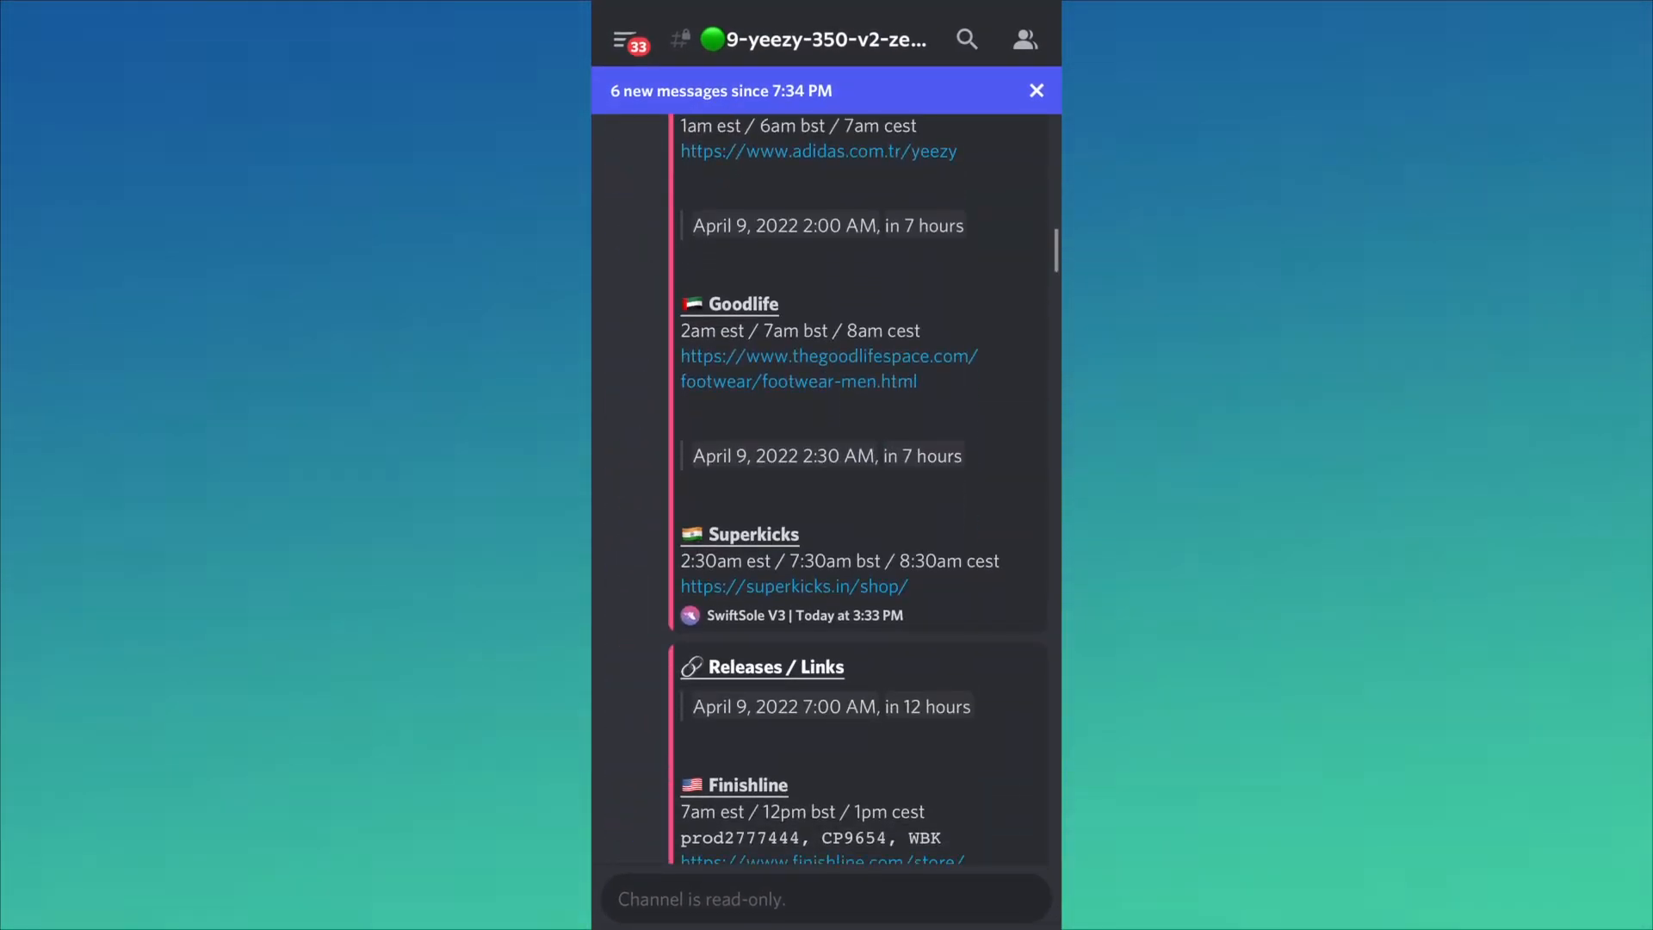
{"action": "scroll", "scroll_direction": "down", "scroll_amount": 3}
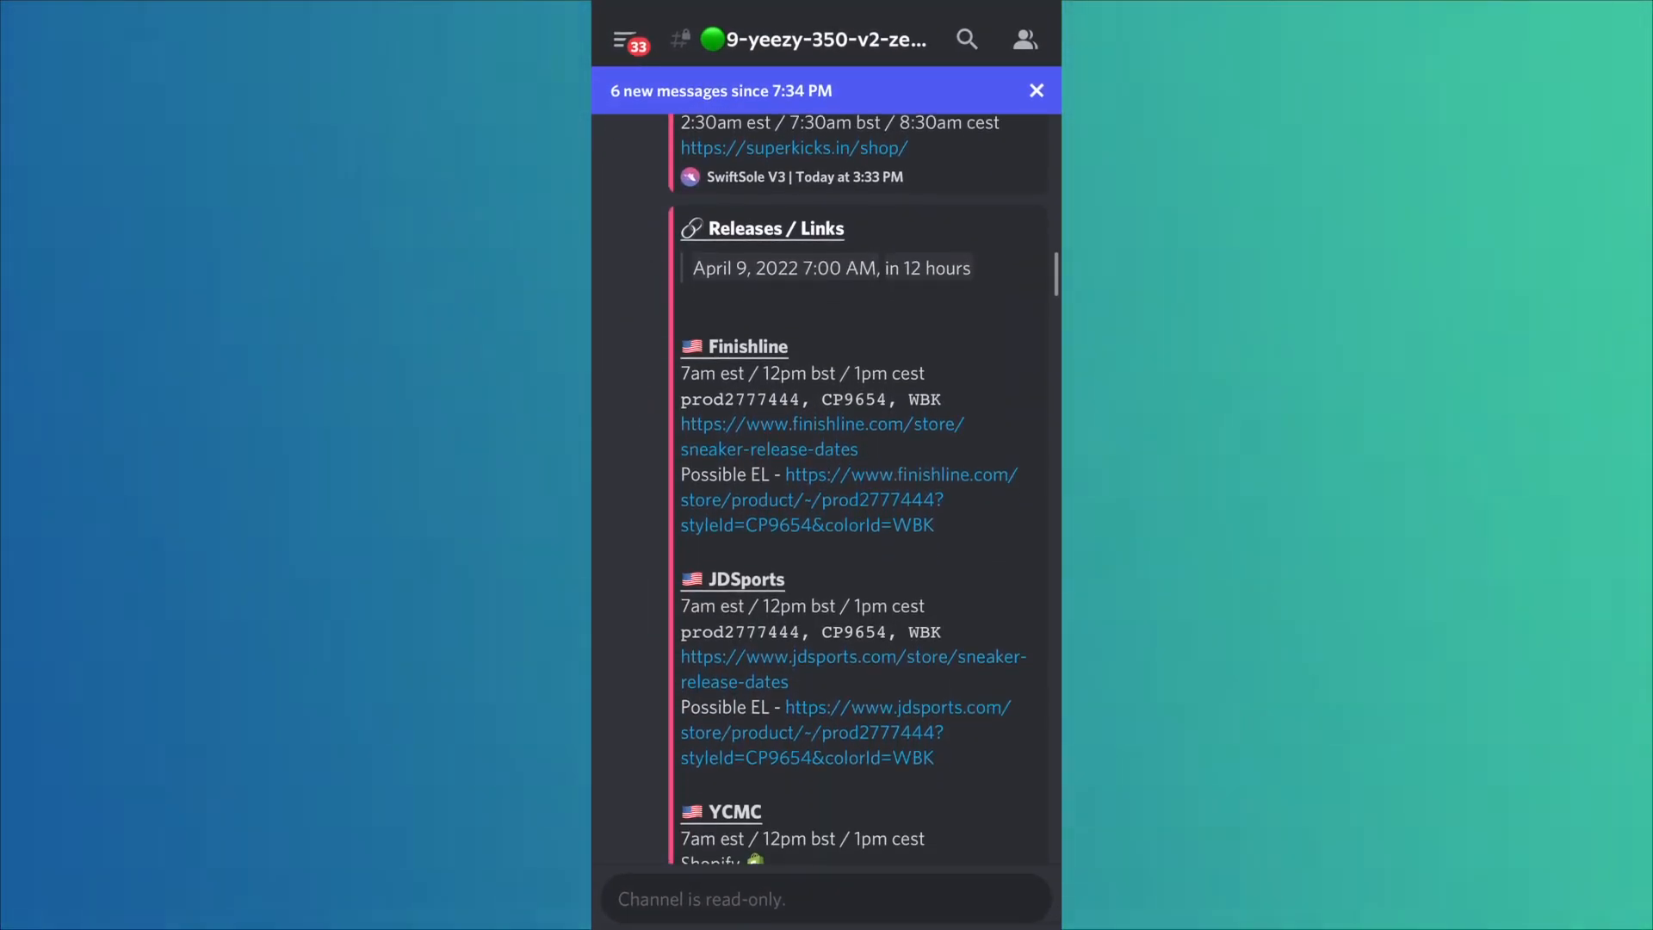
{"action": "scroll", "scroll_direction": "down", "scroll_amount": 3}
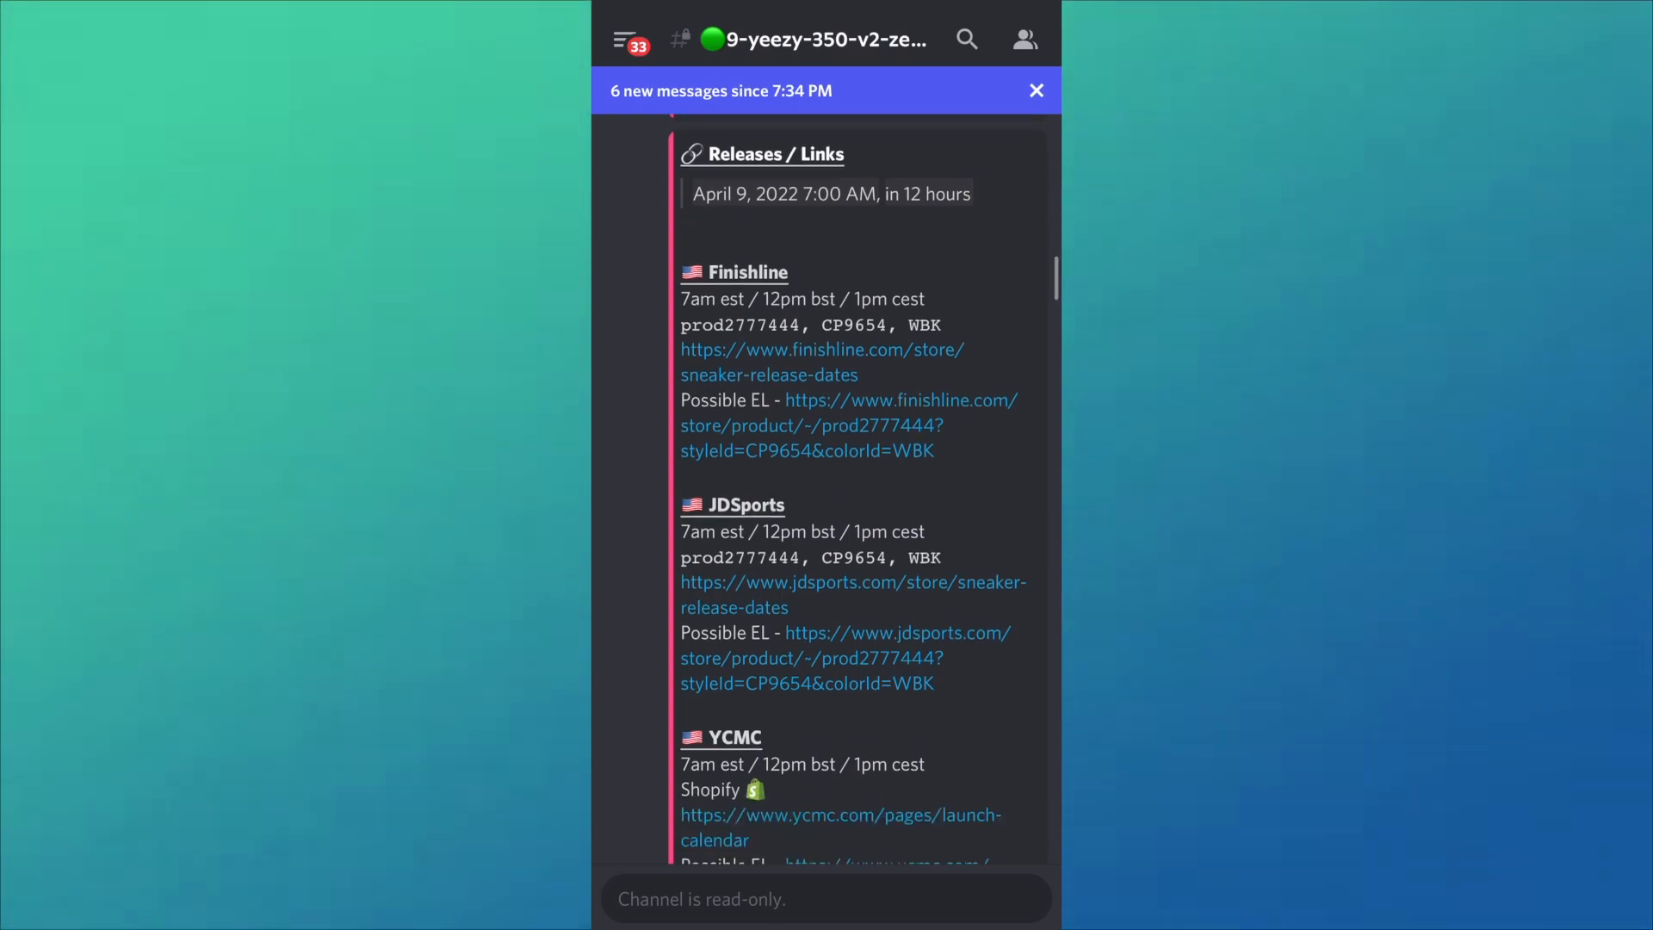
{"action": "scroll", "scroll_direction": "down", "scroll_amount": 3}
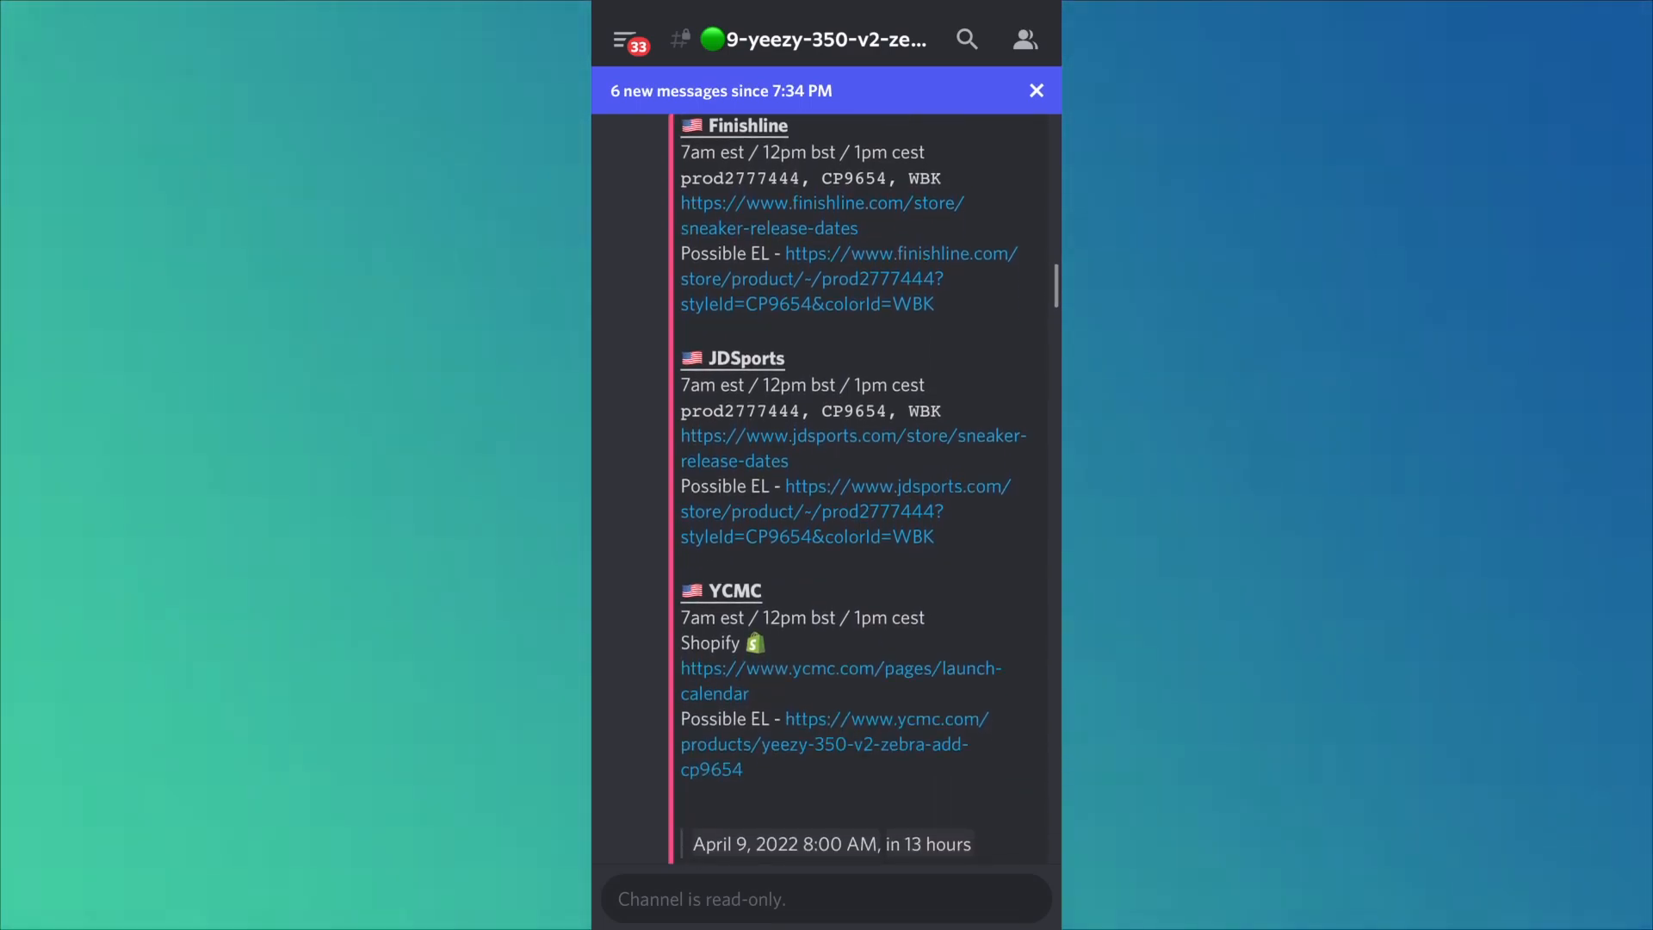
{"action": "scroll", "scroll_direction": "down", "scroll_amount": 3}
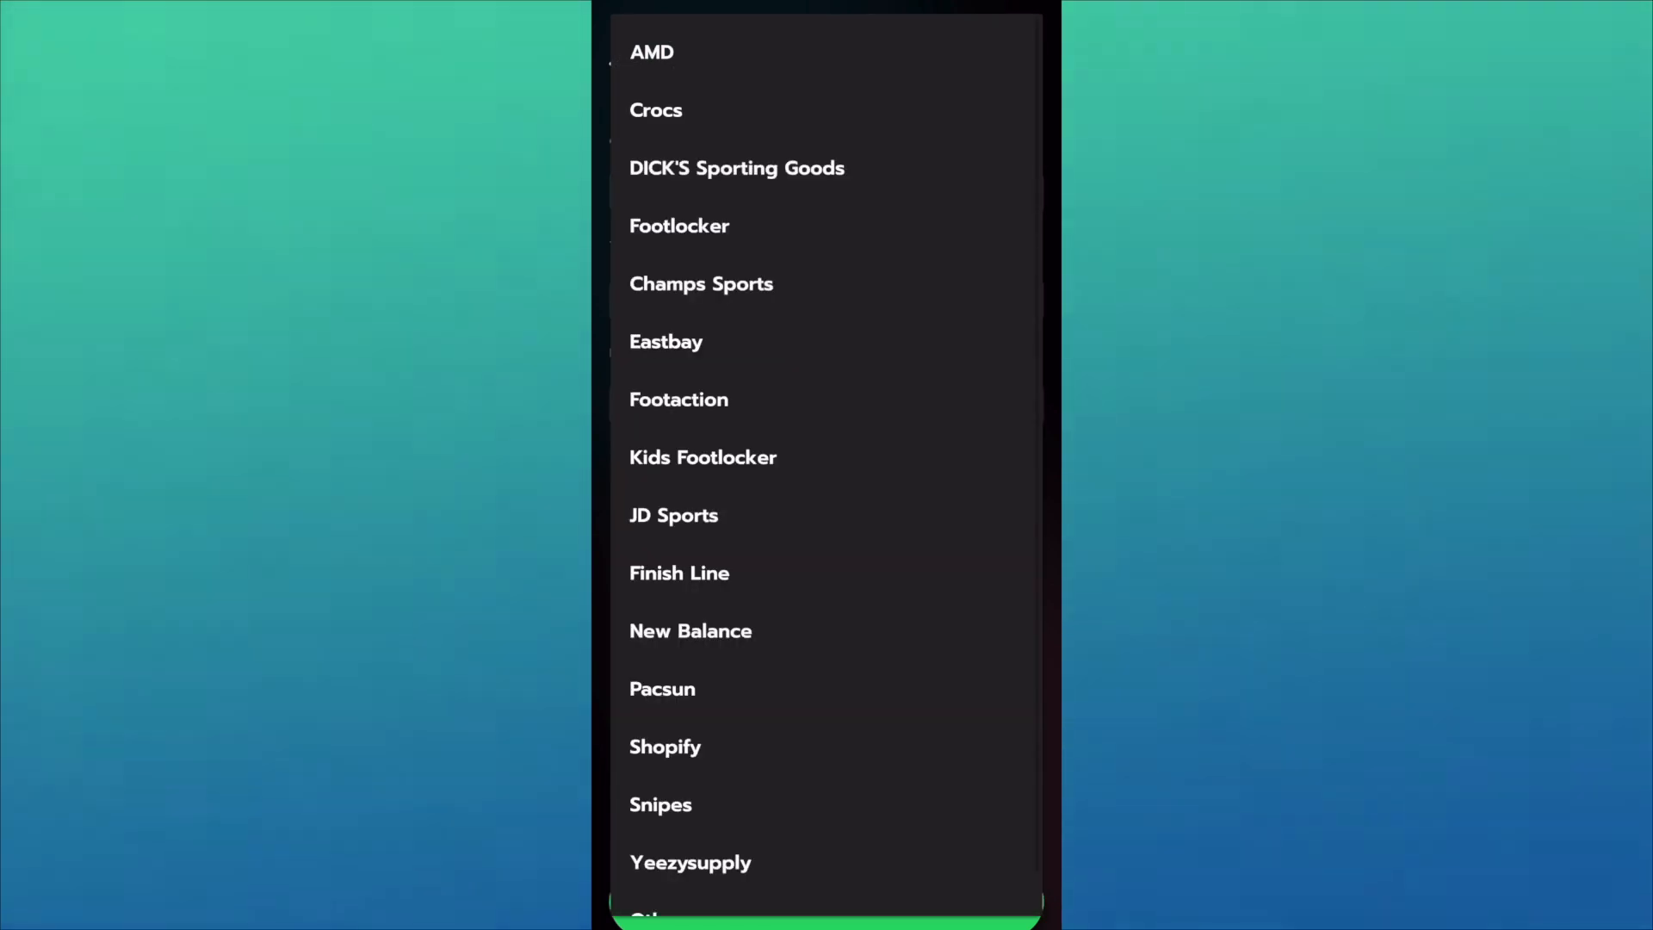
Step: Save a Yeezysupply task with the Zebra product link and profile James 46
{"action": "left_click", "coordinate": [690, 863]}
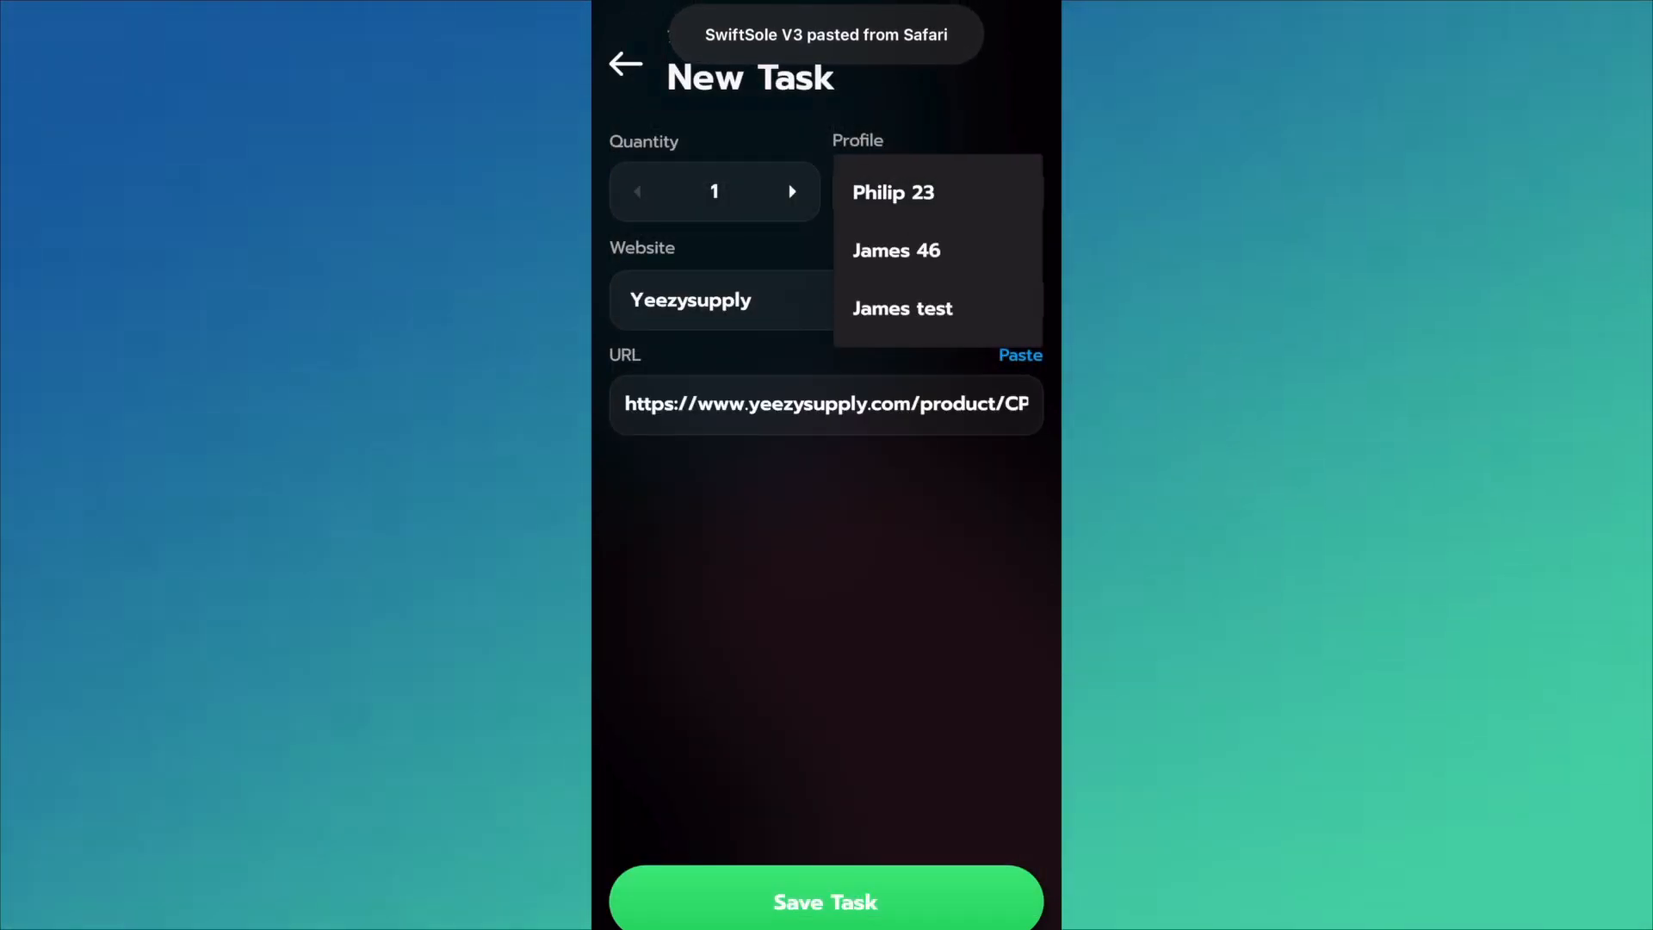
{"action": "left_click", "coordinate": [895, 249]}
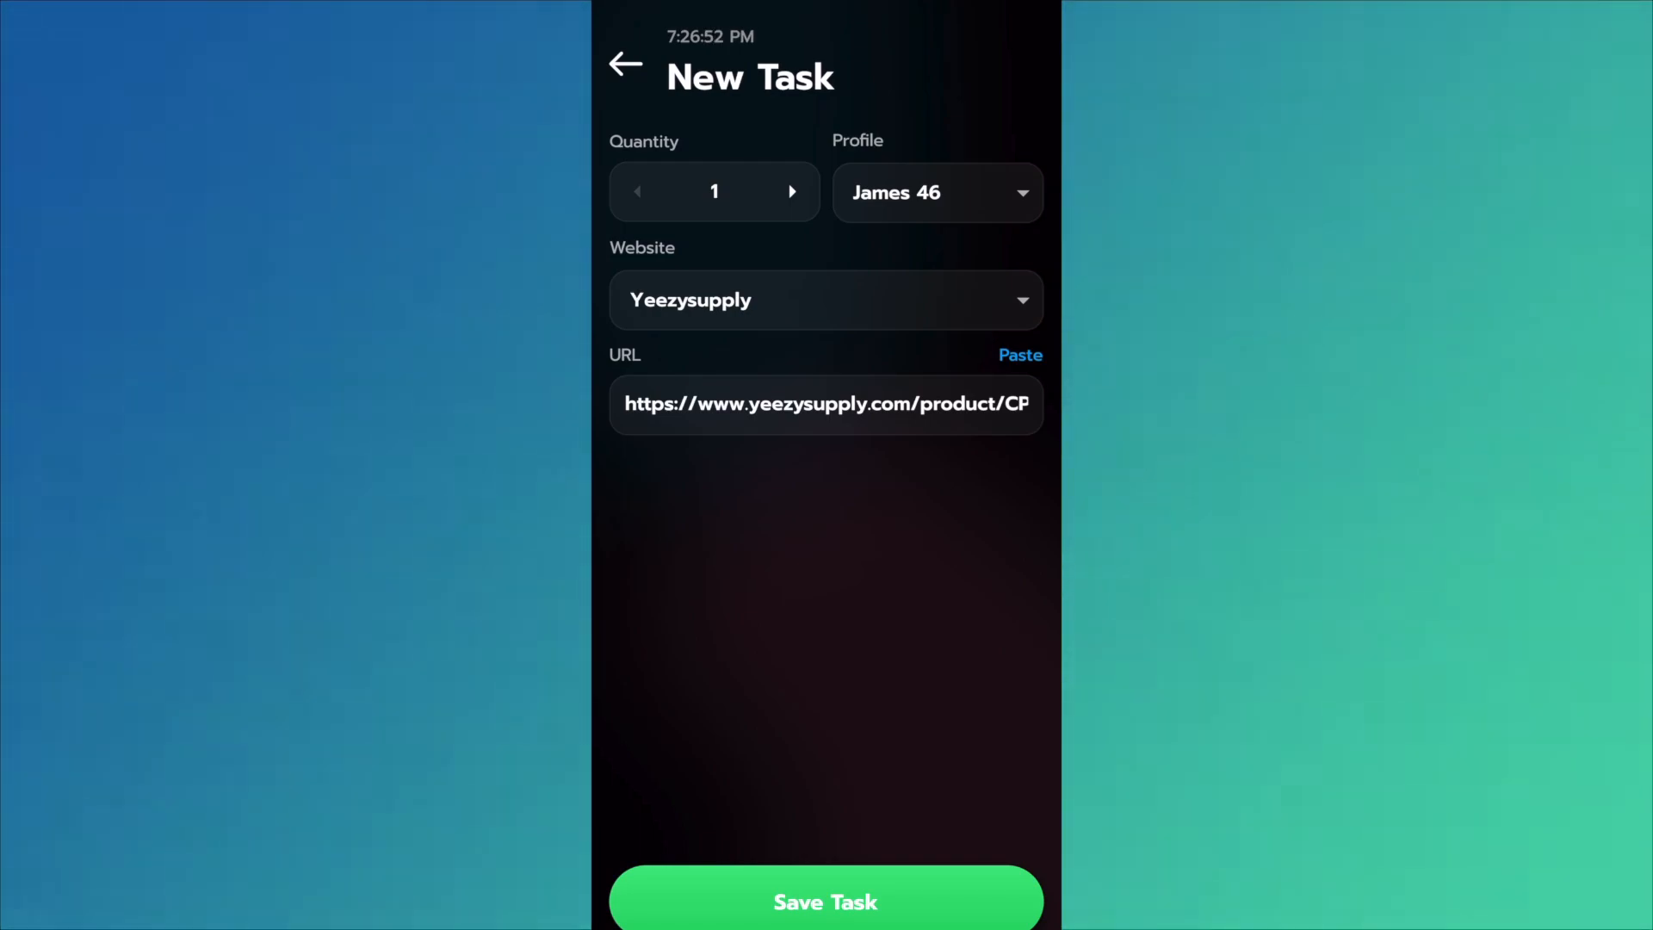
{"action": "left_click", "coordinate": [825, 901]}
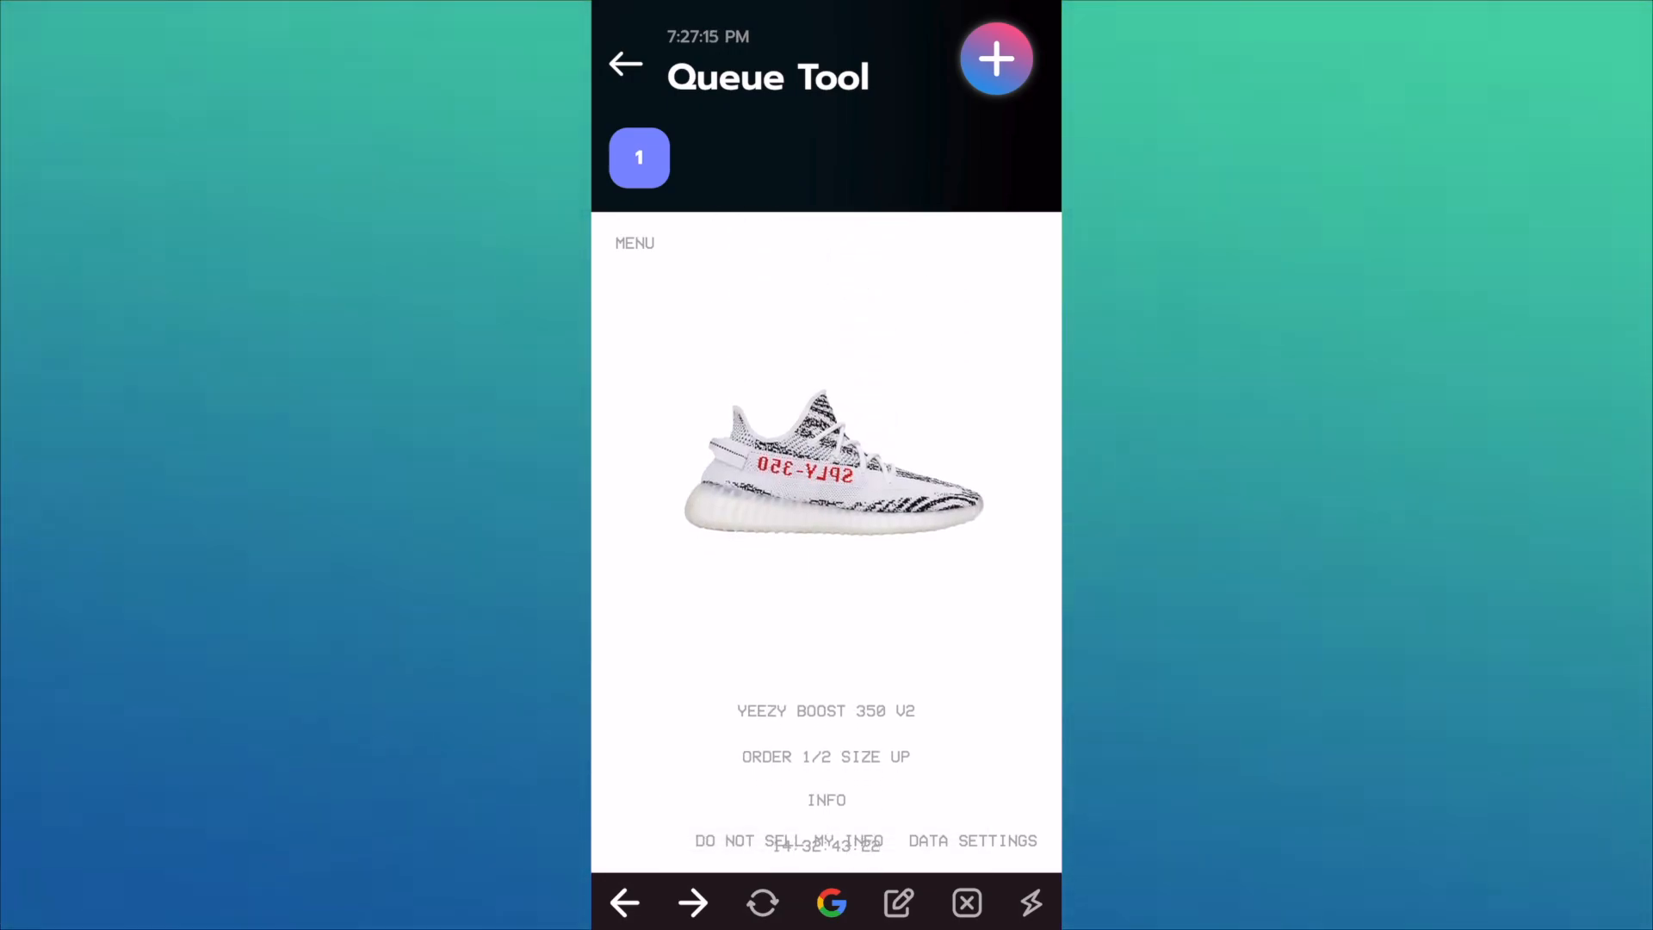
{"action": "left_click", "coordinate": [625, 63]}
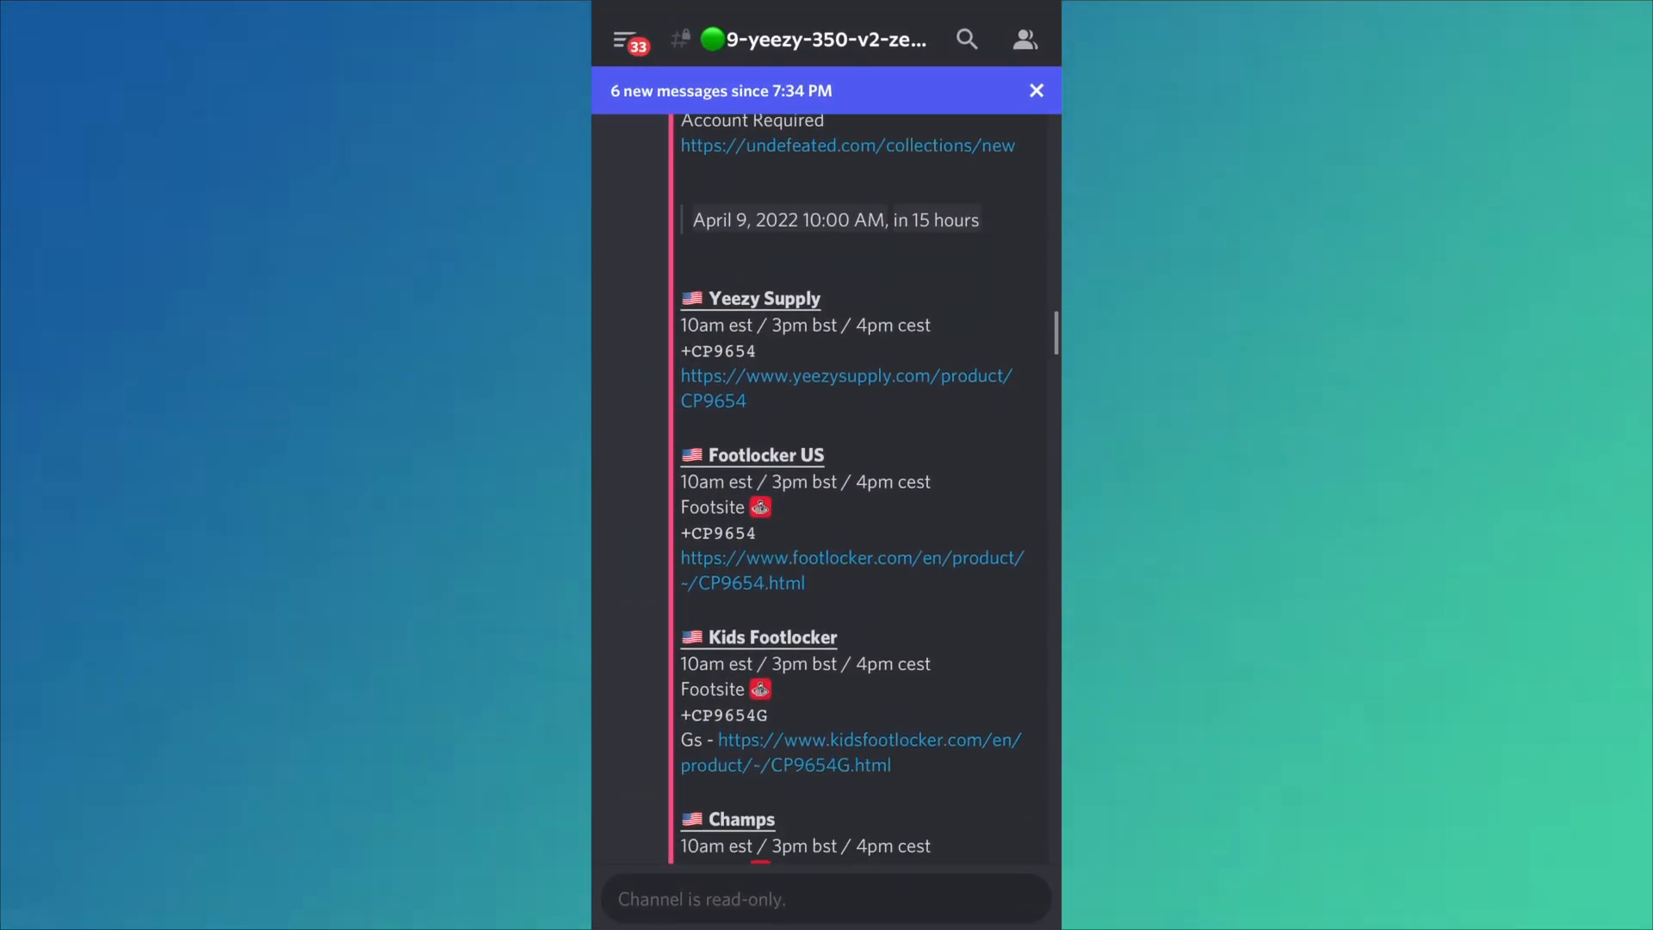
{"action": "scroll", "scroll_direction": "down", "scroll_amount": 3}
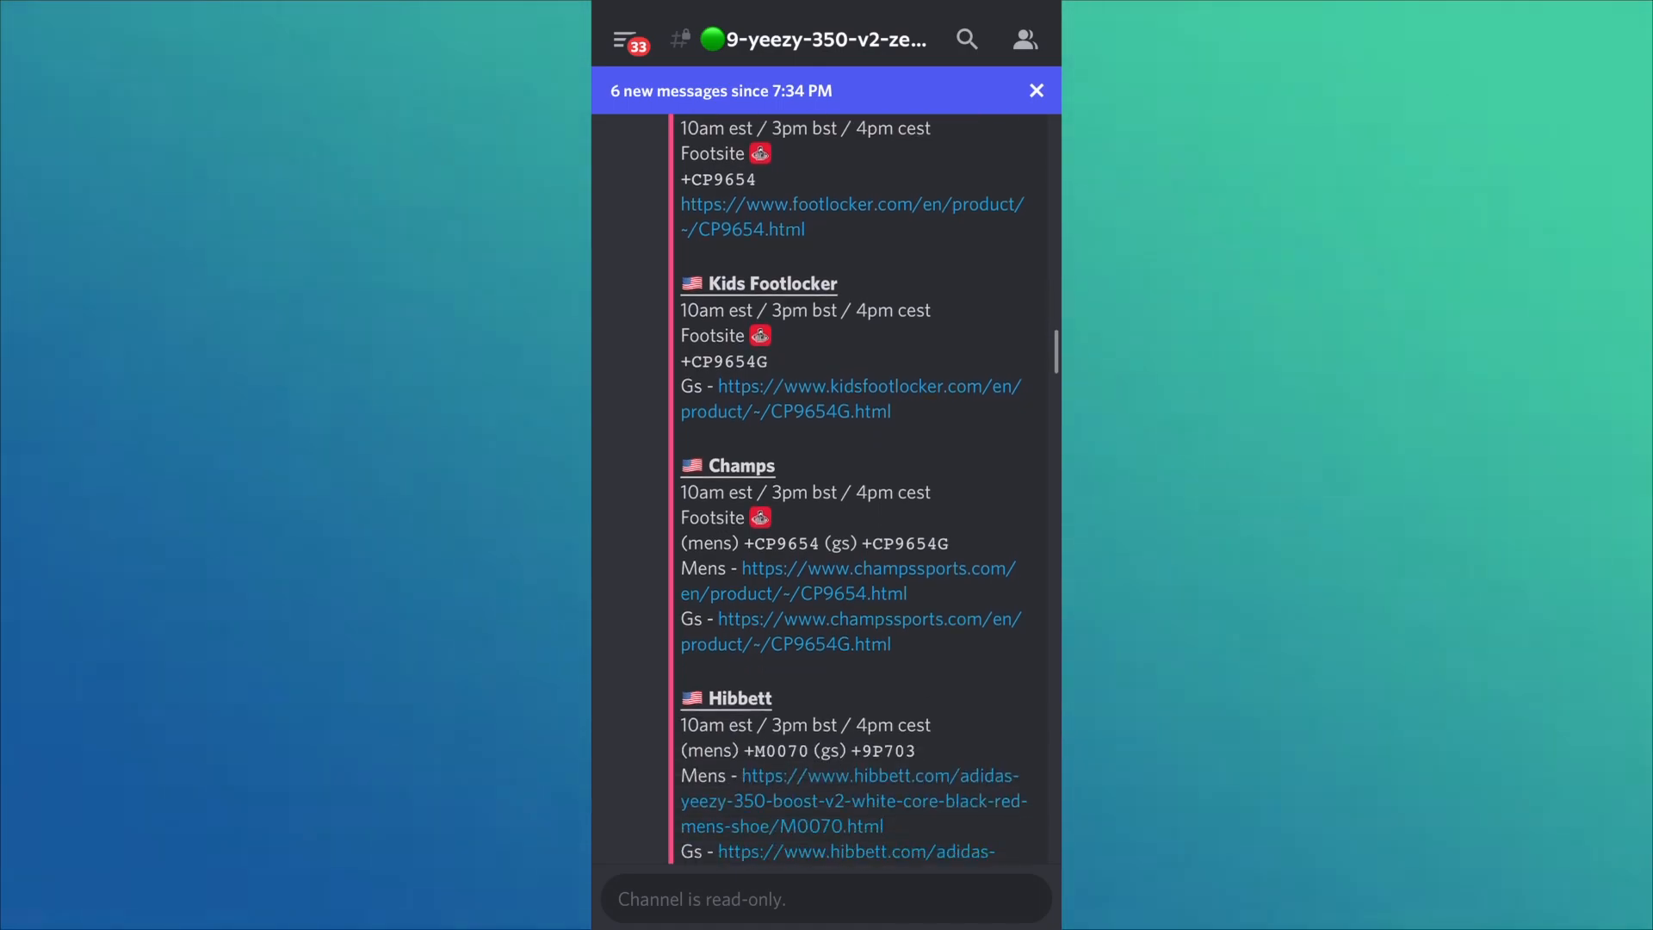
{"action": "scroll", "scroll_direction": "down", "scroll_amount": 3}
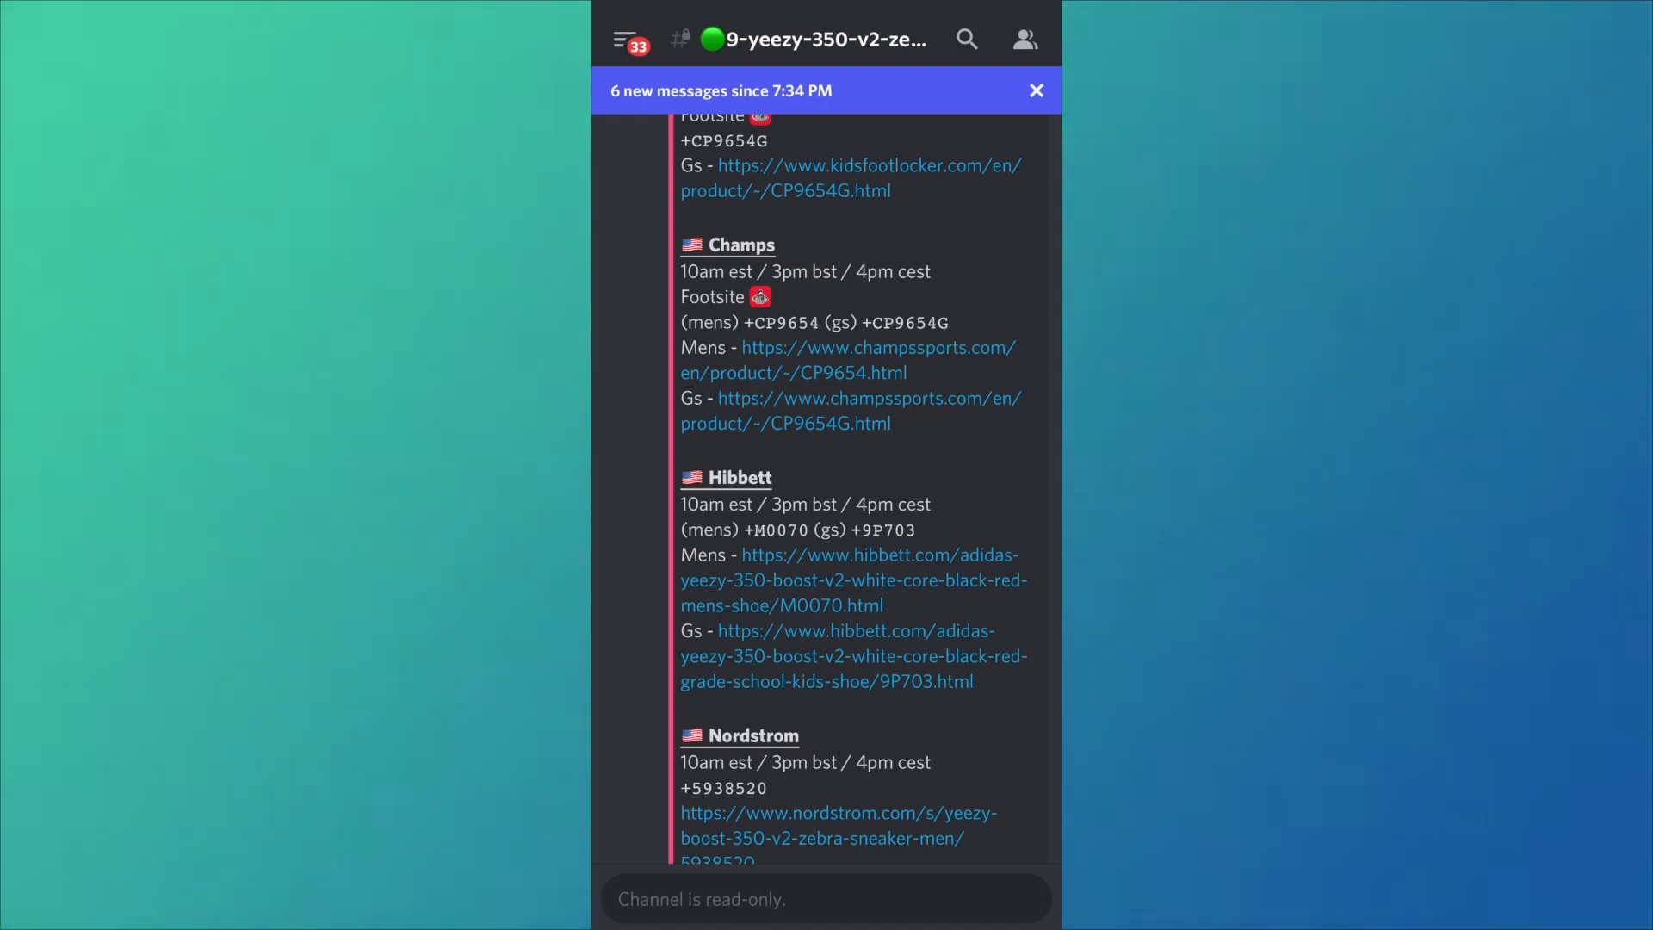
{"action": "scroll", "scroll_direction": "down", "scroll_amount": 3}
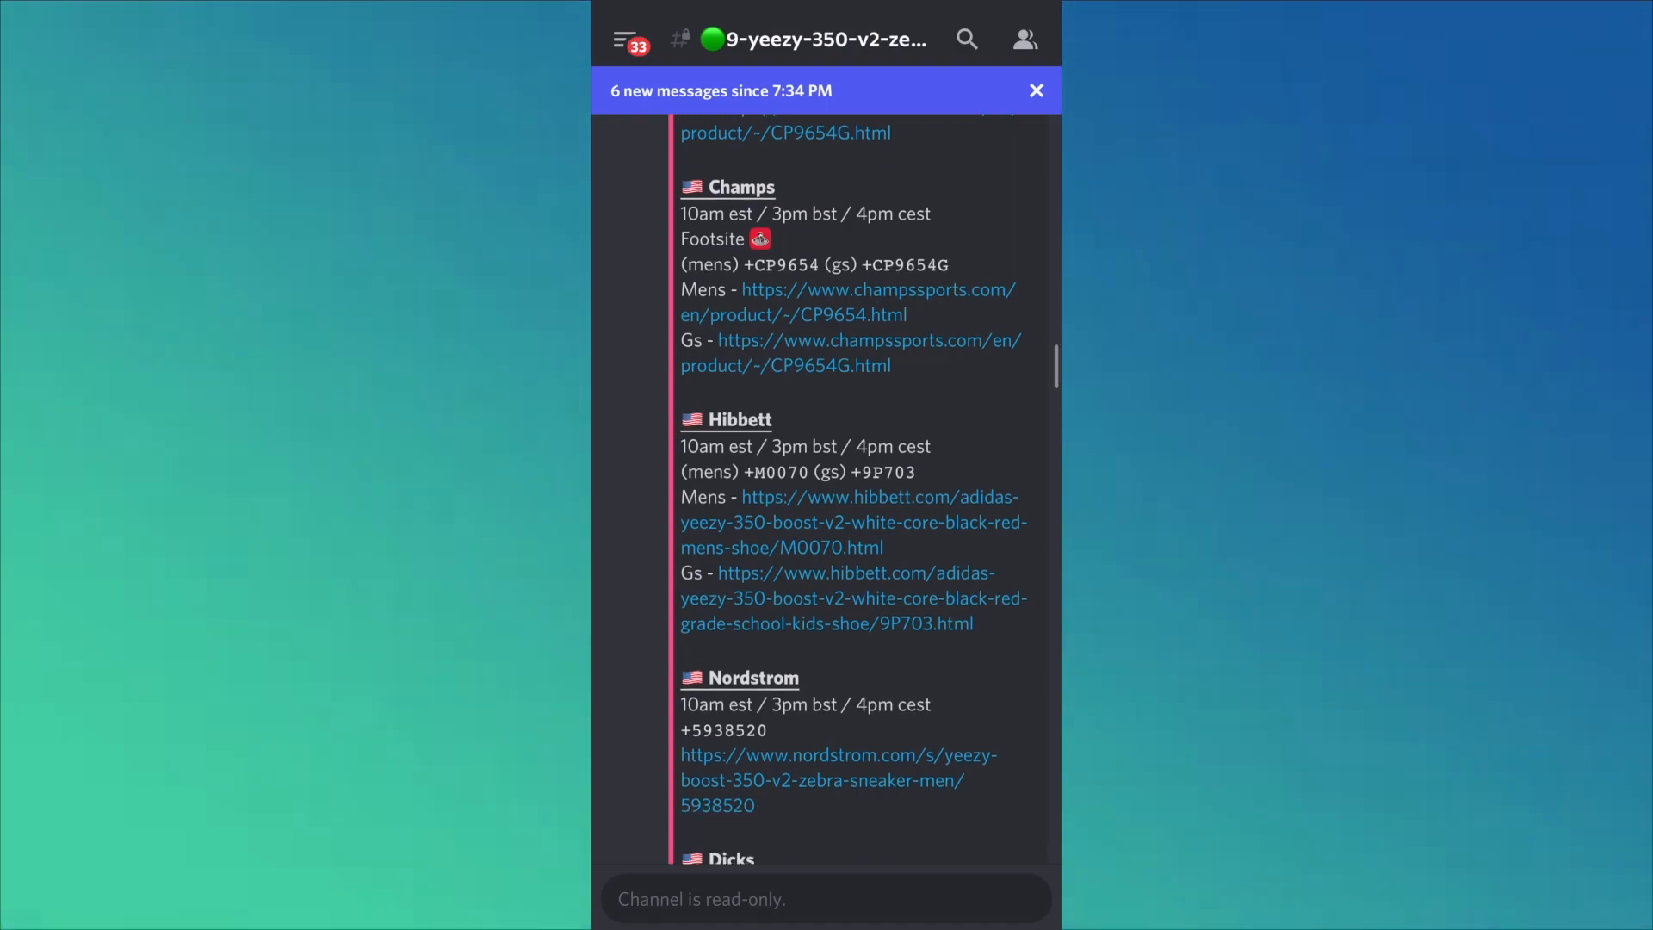
{"action": "scroll", "scroll_direction": "down", "scroll_amount": 3}
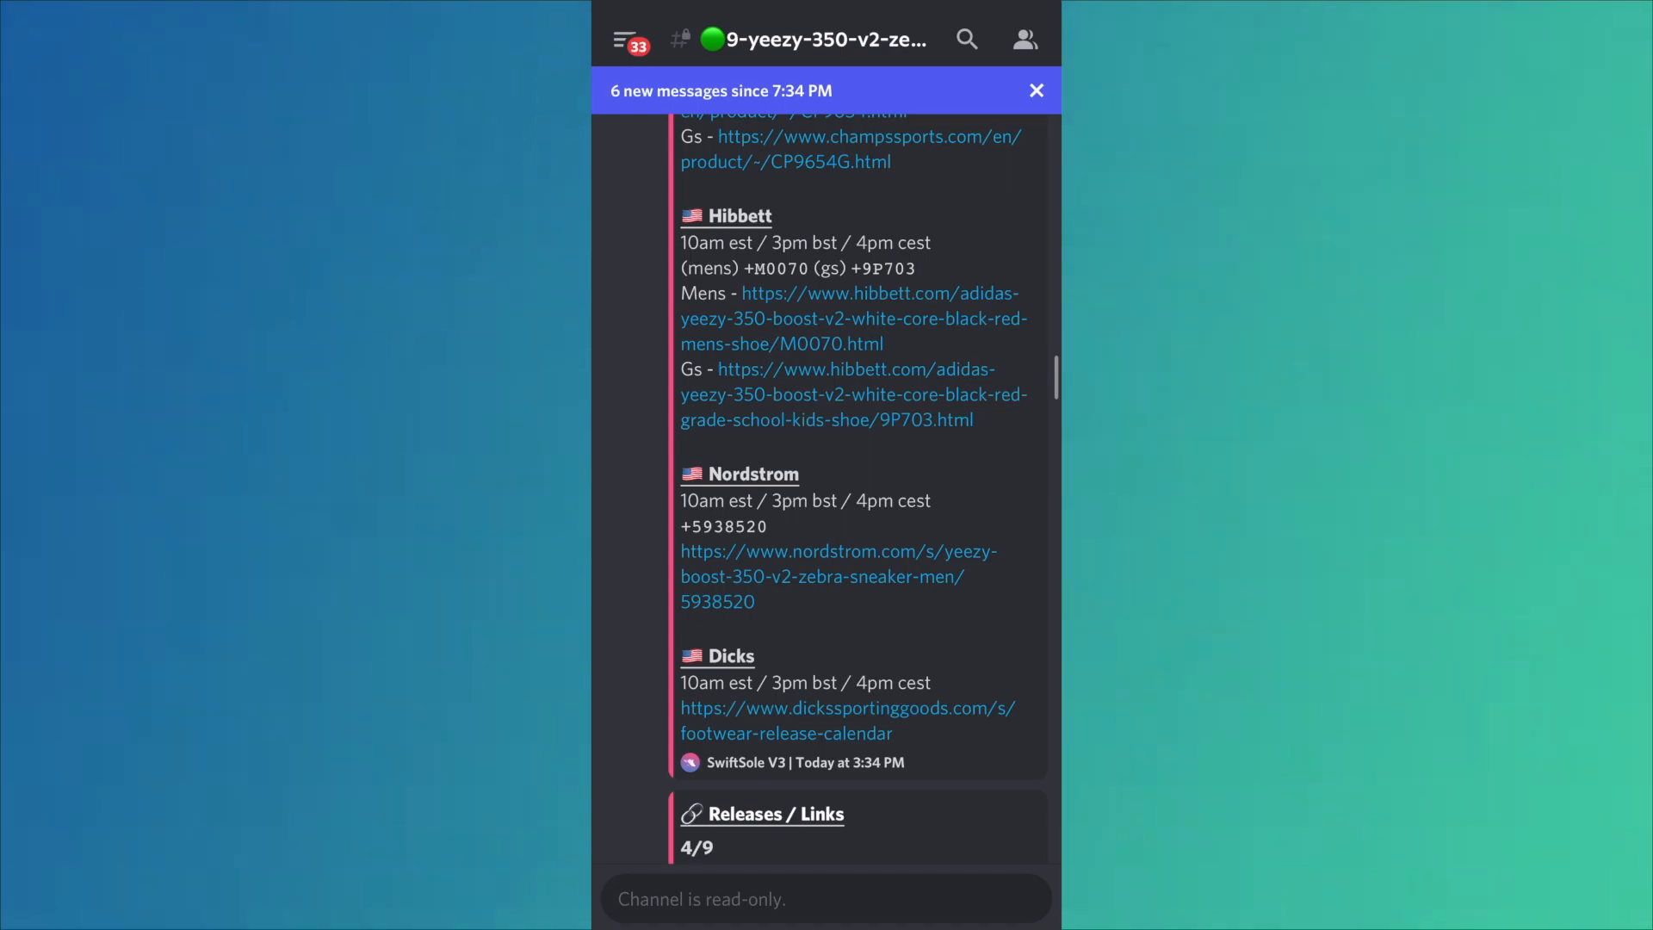
{"action": "scroll", "scroll_direction": "down", "scroll_amount": 3}
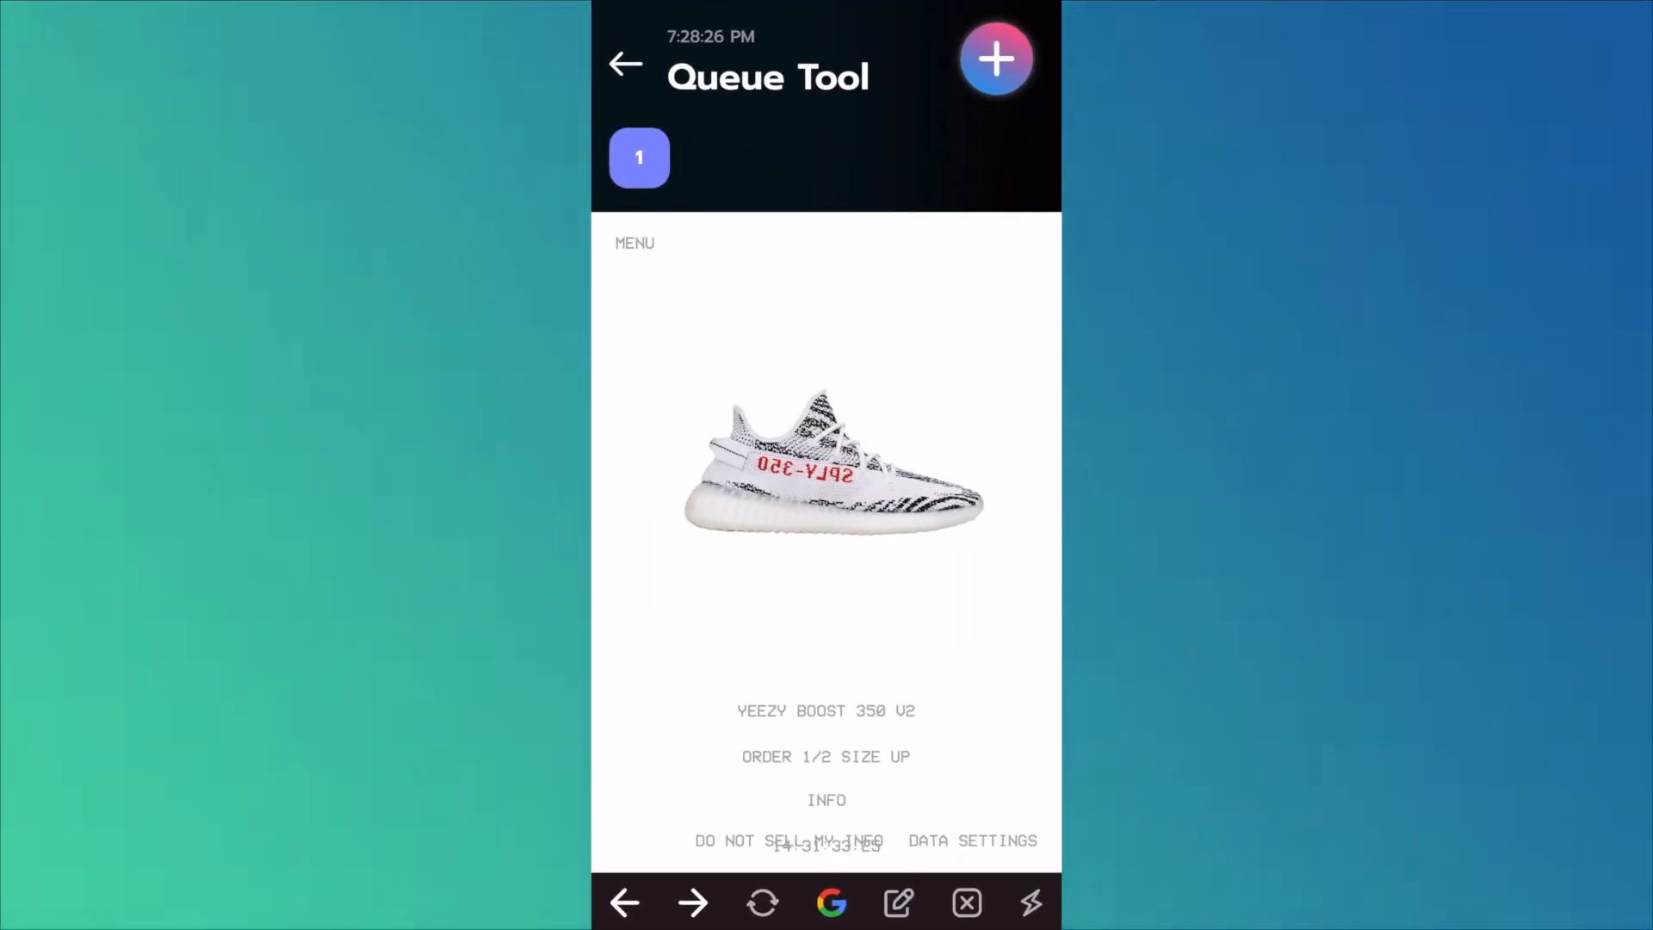
Step: Start a blank new task from the Queue Tool with empty URL and default website and quantity
{"action": "left_click", "coordinate": [995, 59]}
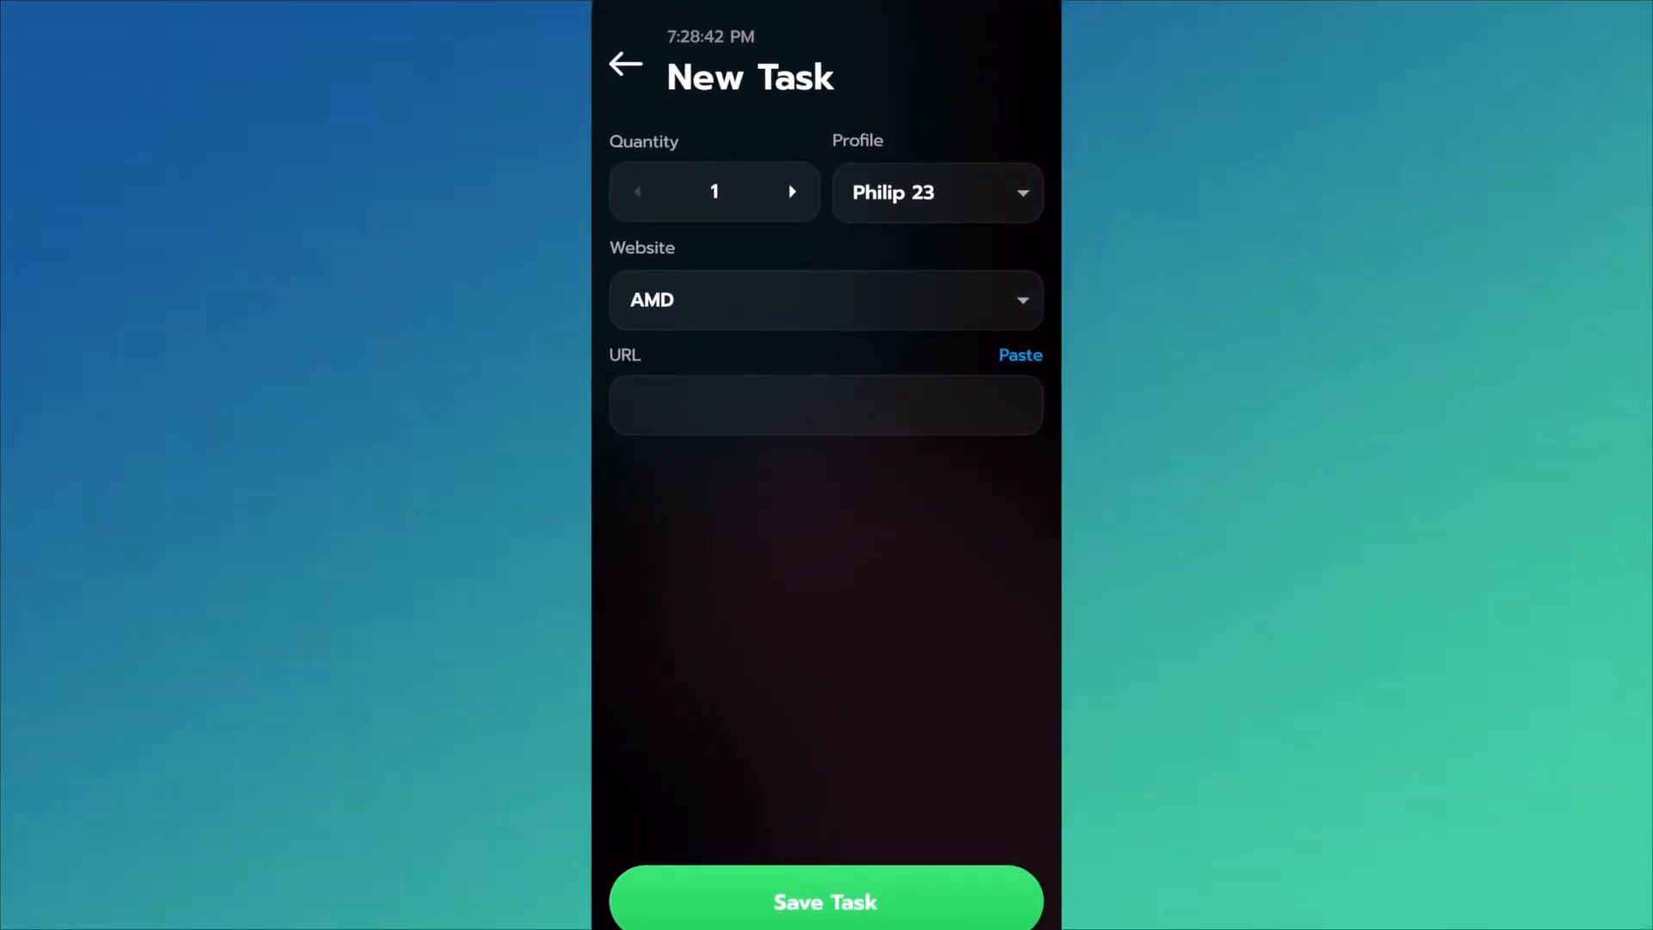
{"action": "left_click", "coordinate": [824, 901]}
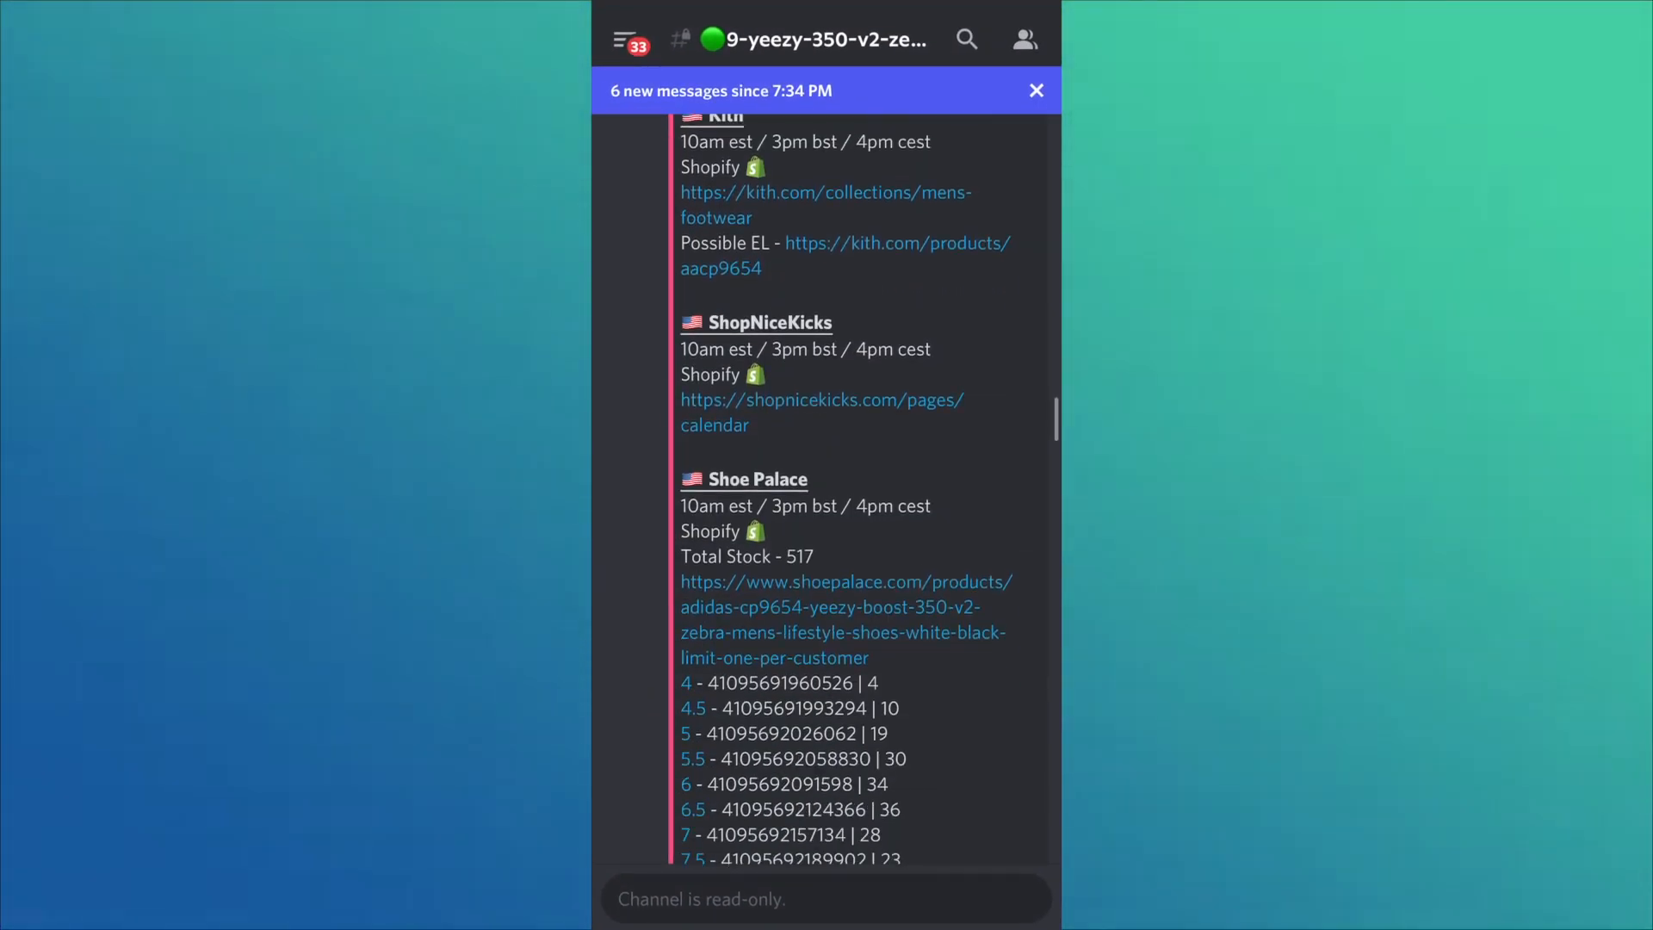
{"action": "scroll", "scroll_direction": "down", "scroll_amount": 3}
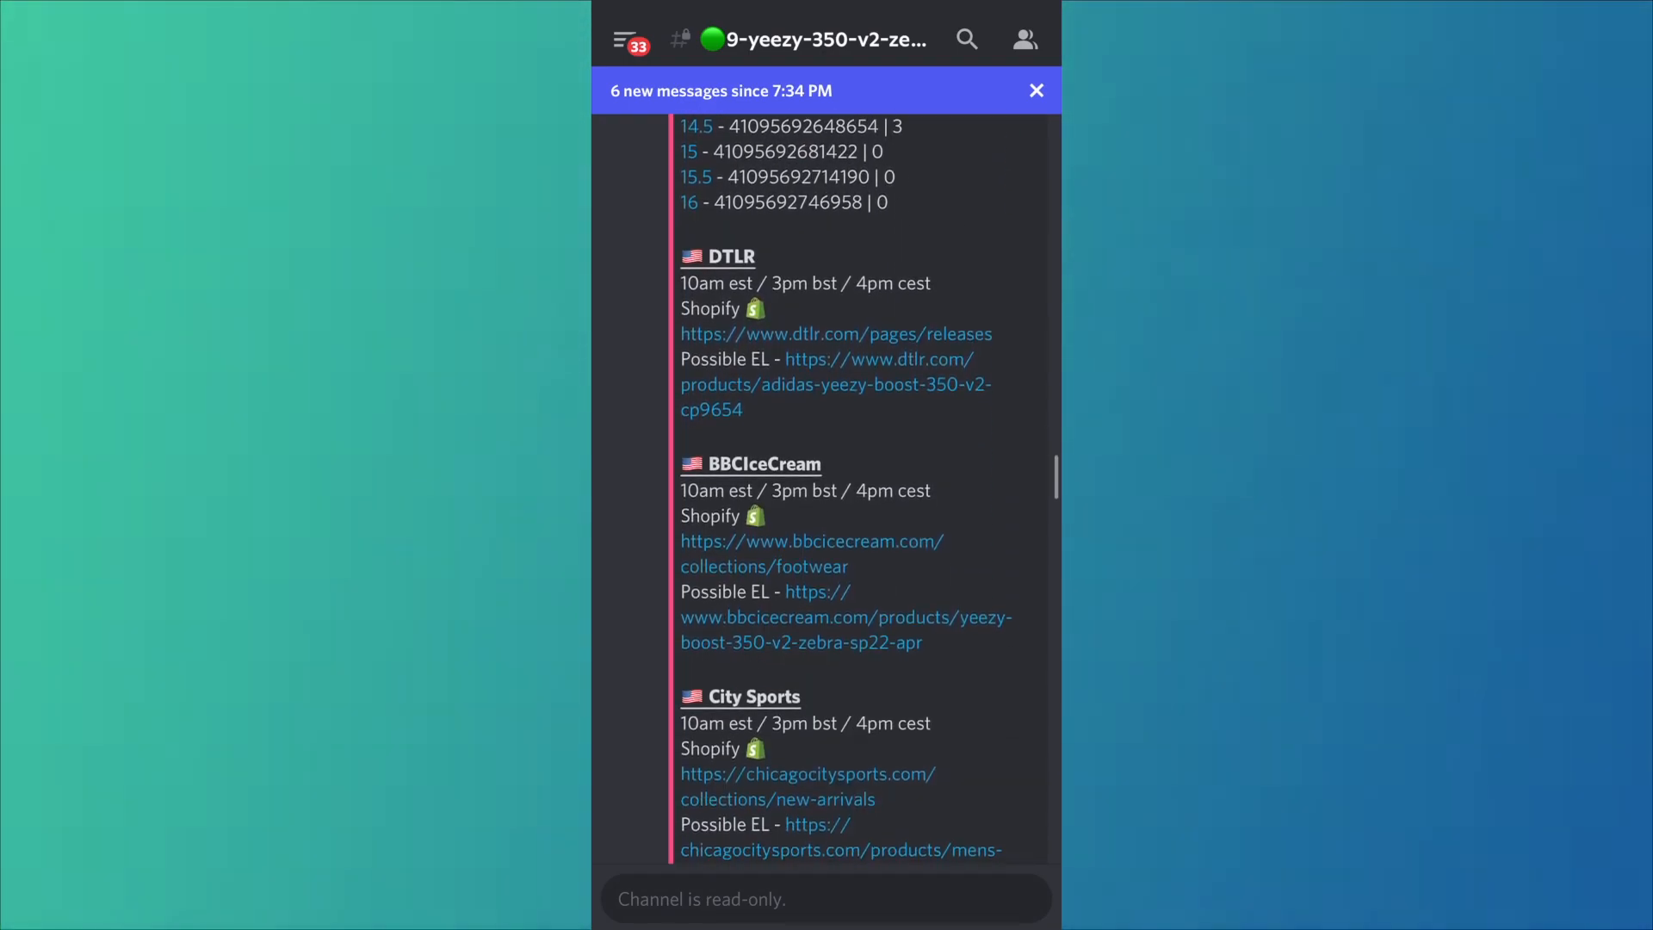
{"action": "scroll", "scroll_direction": "down", "scroll_amount": 3}
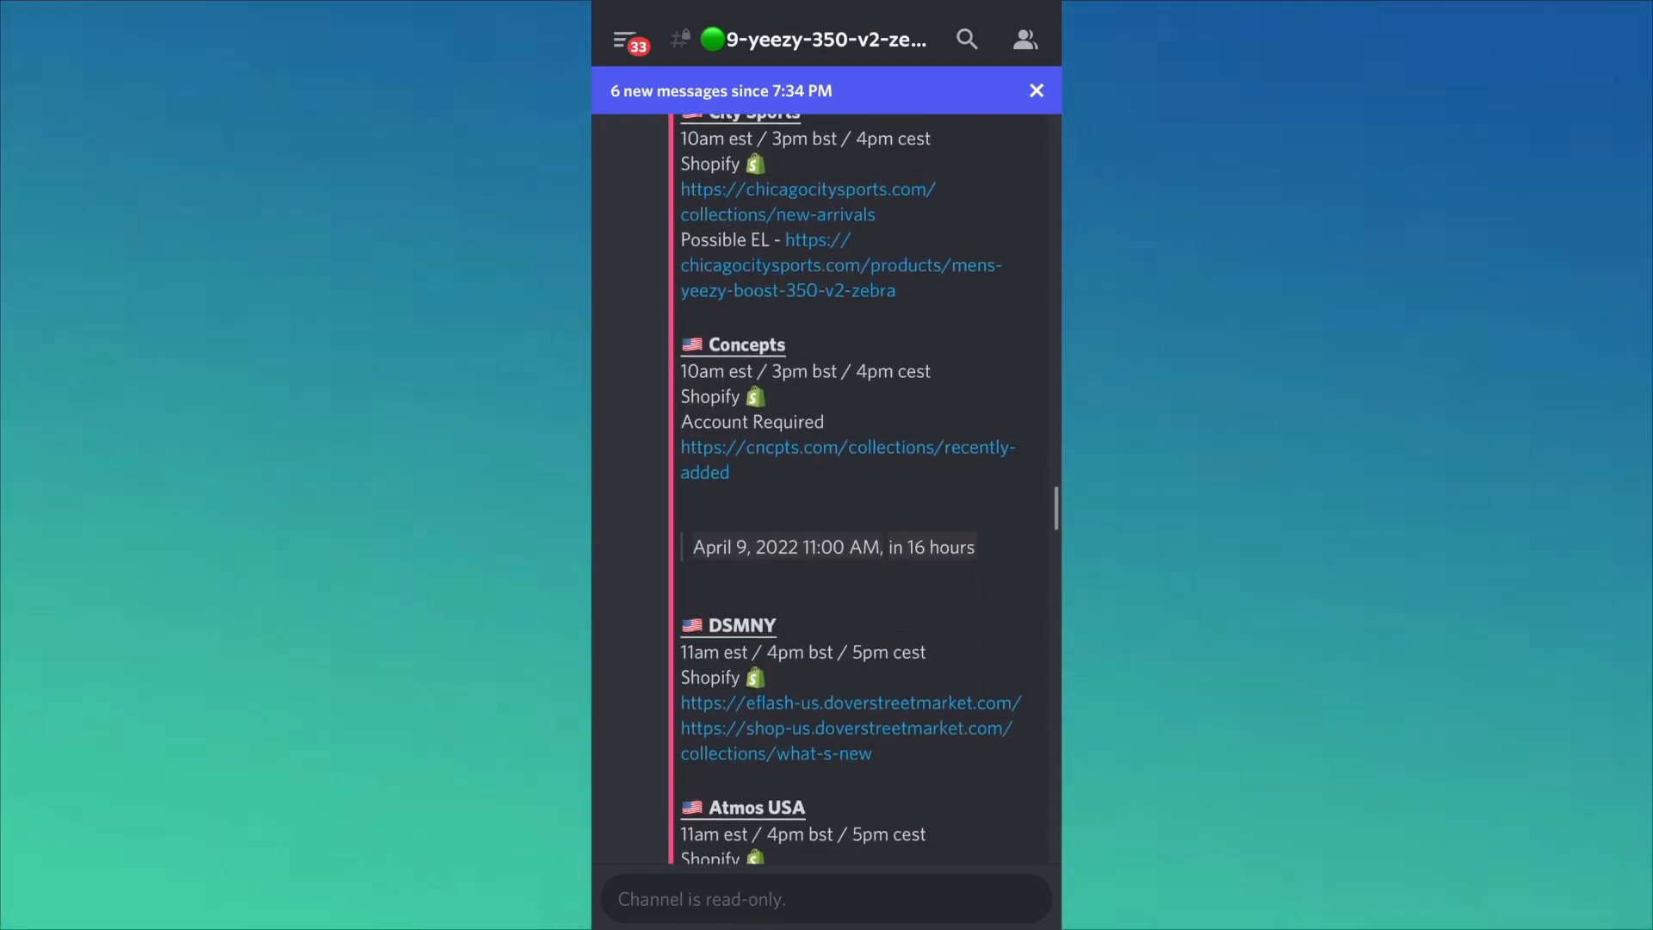
{"action": "scroll", "scroll_direction": "down", "scroll_amount": 3}
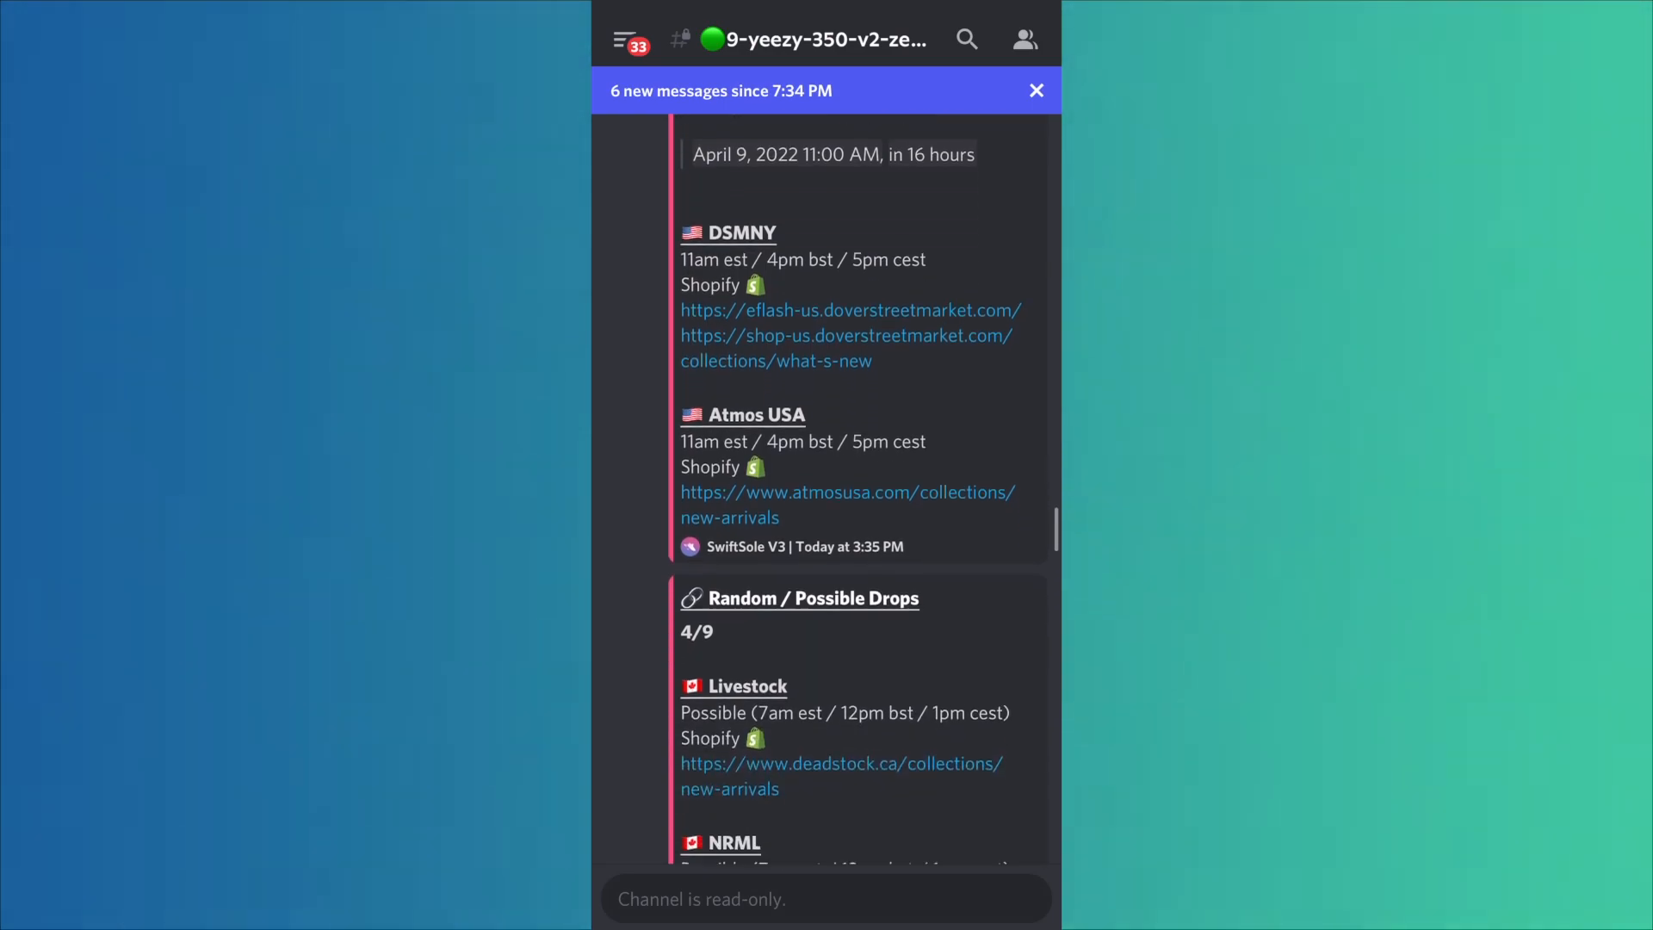
{"action": "scroll", "scroll_direction": "down", "scroll_amount": 3}
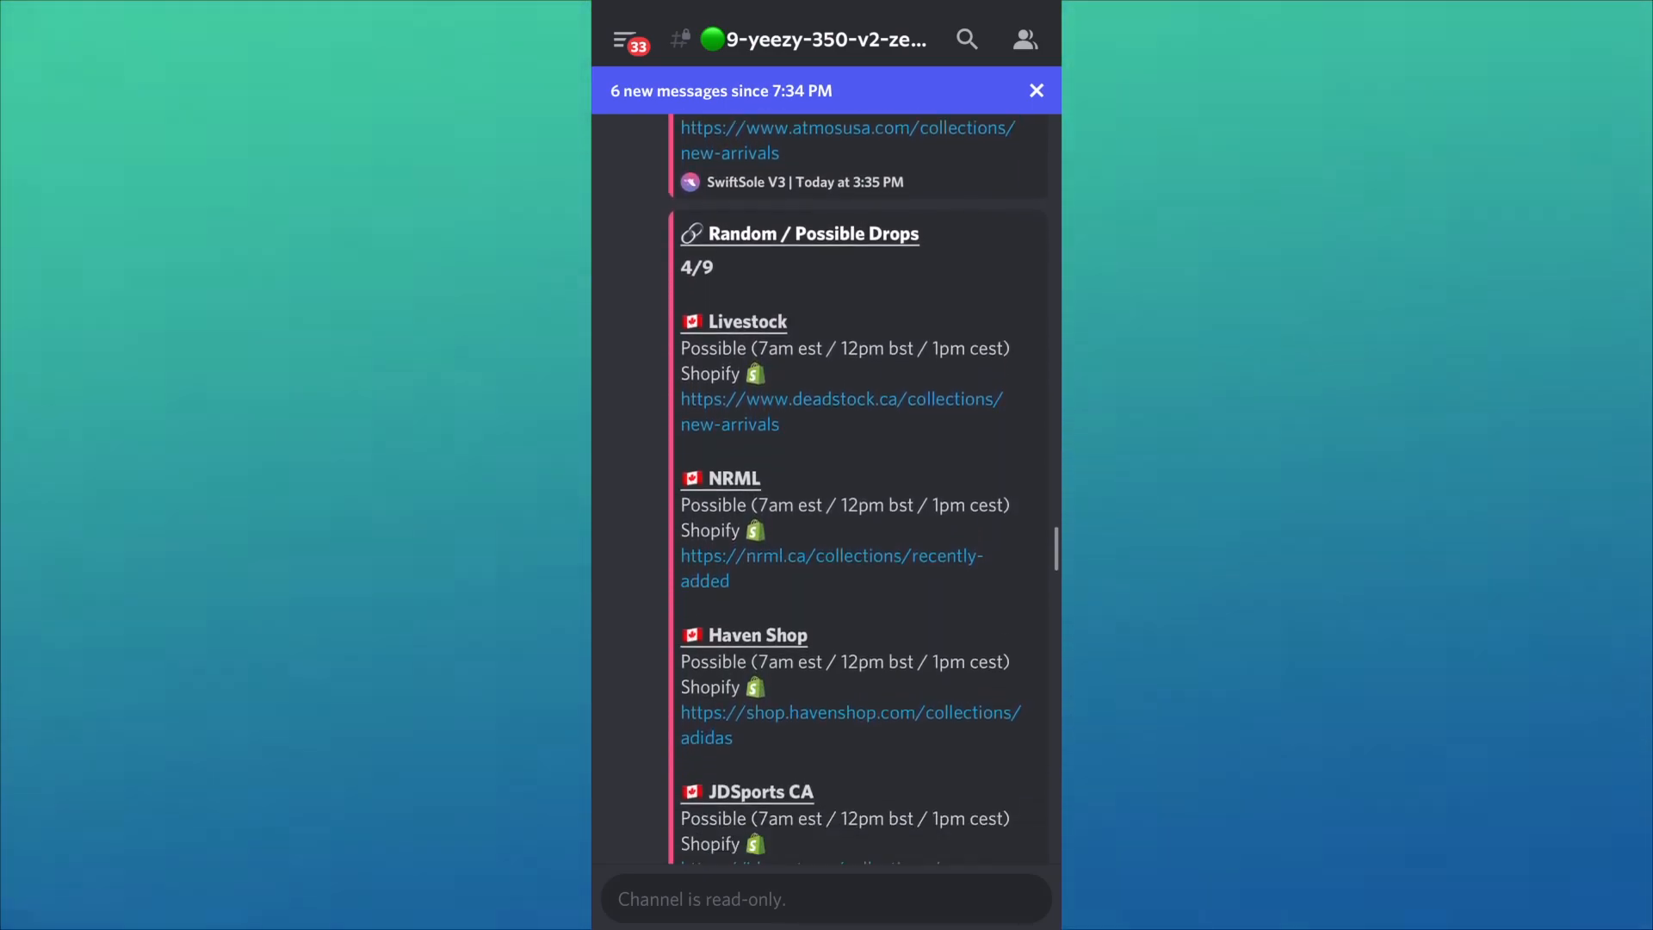
{"action": "scroll", "scroll_direction": "down", "scroll_amount": 3}
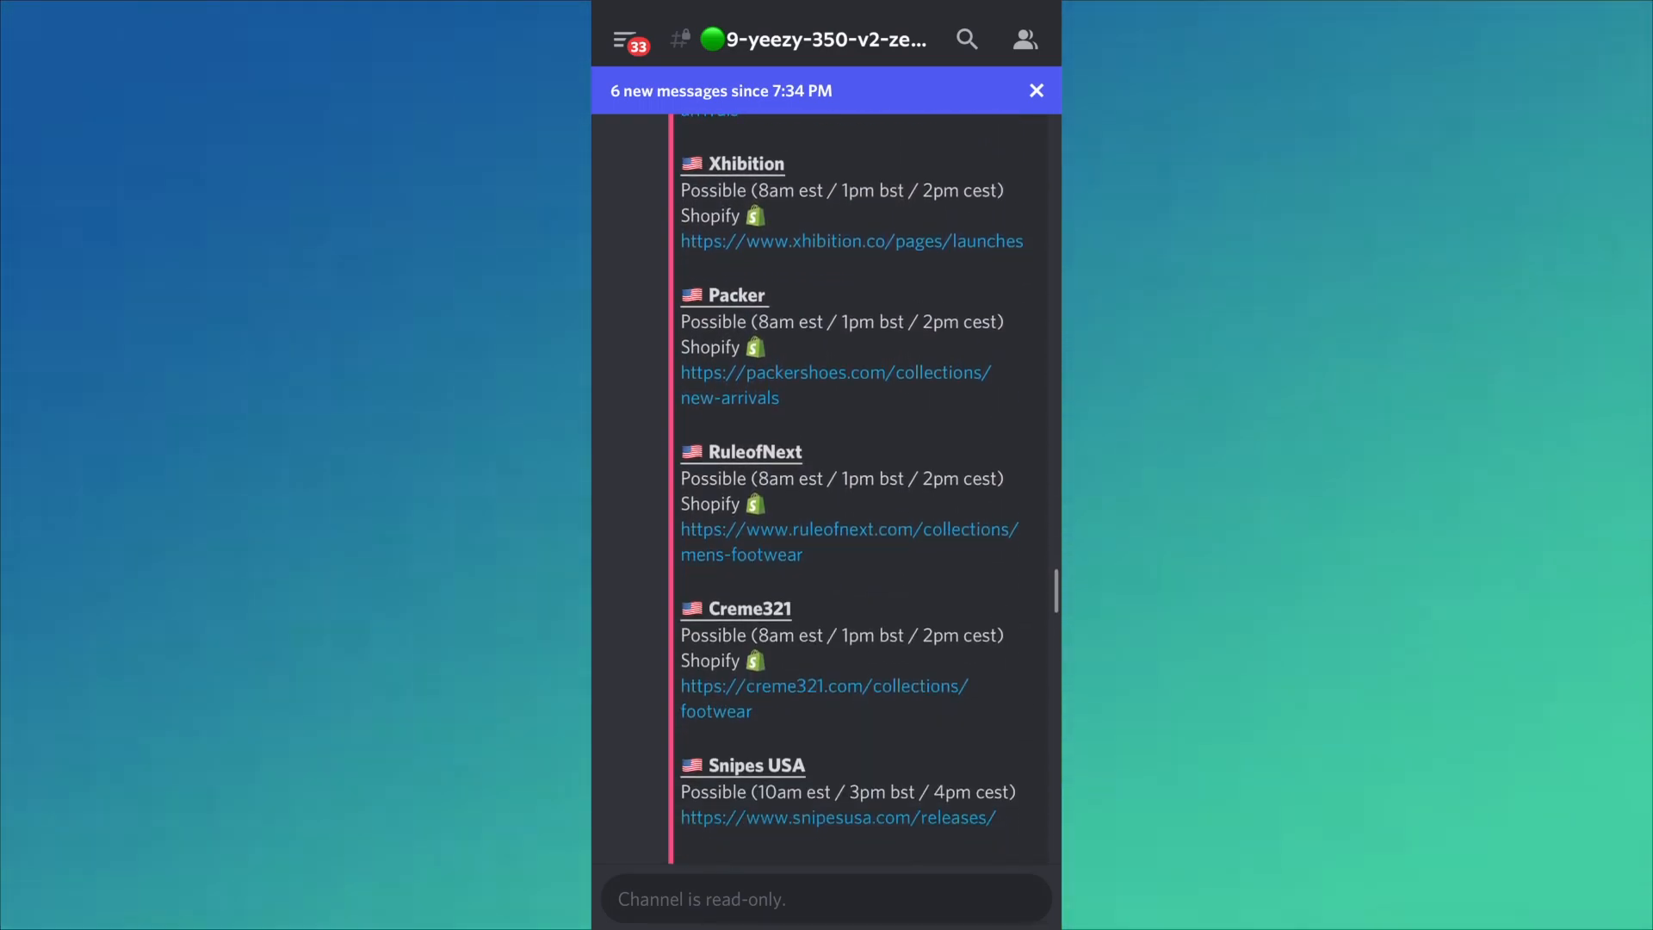
{"action": "scroll", "scroll_direction": "down", "scroll_amount": 3}
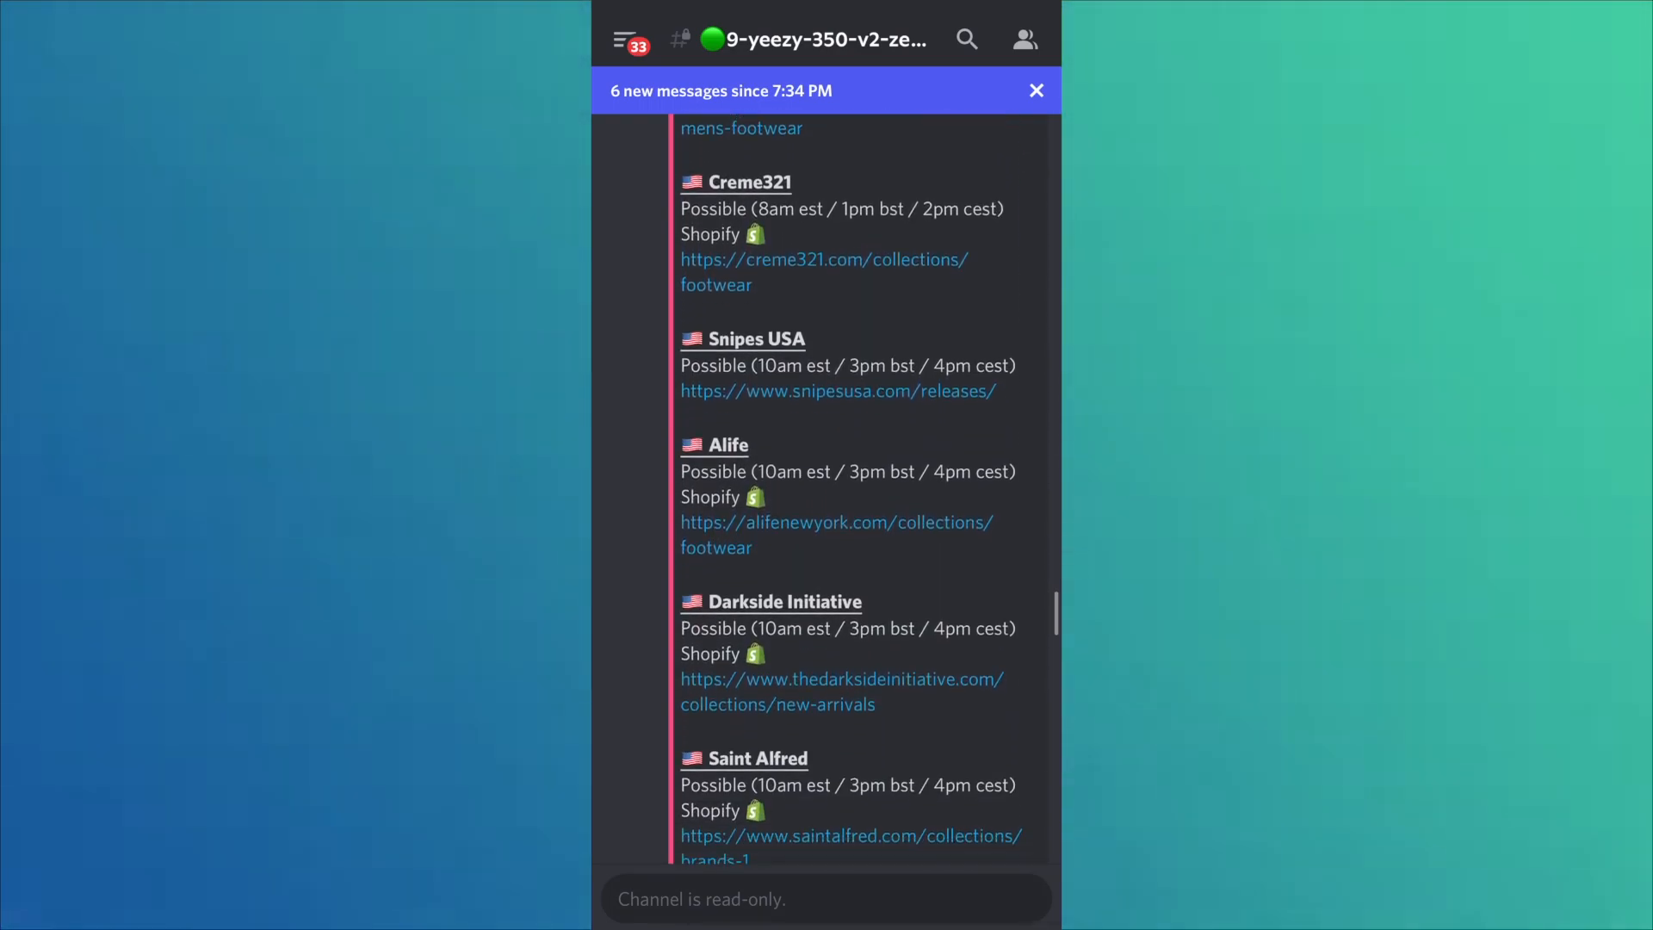
{"action": "scroll", "scroll_direction": "down", "scroll_amount": 3}
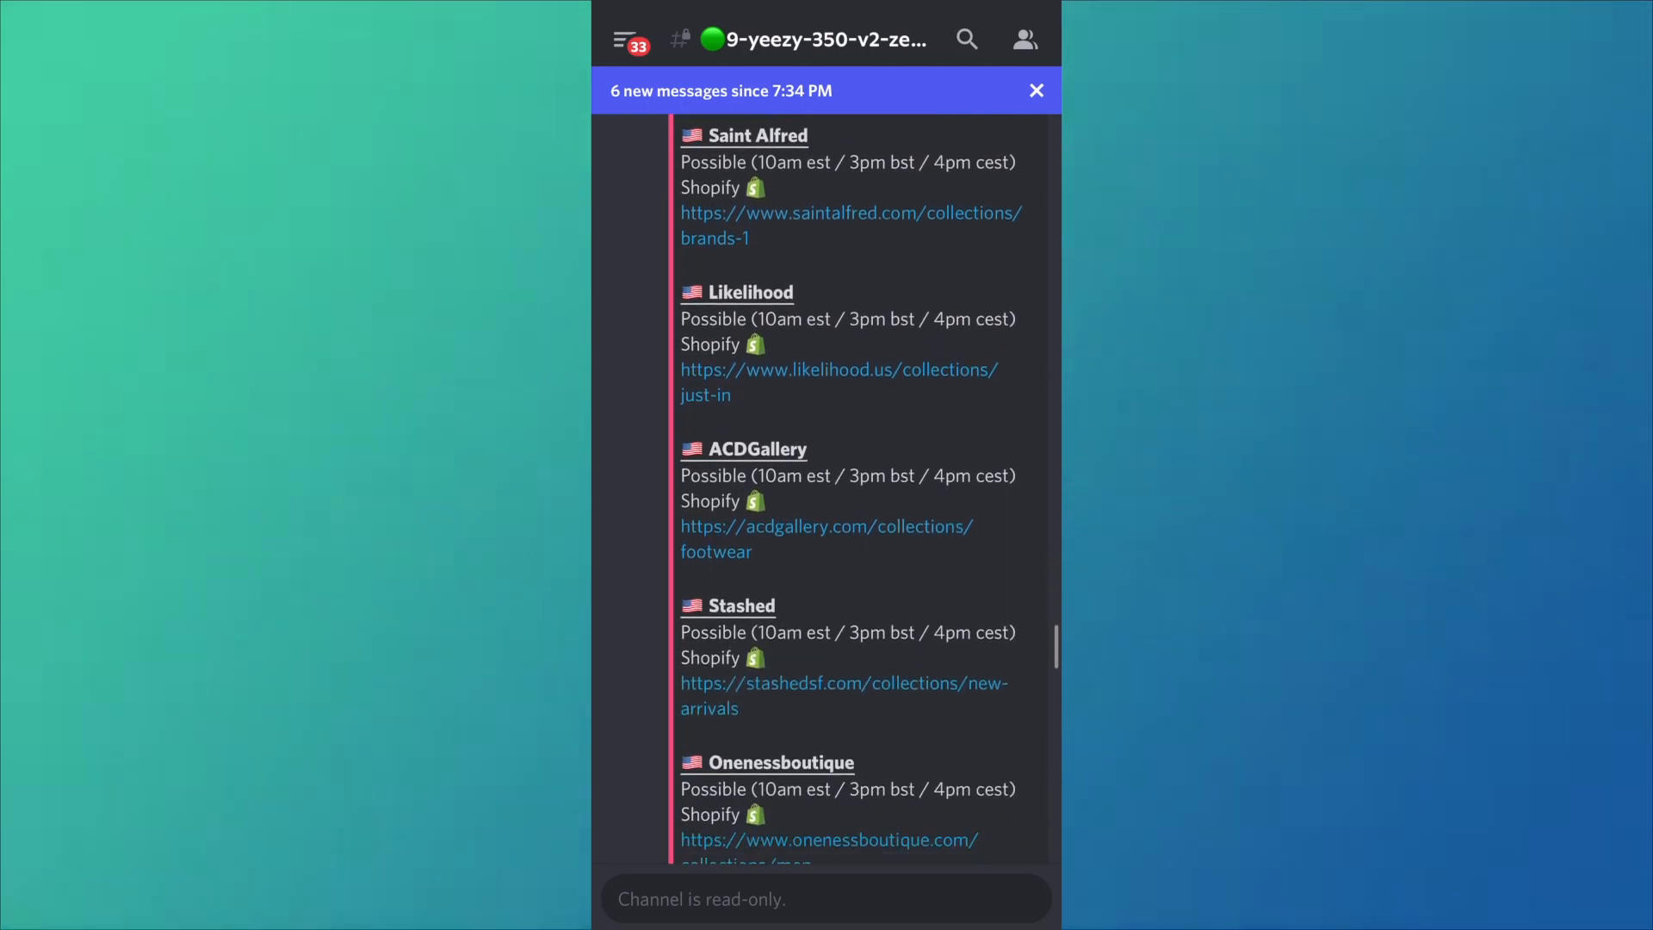
{"action": "scroll", "scroll_direction": "down", "scroll_amount": 3}
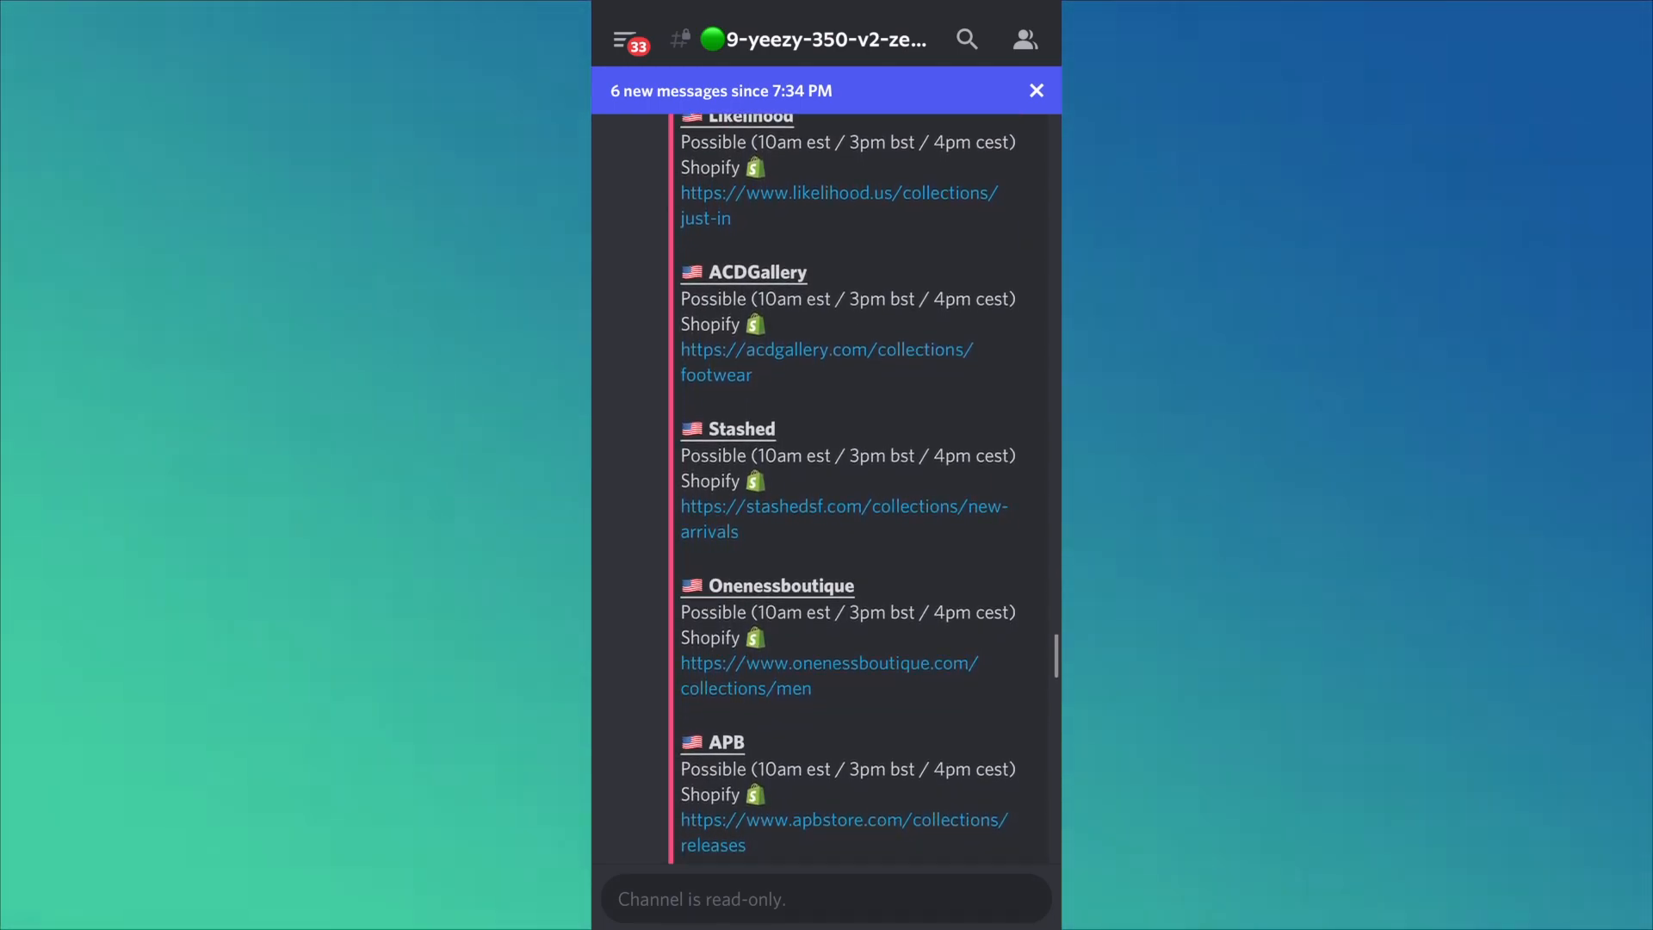
{"action": "scroll", "scroll_direction": "down", "scroll_amount": 3}
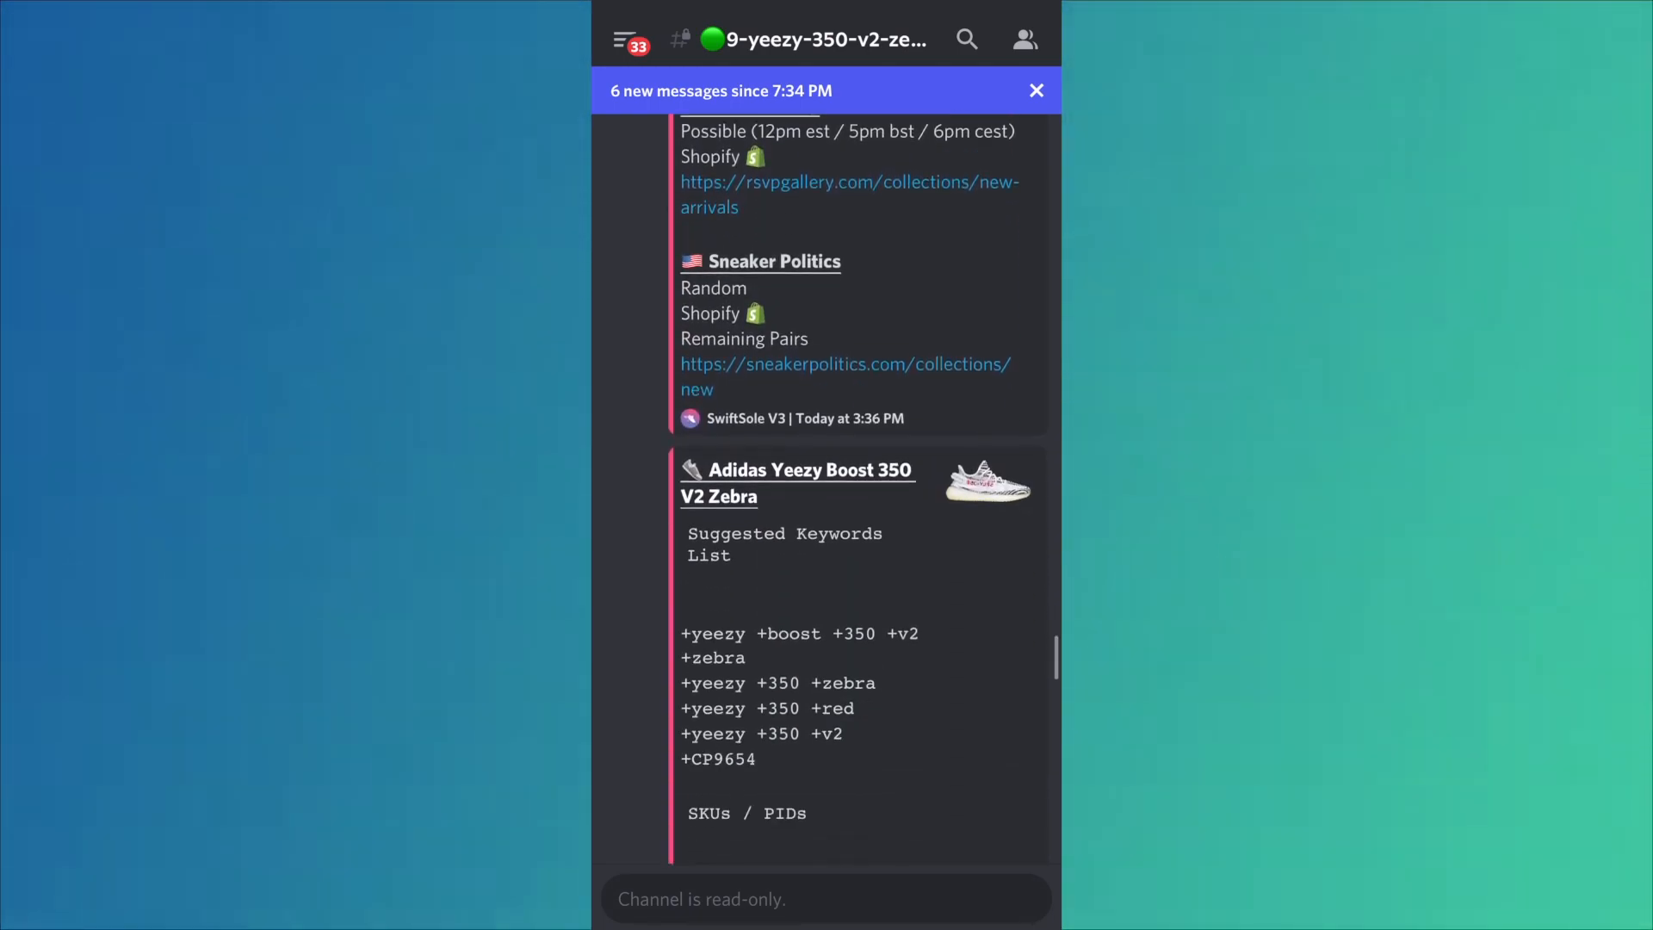
{"action": "scroll", "scroll_direction": "down", "scroll_amount": 3}
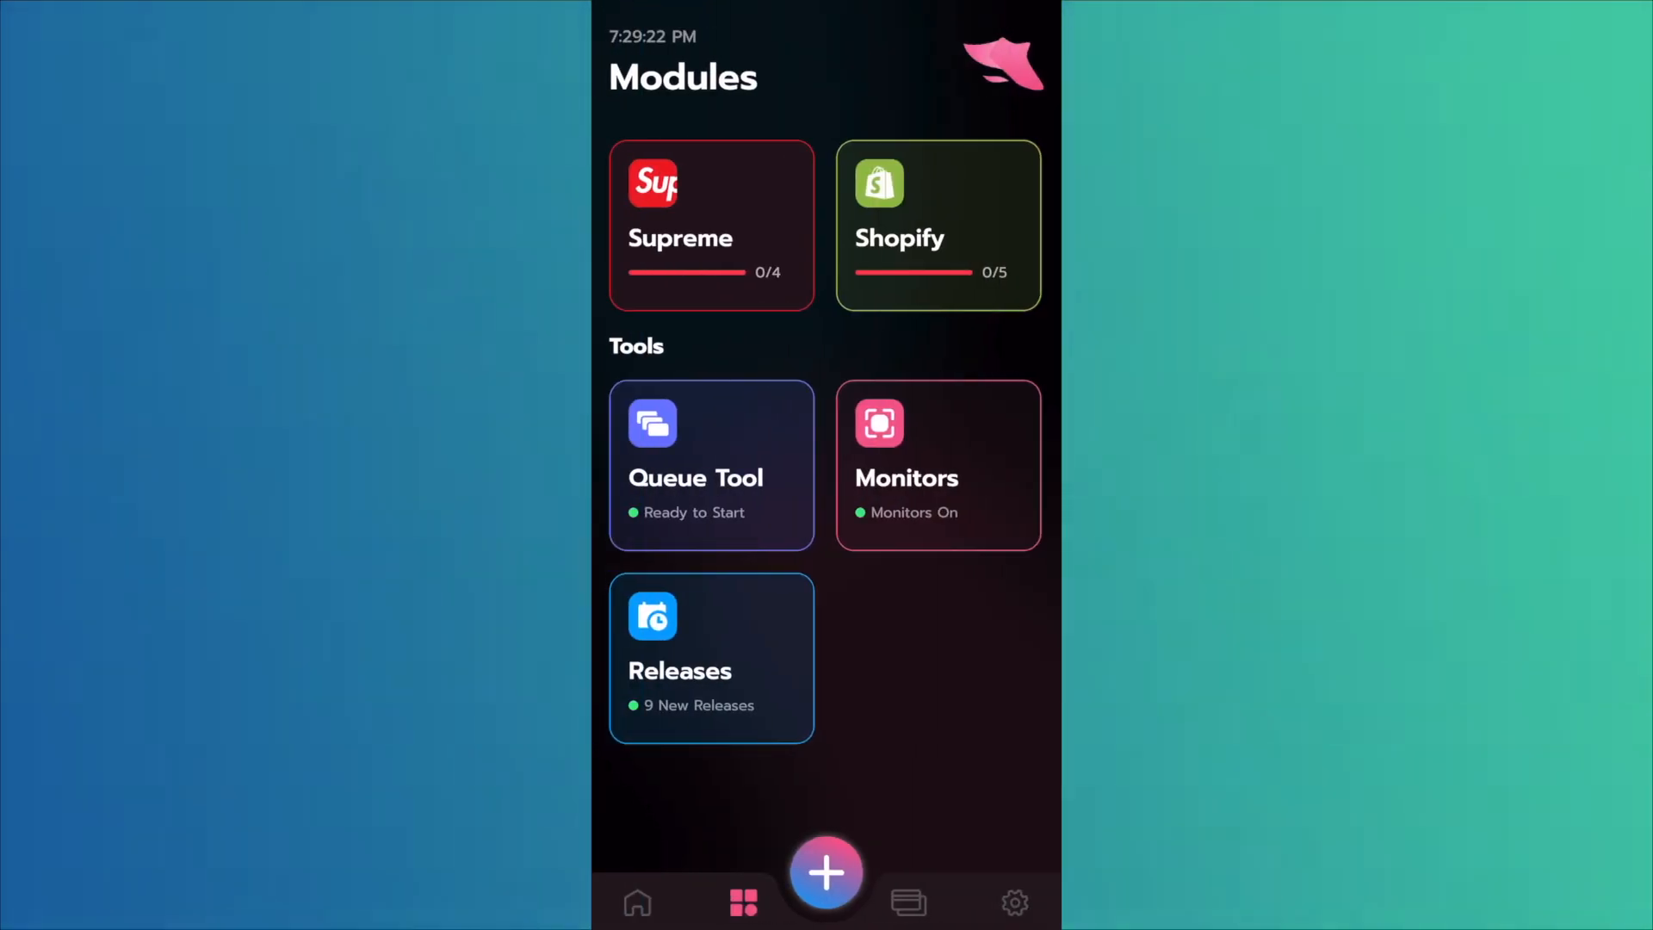
{"action": "left_click", "coordinate": [937, 224]}
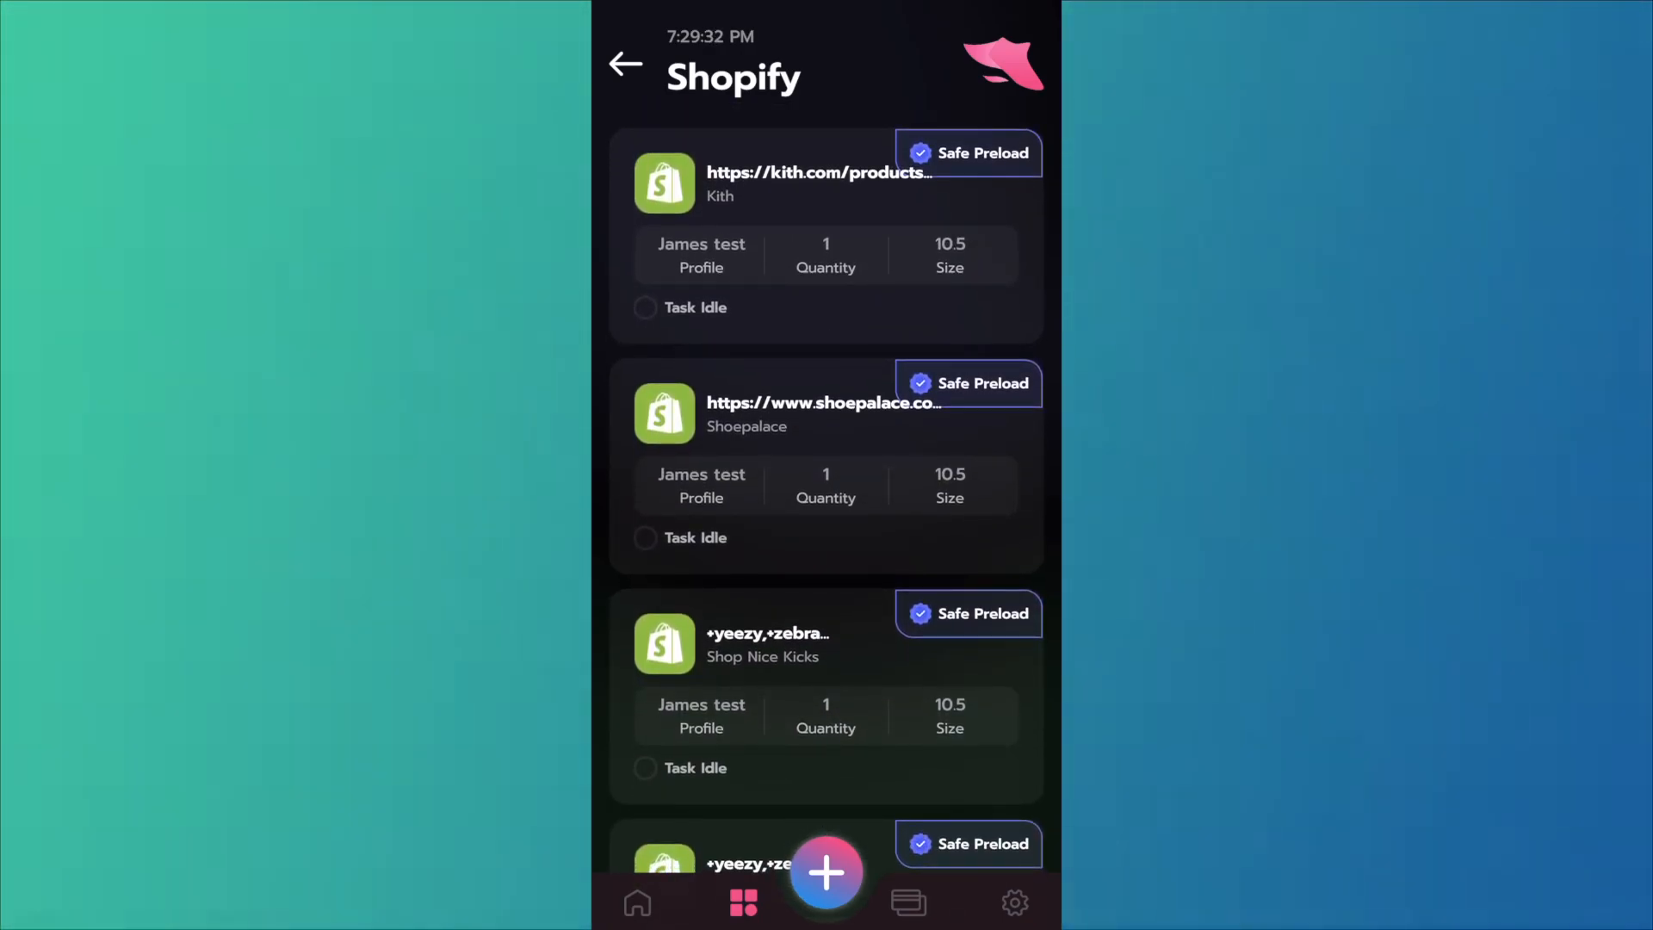
{"action": "left_click", "coordinate": [624, 63]}
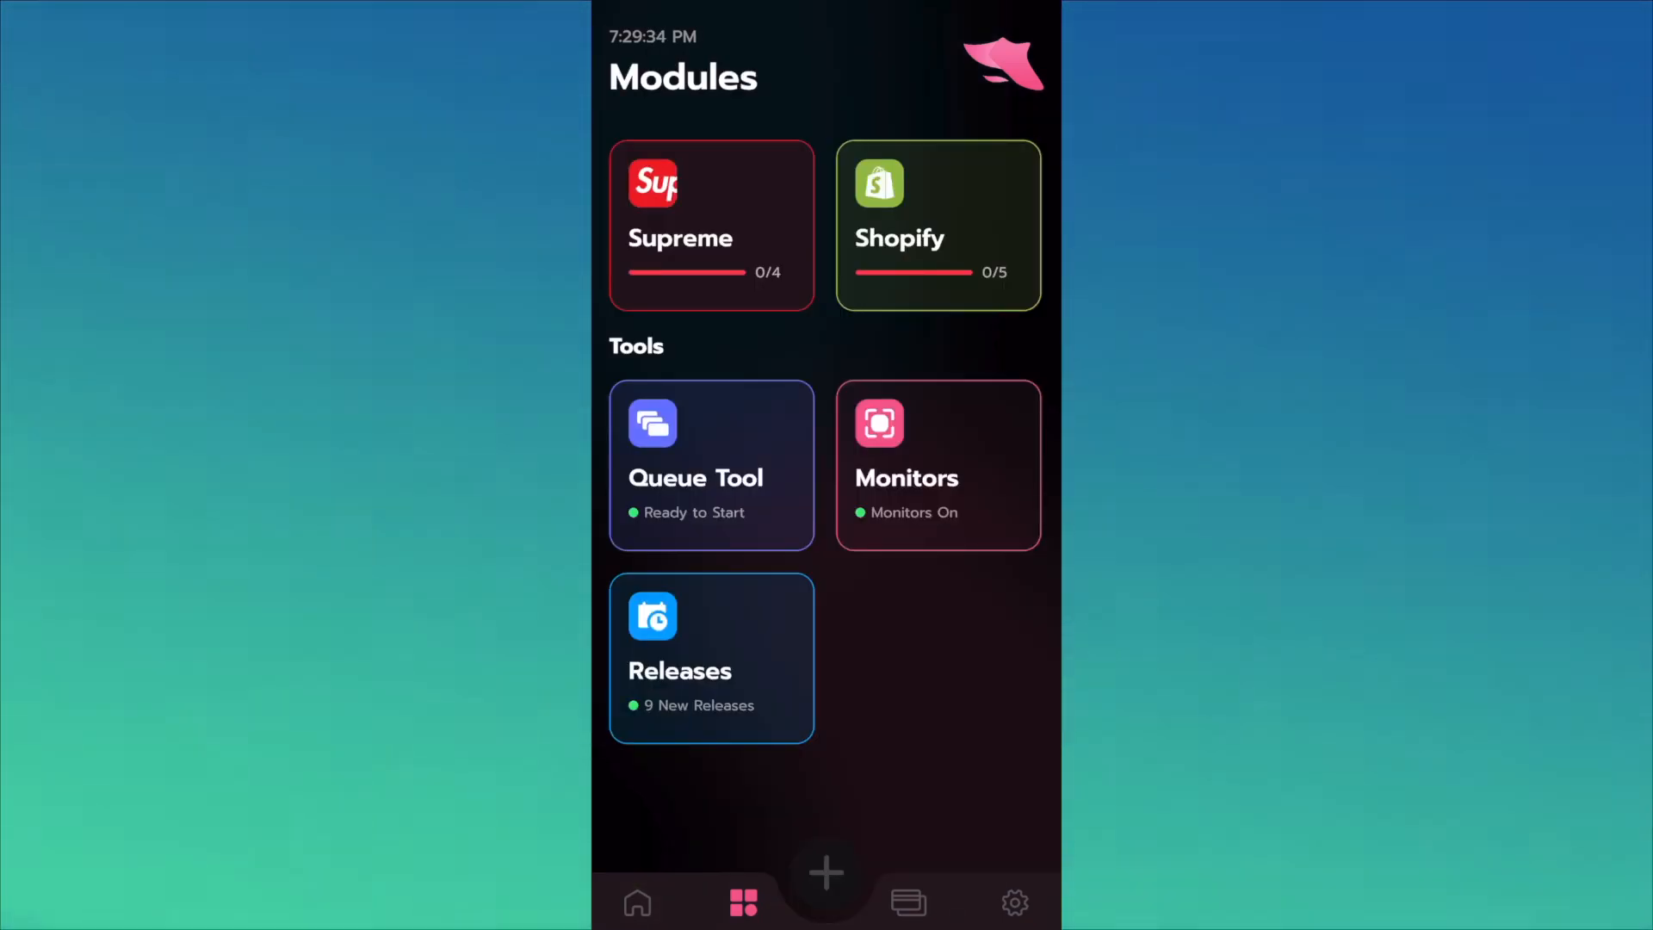